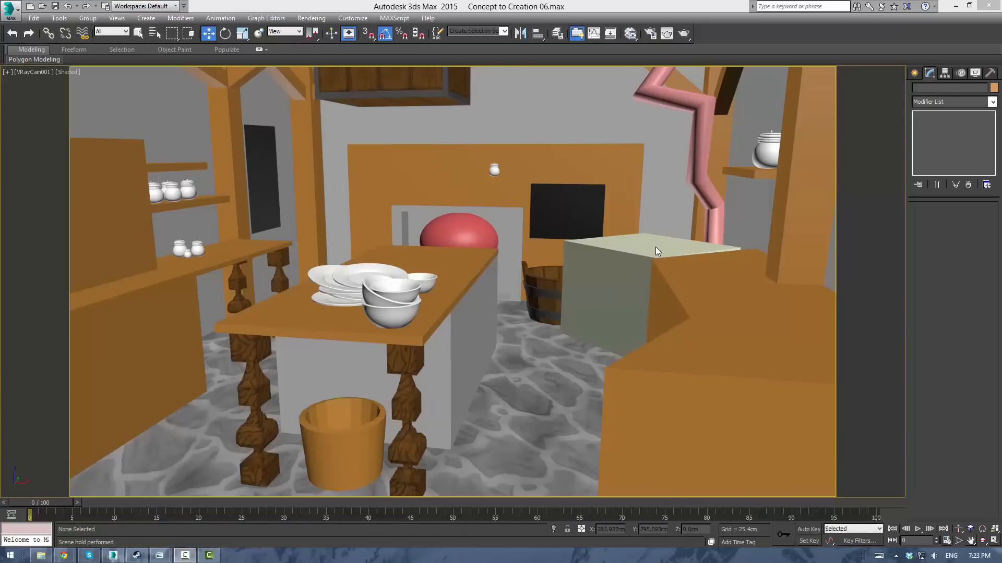
{"action": "mouse_move", "coordinate": [662, 289]}
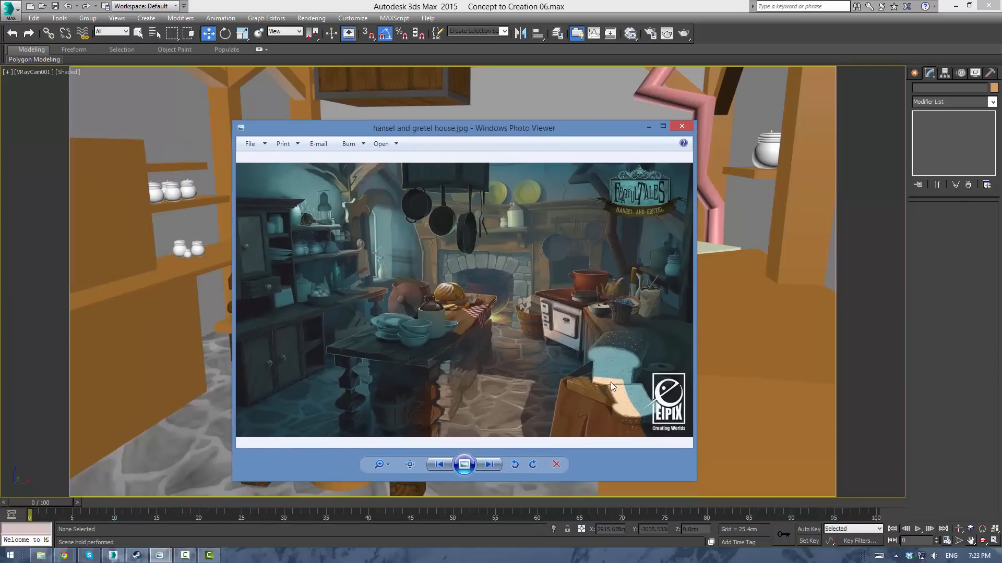
Step: Inspect the cutting board in the reference picture, then return to the kitchen scene
{"action": "left_click", "coordinate": [377, 464]}
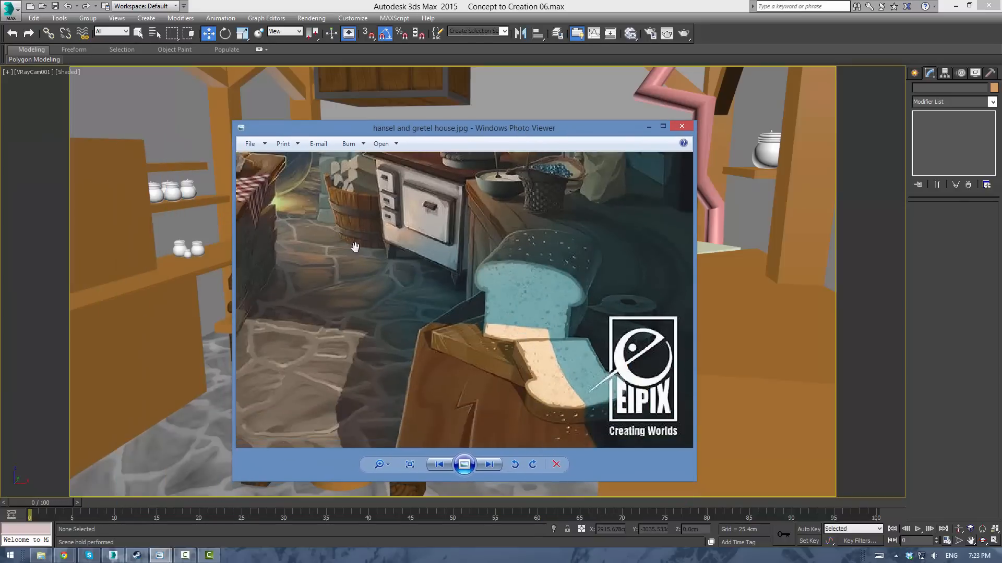
{"action": "left_click", "coordinate": [488, 465]}
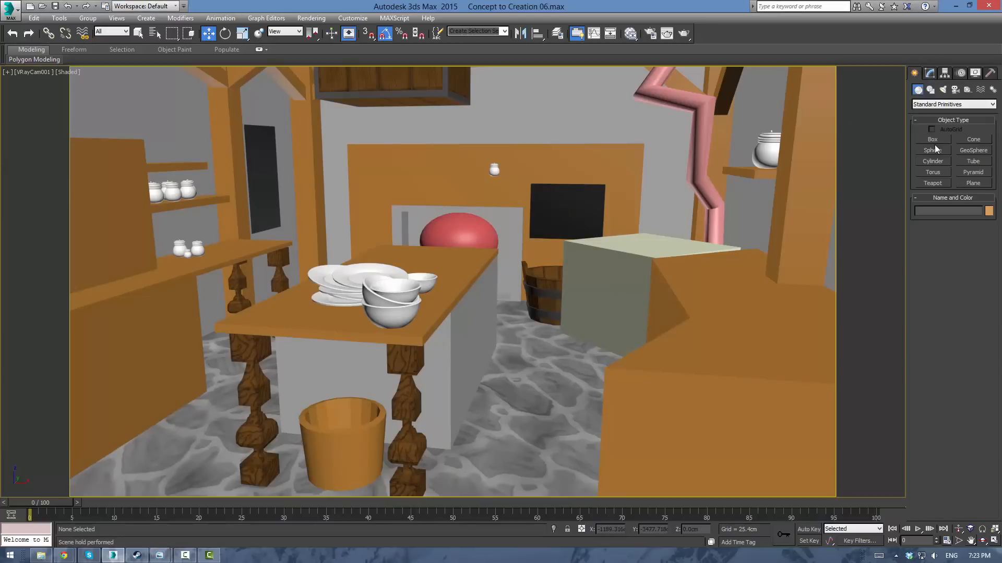
Step: Draw a thin box on top of the right-hand counter as the cutting board slab
{"action": "left_click", "coordinate": [931, 138]}
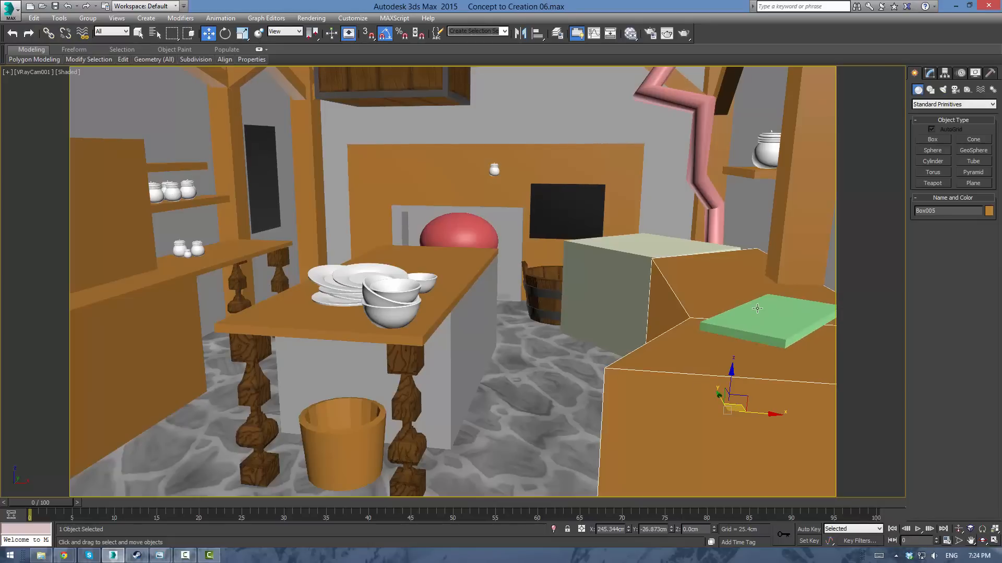
Step: Extrude the counter's front face outward toward the camera and restore the four viewports
{"action": "left_click", "coordinate": [928, 73]}
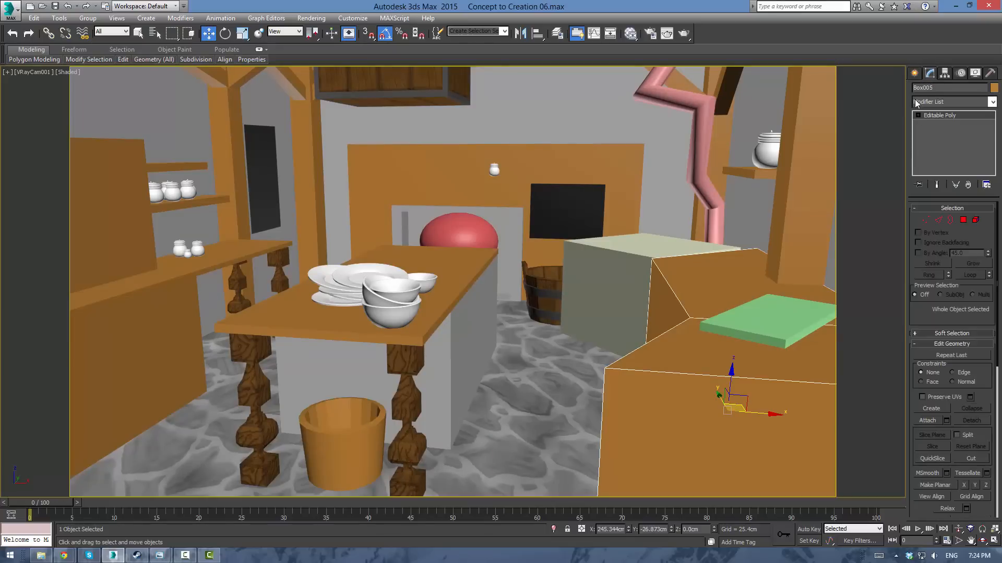
{"action": "left_click", "coordinate": [963, 221]}
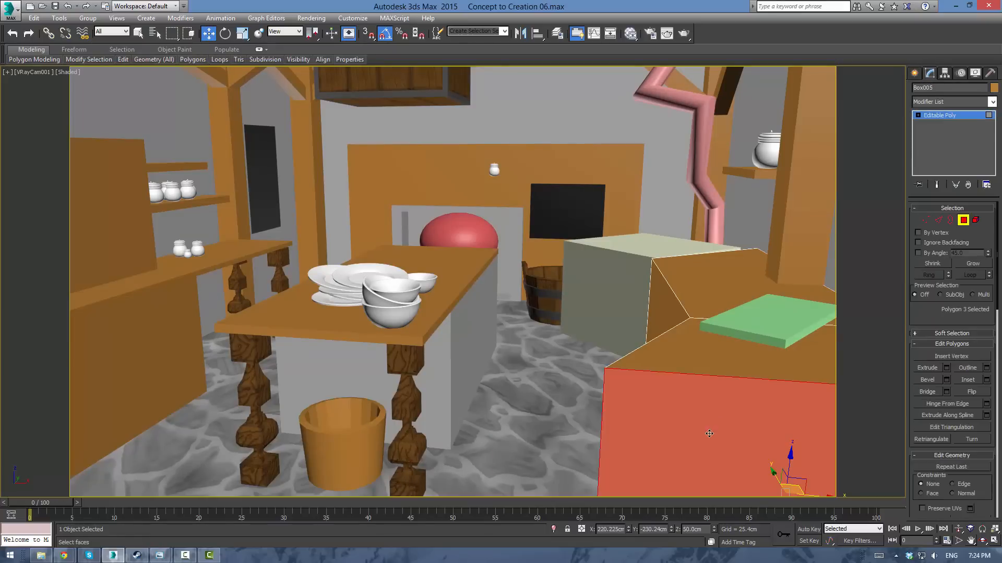
{"action": "left_click", "coordinate": [927, 367]}
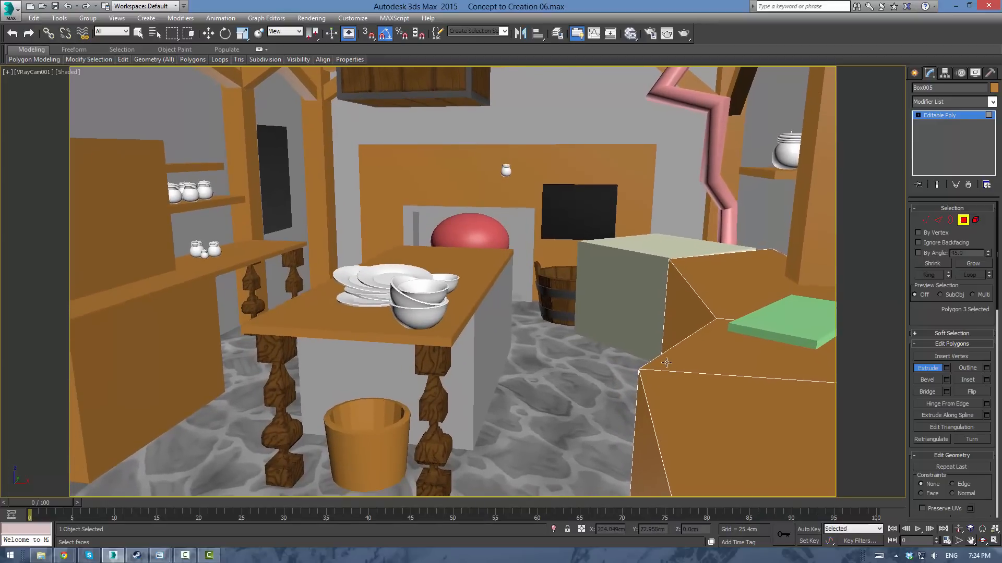
{"action": "key", "text": "Alt+w"}
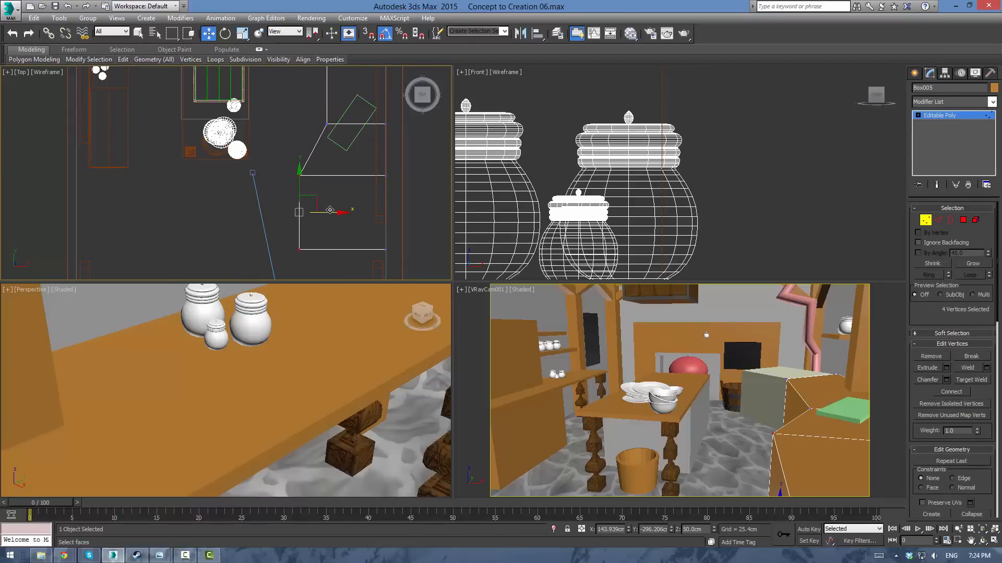
{"action": "mouse_move", "coordinate": [337, 187]}
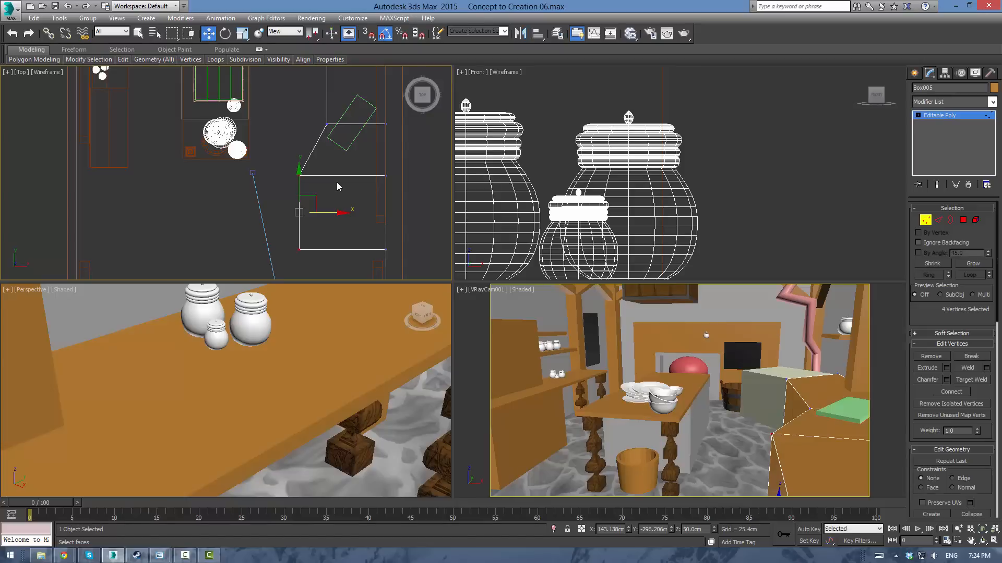
{"action": "mouse_move", "coordinate": [374, 207]}
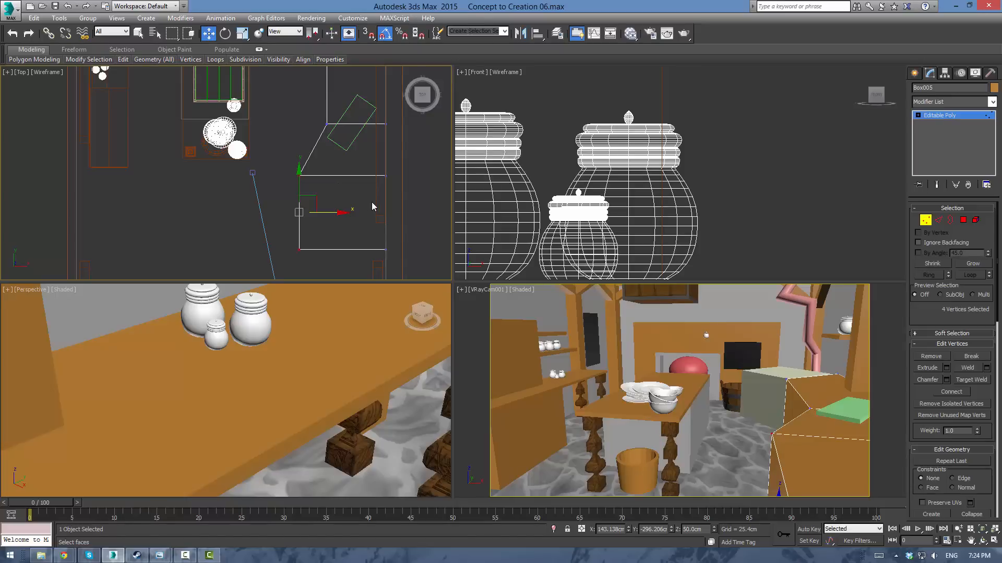
{"action": "mouse_move", "coordinate": [309, 114]}
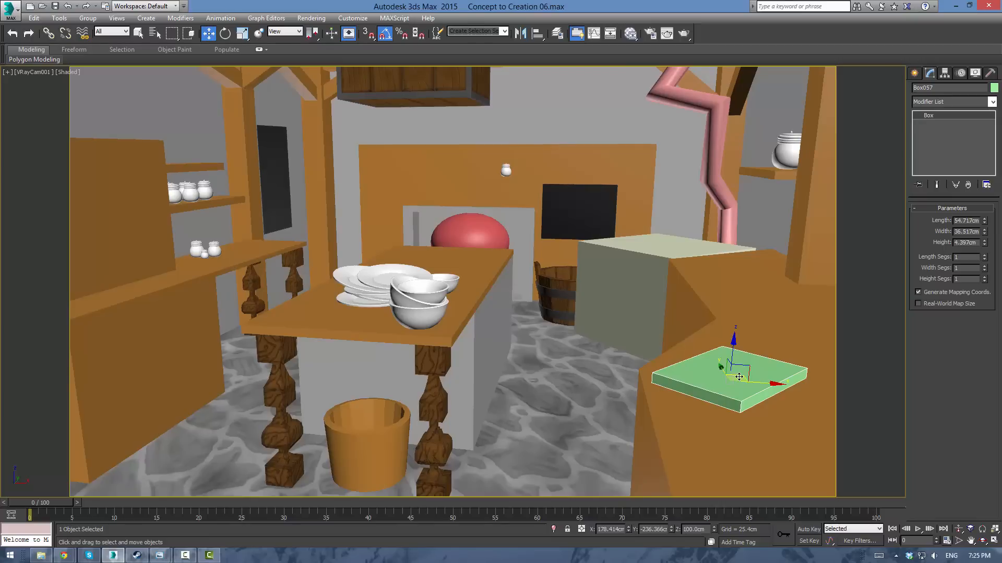
Step: Isolate the board slab and convert it to an editable poly in edge mode
{"action": "right_click", "coordinate": [739, 377]}
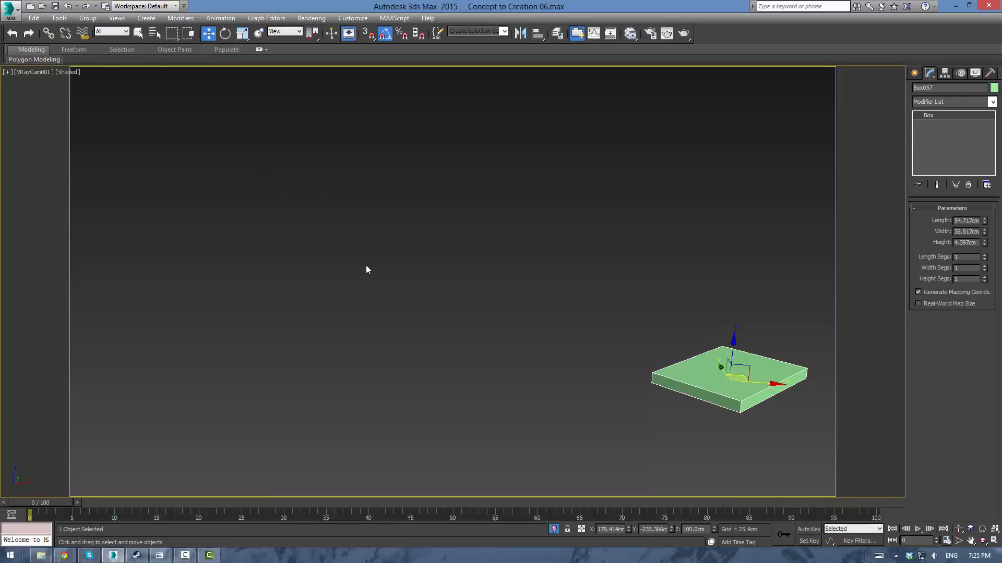
{"action": "left_click", "coordinate": [31, 72]}
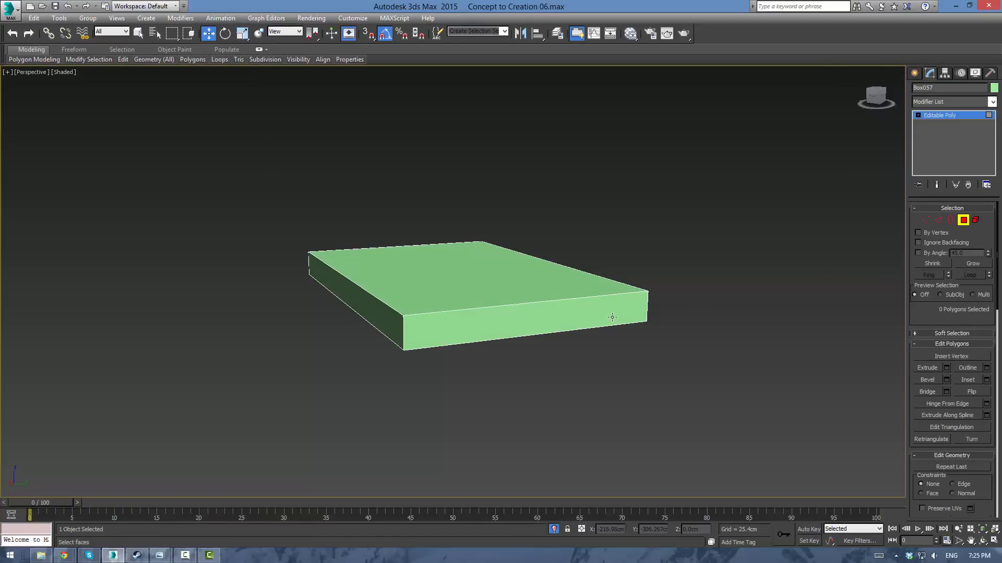
{"action": "left_click", "coordinate": [939, 221]}
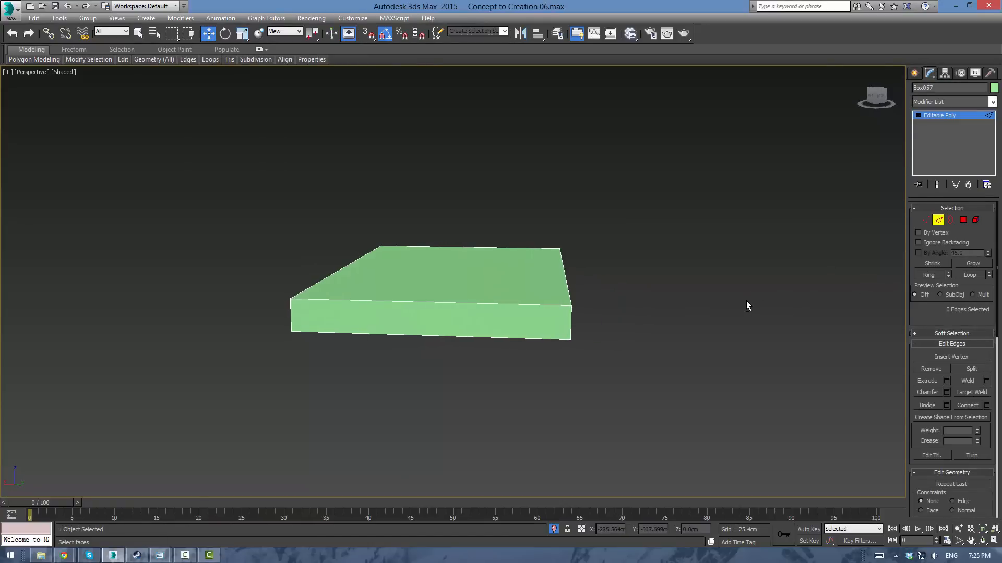
Step: Connect the slab's four side edges with 2 segments, dividing it into three strips
{"action": "left_click", "coordinate": [431, 301]}
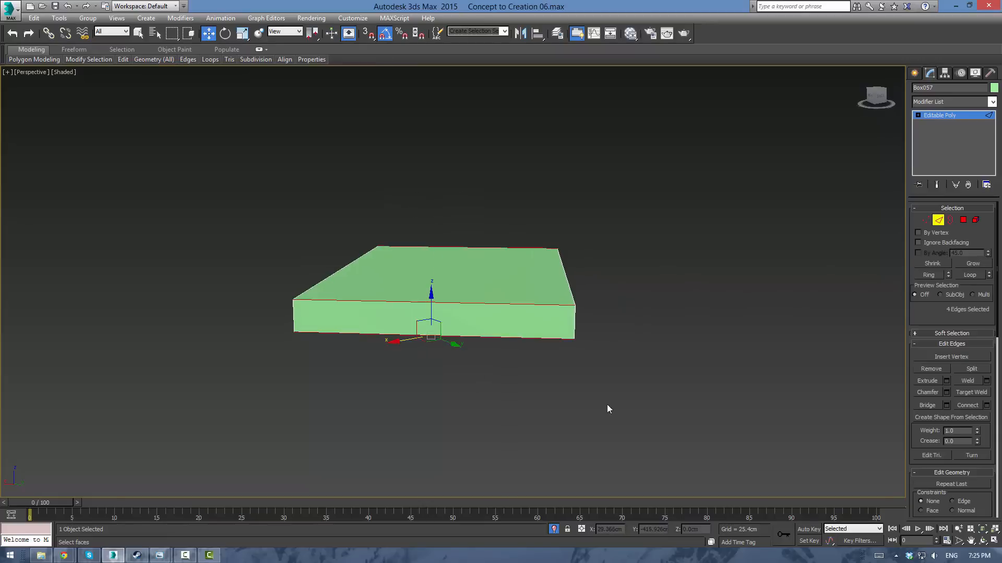
{"action": "left_click", "coordinate": [967, 405]}
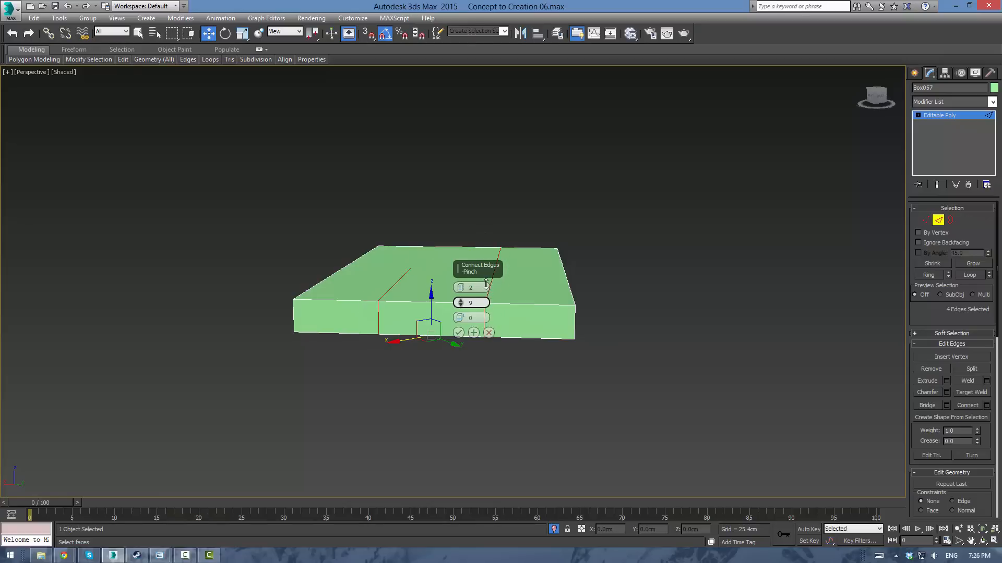
{"action": "left_click", "coordinate": [458, 332]}
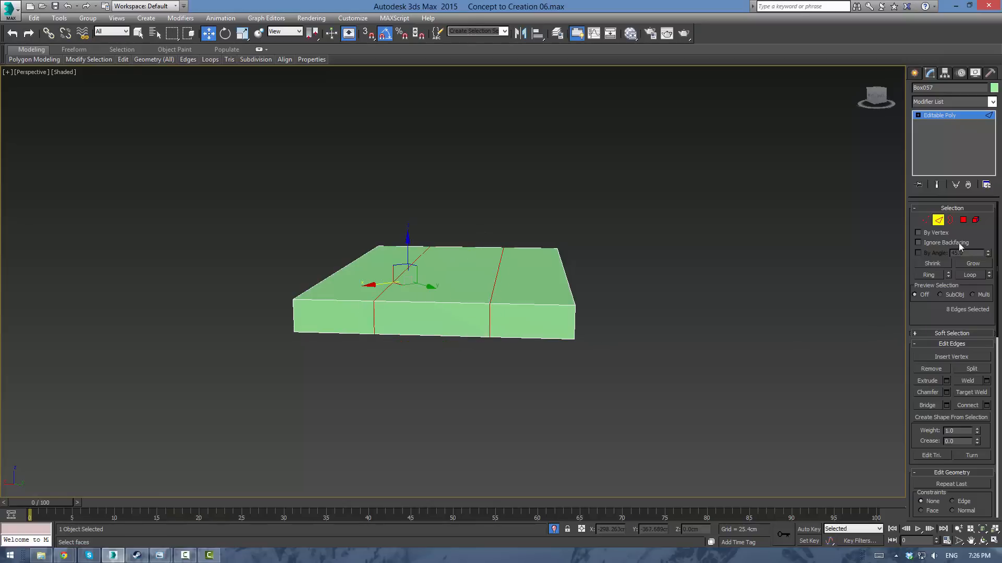
Step: Extrude the middle front face outward several times to form a segmented handle
{"action": "left_click", "coordinate": [963, 220]}
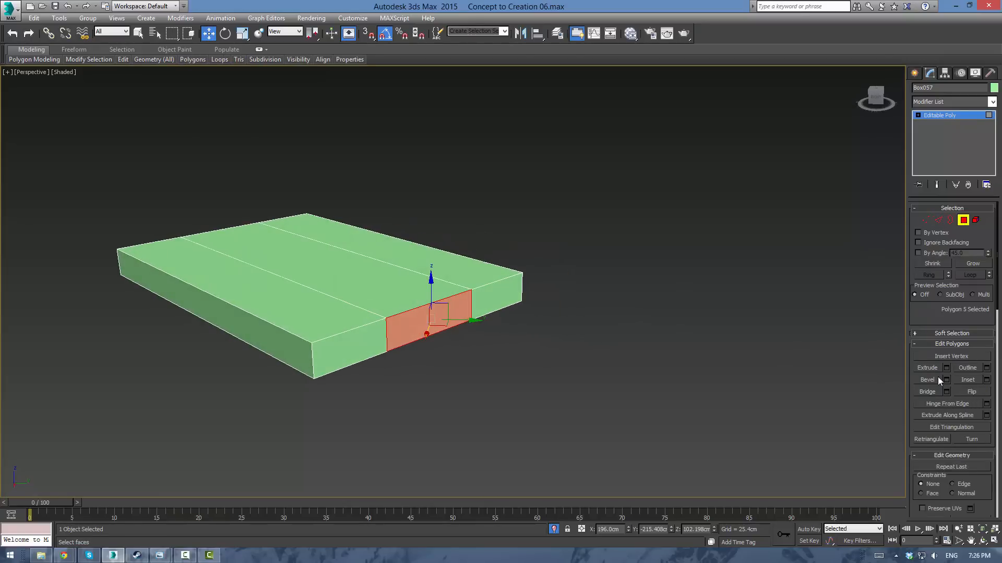
{"action": "left_click", "coordinate": [927, 368]}
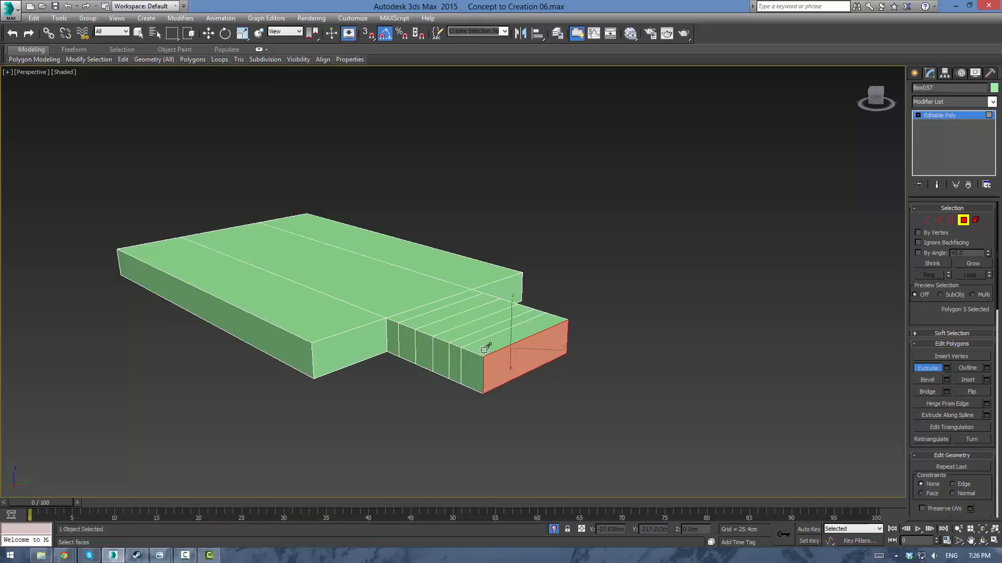
{"action": "key", "text": "t"}
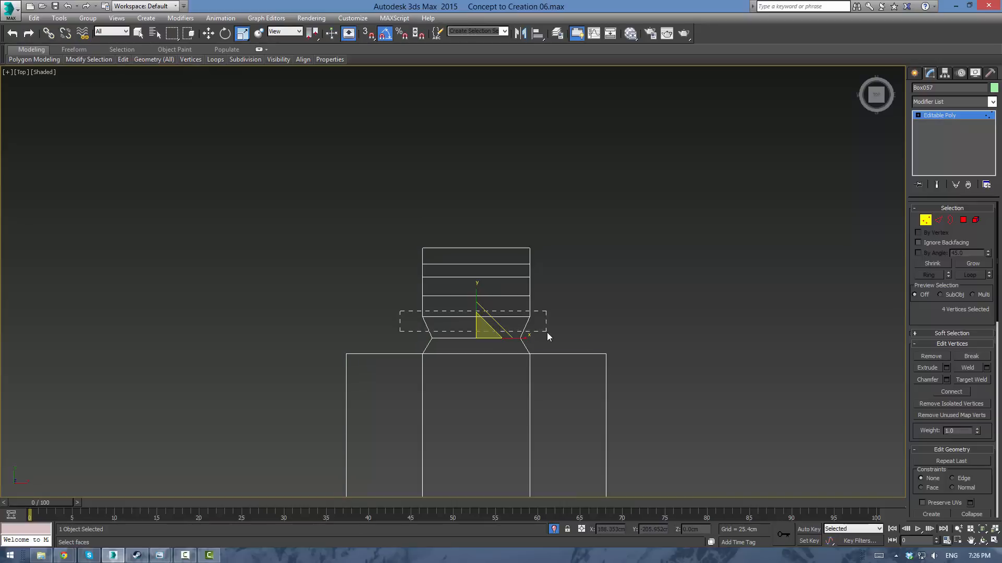
Step: Scale and move the handle's vertex rows into a rounded knob with a narrow neck
{"action": "left_click", "coordinate": [553, 530]}
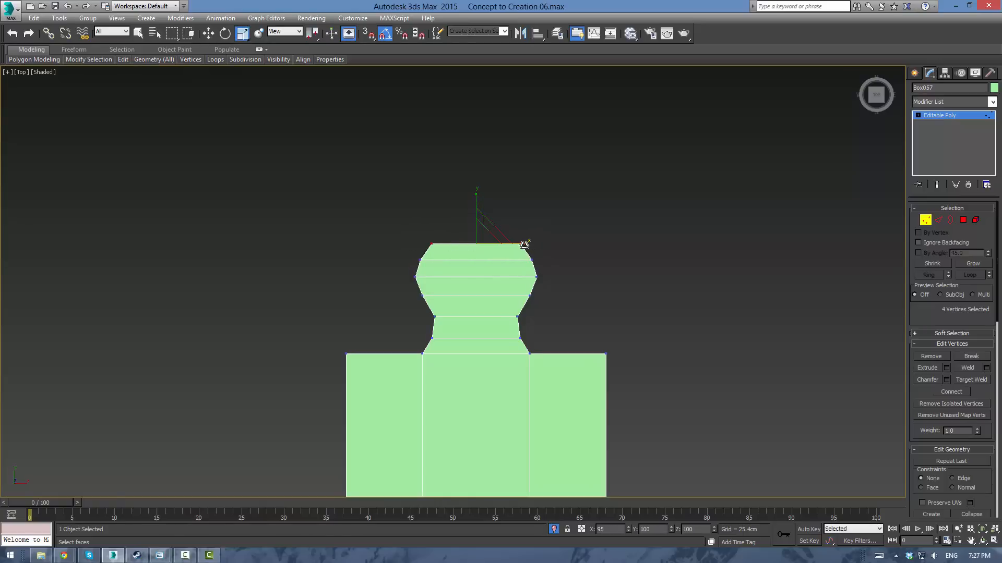
Step: Extrude the handle's end face to add a tapering tip section
{"action": "left_click", "coordinate": [975, 220]}
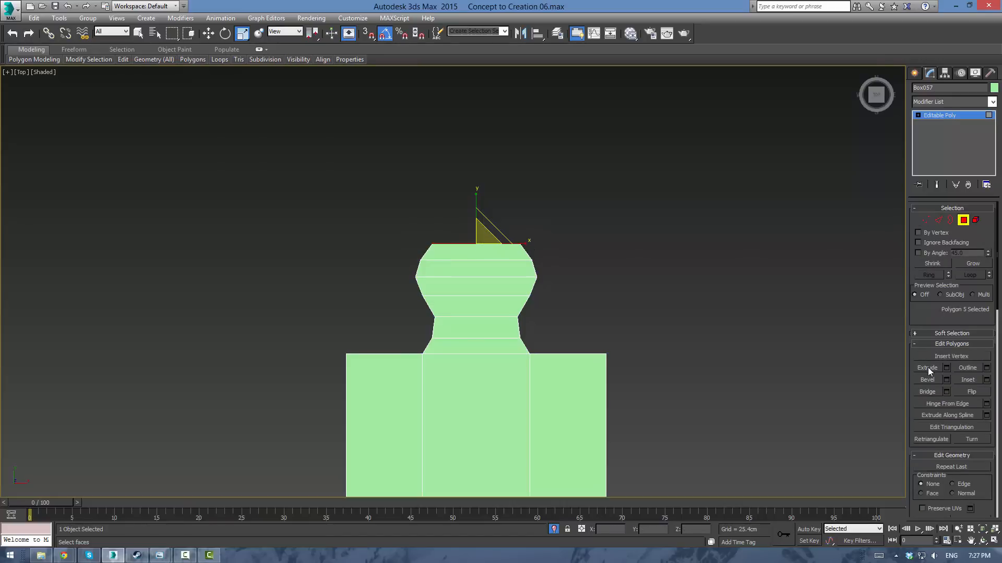
{"action": "left_click", "coordinate": [927, 367]}
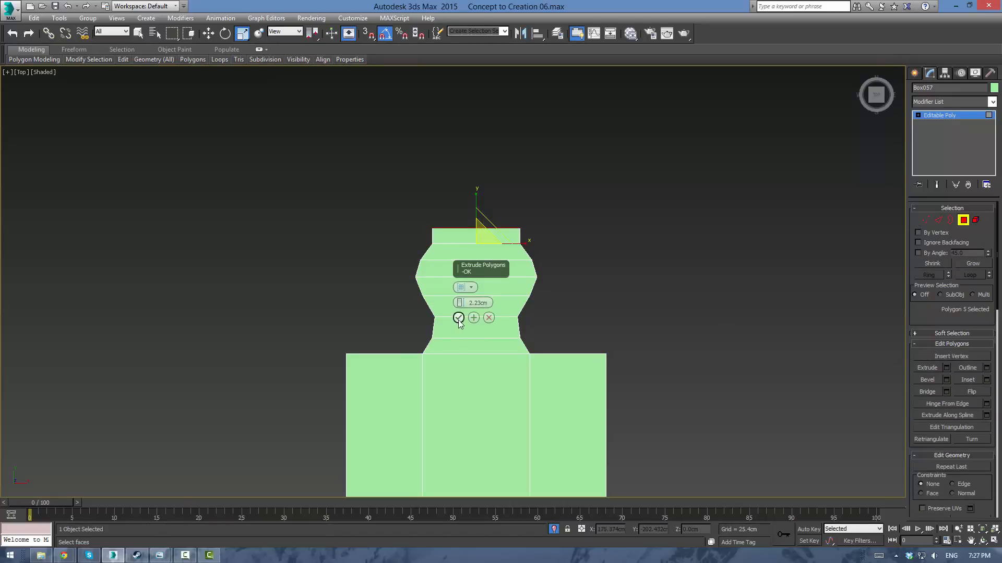
{"action": "left_click", "coordinate": [459, 317]}
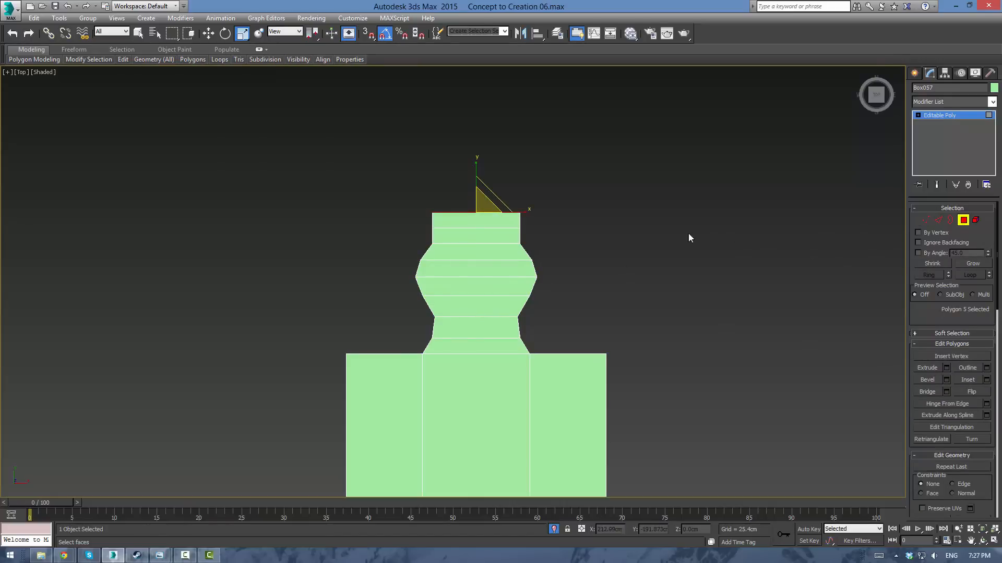
Step: Round off the handle's top vertices and select its open border
{"action": "left_click", "coordinate": [925, 220]}
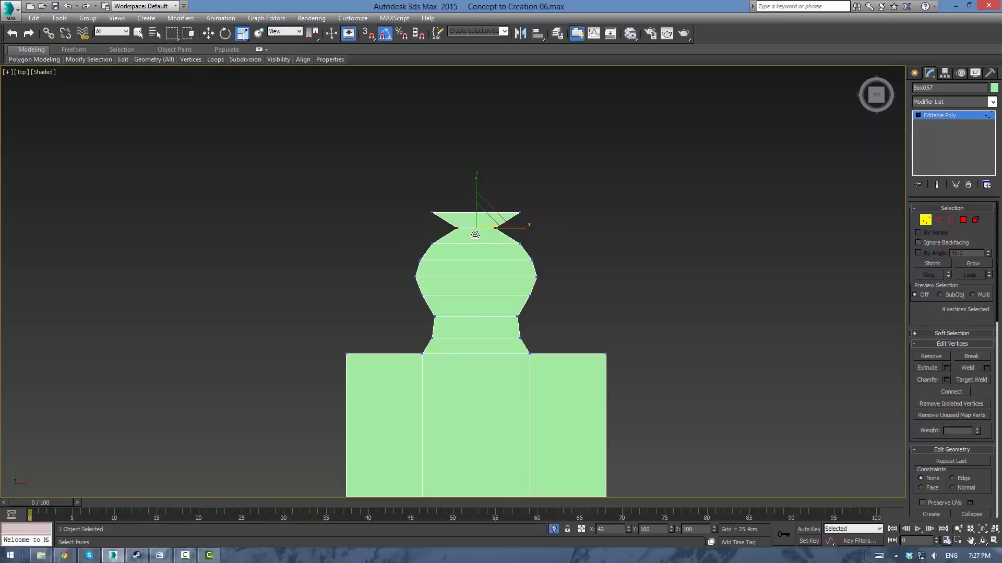
{"action": "left_click", "coordinate": [975, 219]}
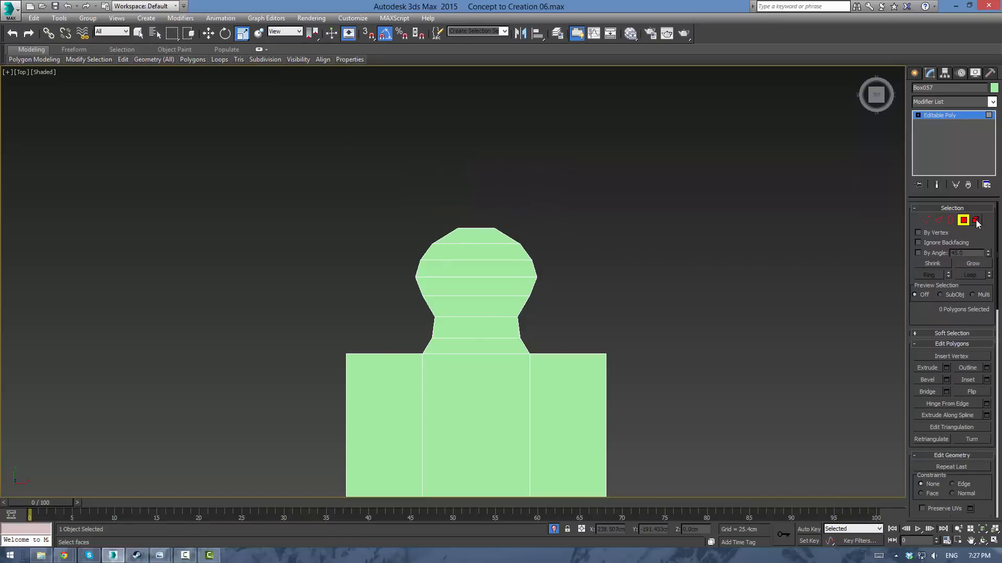
{"action": "left_click", "coordinate": [949, 220]}
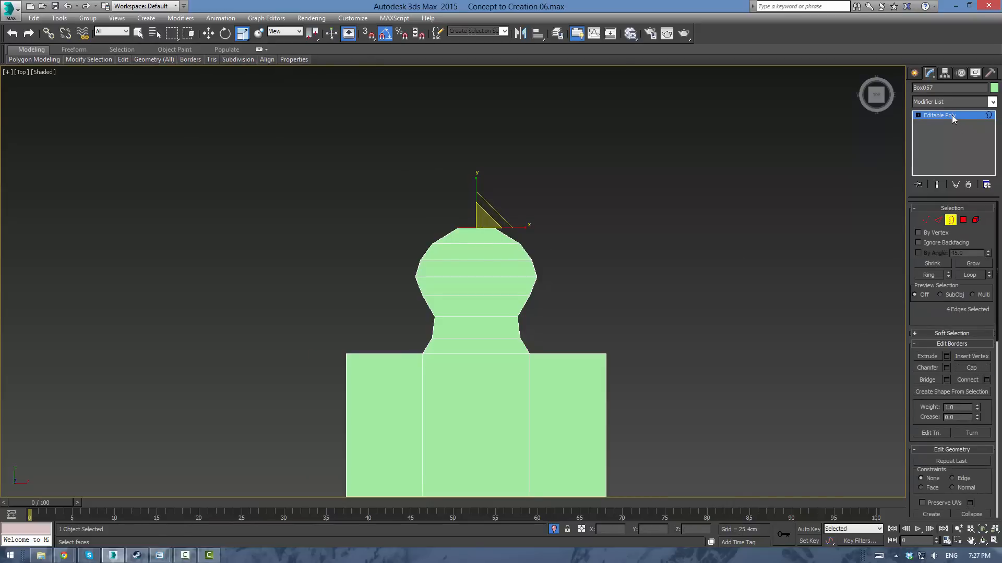
{"action": "left_click", "coordinate": [536, 337]}
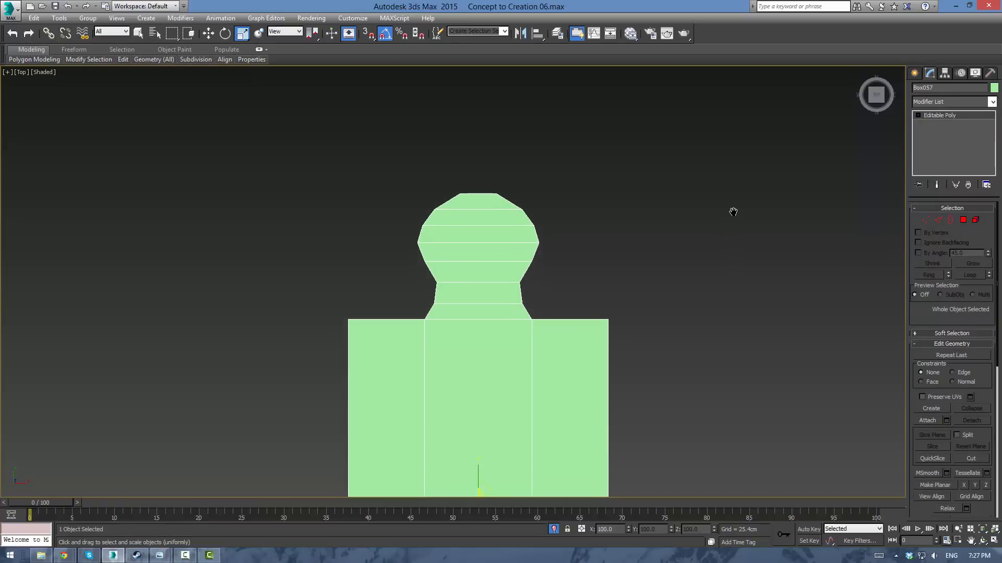
Step: Remove the extra vertices and begin cutting the body's lengthwise edges through the handle
{"action": "left_click", "coordinate": [938, 220]}
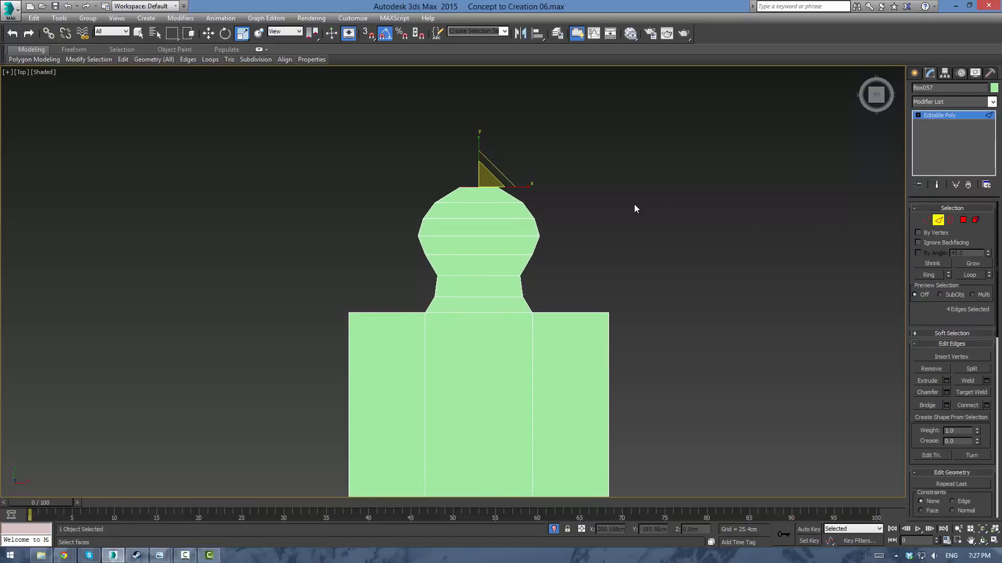
{"action": "left_click", "coordinate": [925, 220]}
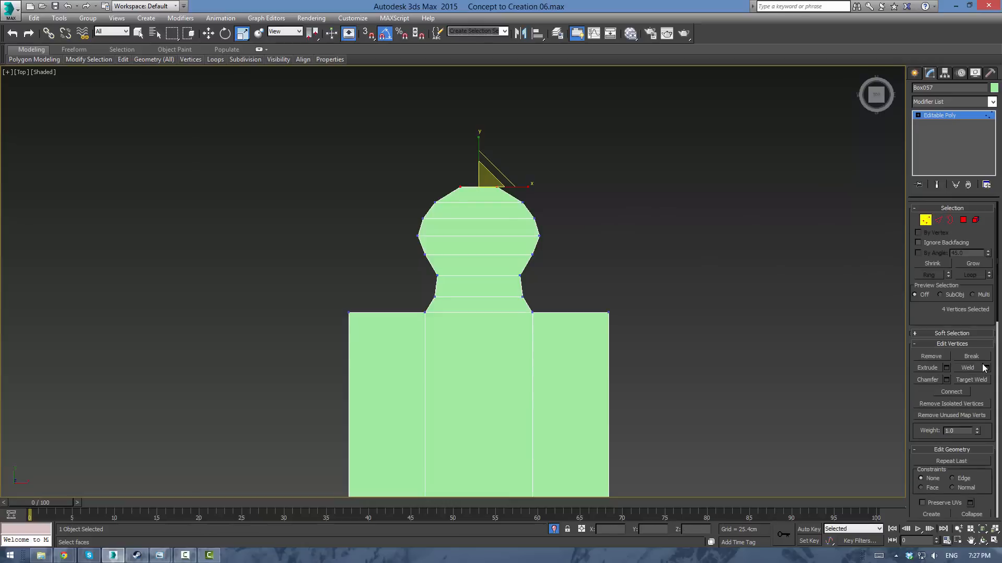
{"action": "mouse_move", "coordinate": [932, 364]}
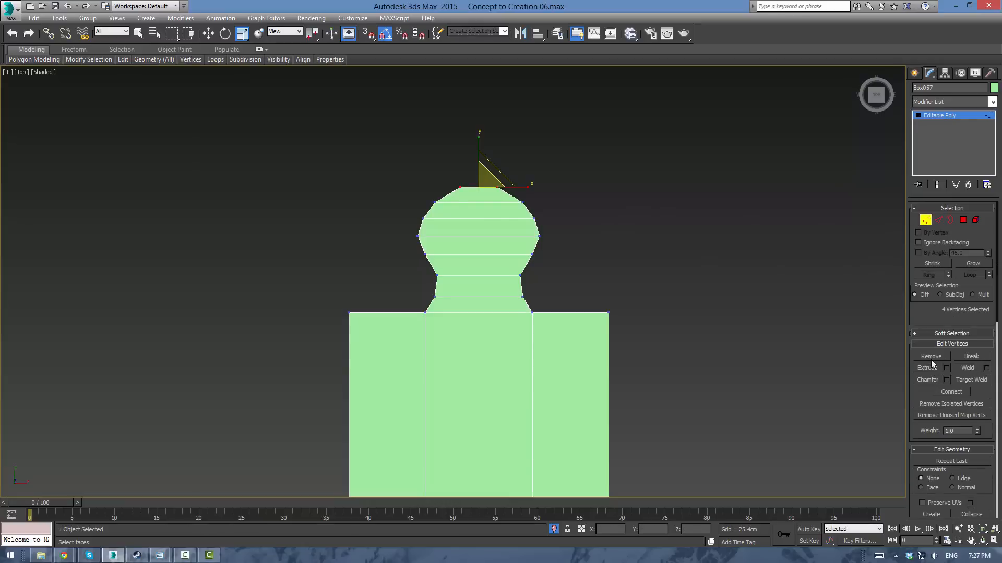
{"action": "scroll", "scroll_direction": "down", "scroll_amount": 3}
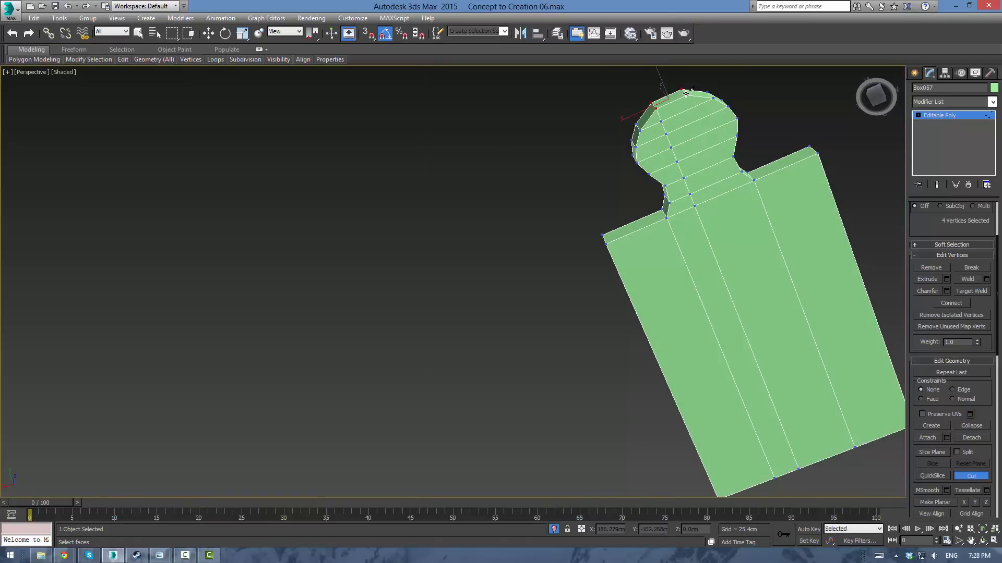
{"action": "mouse_move", "coordinate": [835, 455]}
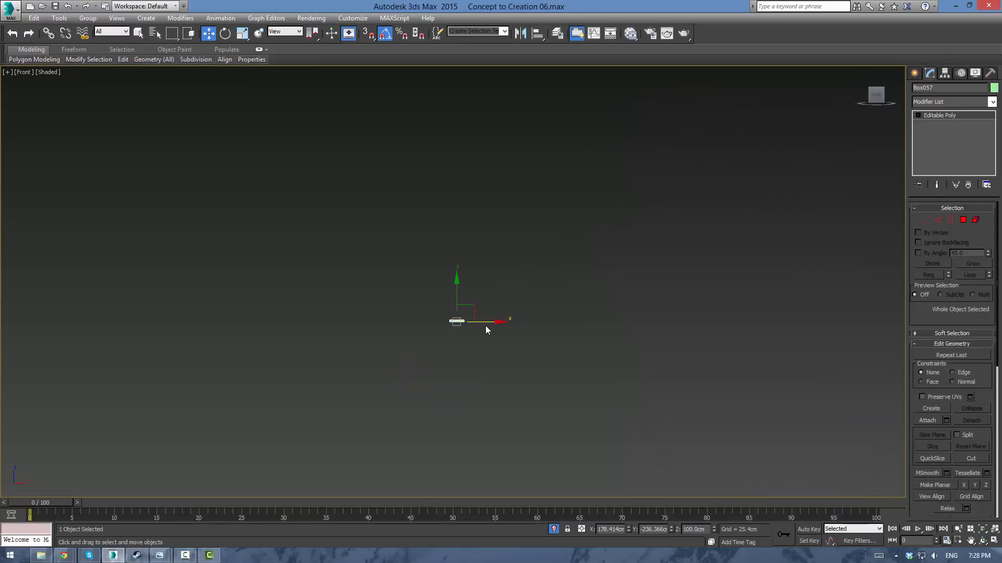
Step: Check the board in wireframe at vertex and edge level, then show it shaded in Perspective
{"action": "key", "text": "F3"}
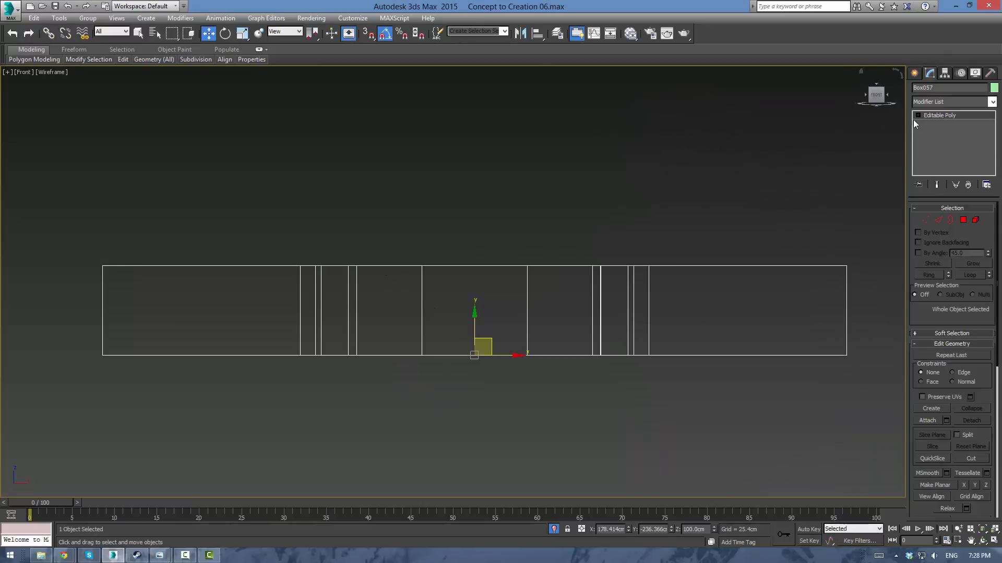
{"action": "left_click", "coordinate": [925, 220]}
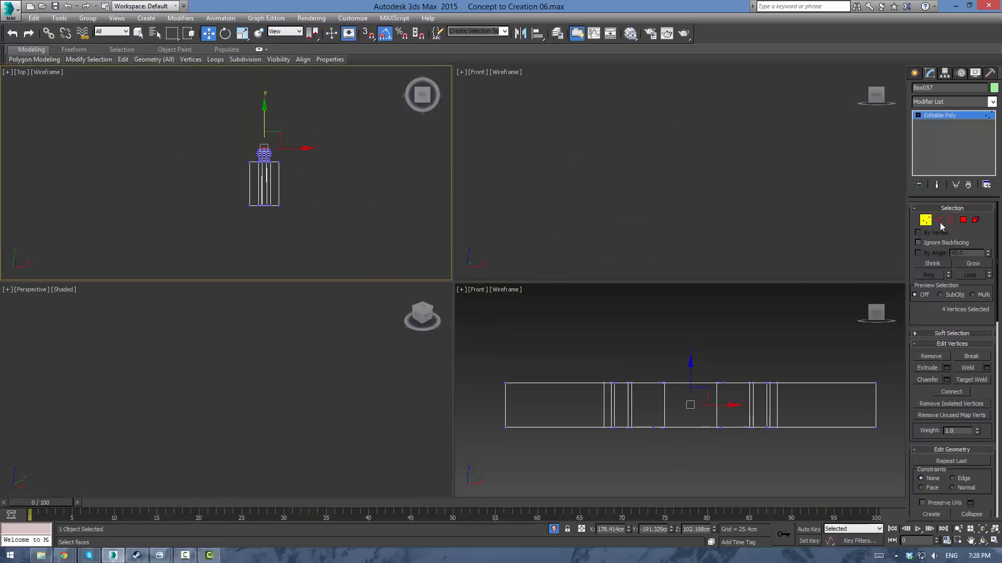
{"action": "left_click", "coordinate": [939, 220]}
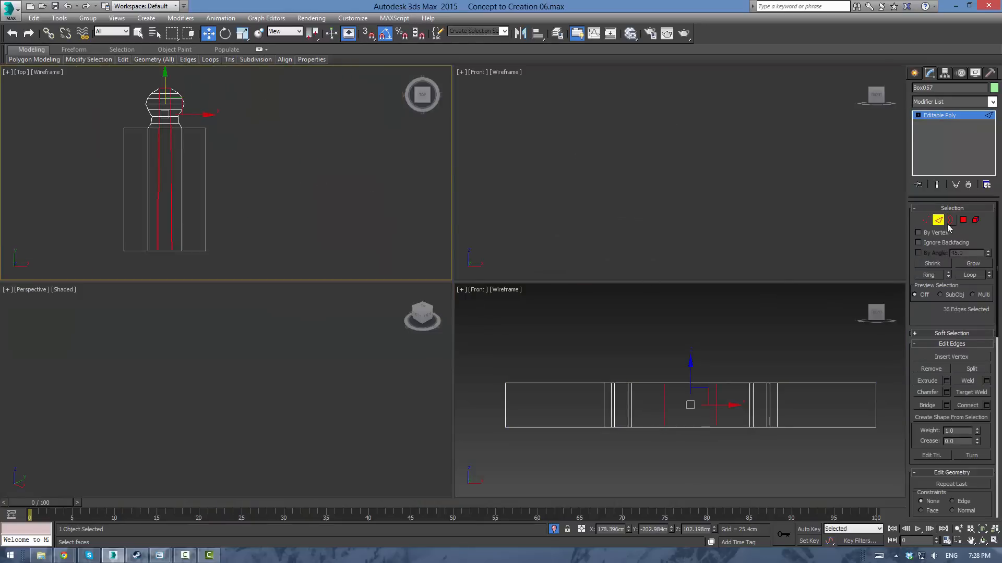
{"action": "left_click", "coordinate": [925, 220]}
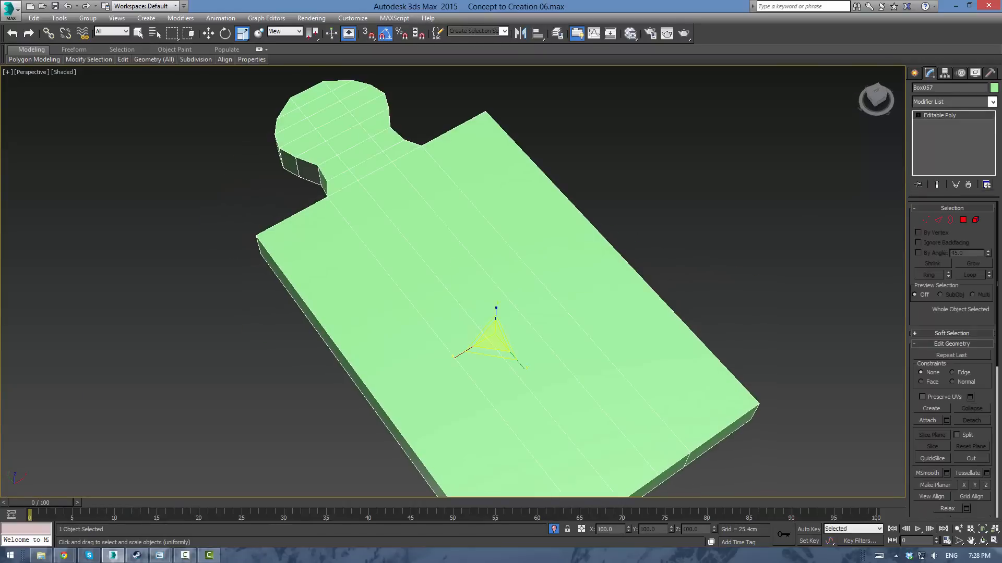
Step: Delete the handle's centre faces and connect surrounding edges into an octagonal hole
{"action": "left_click", "coordinate": [963, 220]}
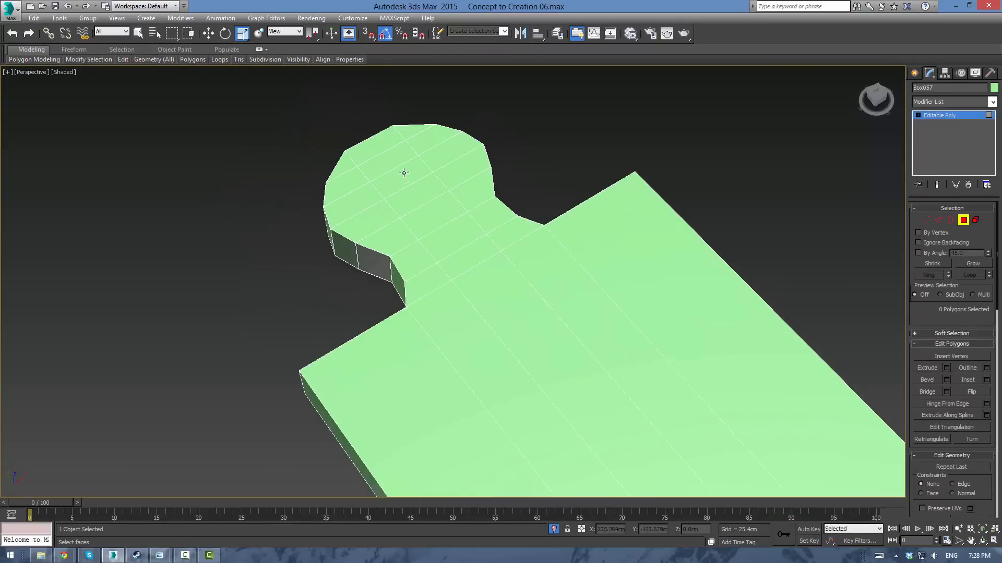
{"action": "left_click", "coordinate": [448, 250]}
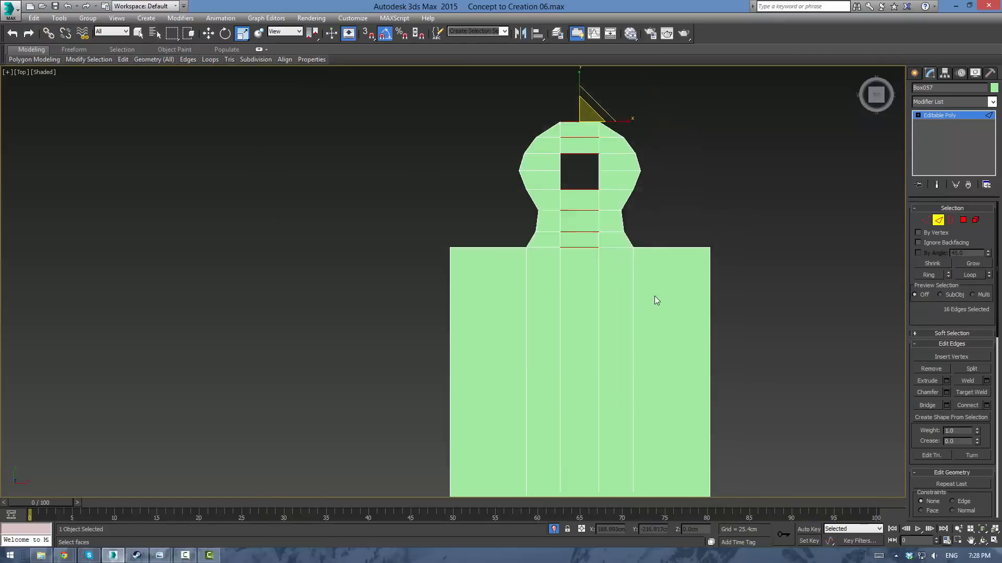
{"action": "left_click", "coordinate": [985, 404]}
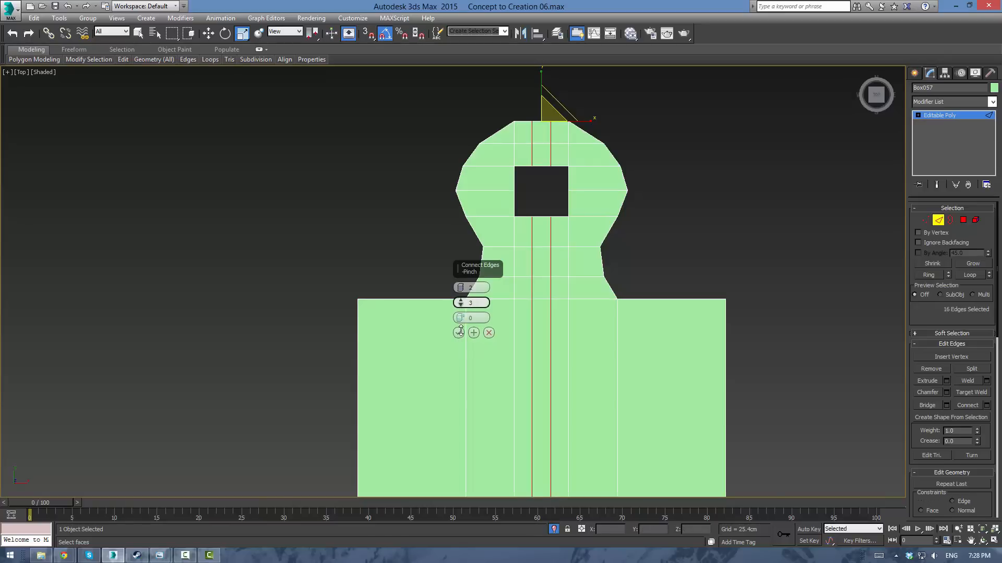
{"action": "left_click", "coordinate": [473, 332]}
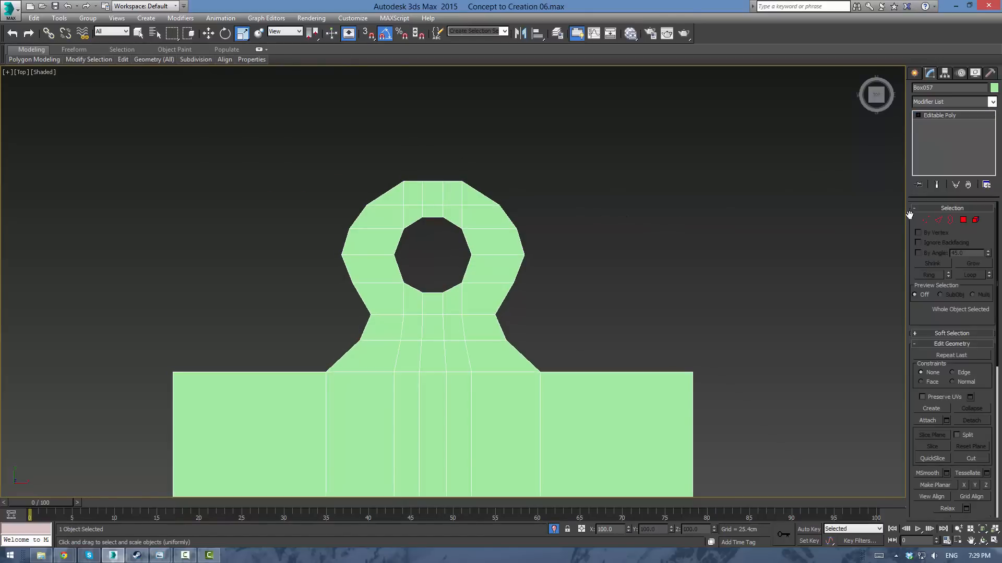
Step: Move and scale vertices on the handle's sides and around the hole to round it out
{"action": "left_click", "coordinate": [925, 220]}
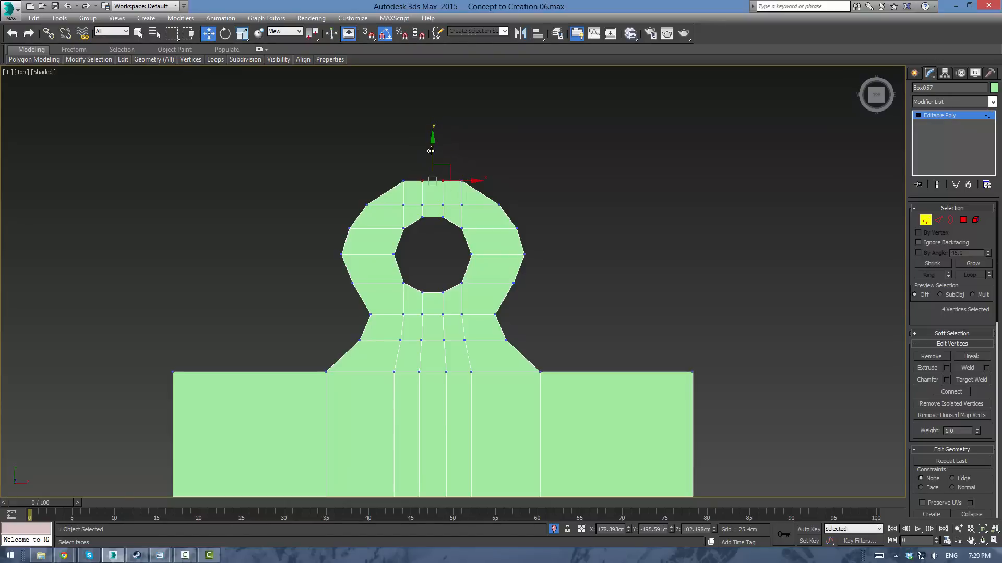
{"action": "left_click", "coordinate": [498, 285]}
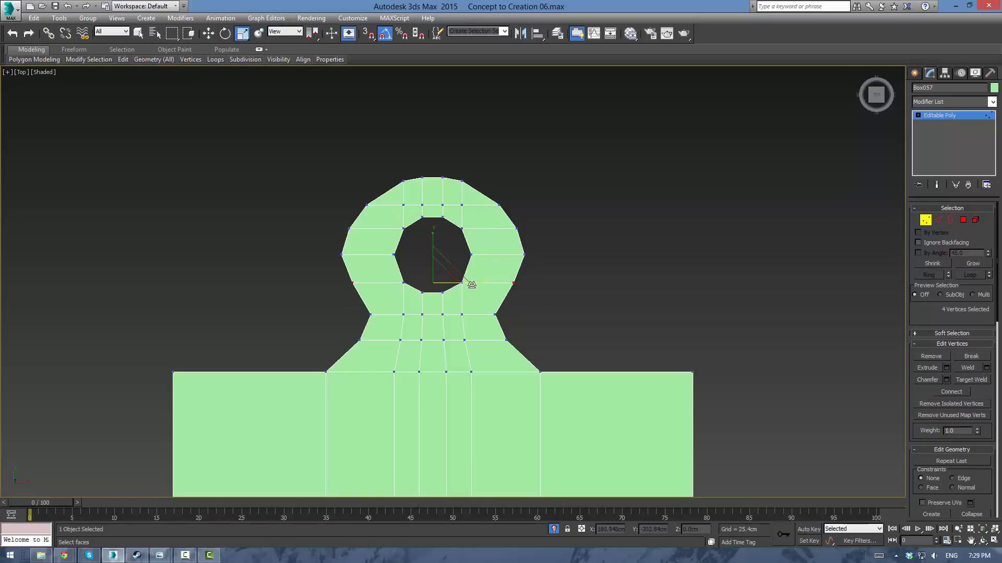
{"action": "mouse_move", "coordinate": [535, 281]}
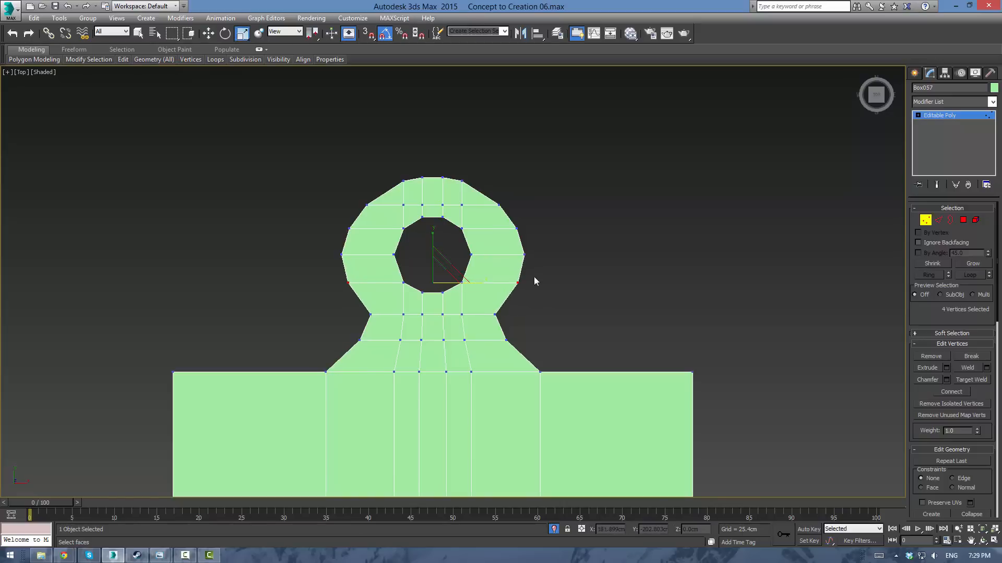
{"action": "left_click", "coordinate": [616, 224]}
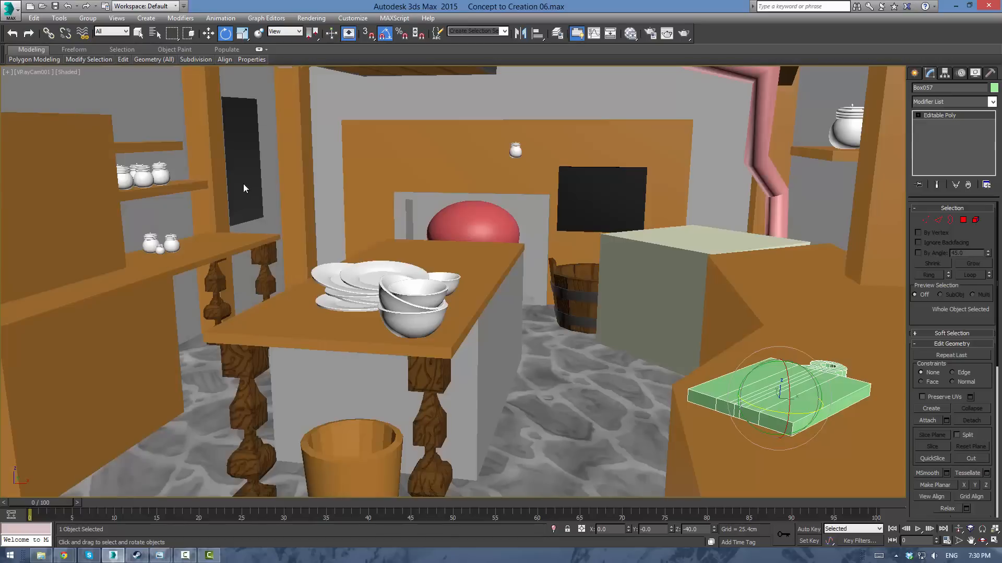
Step: Move and rotate the holed-handle board onto the right-hand counter in the VRayCam view
{"action": "left_click", "coordinate": [241, 186]}
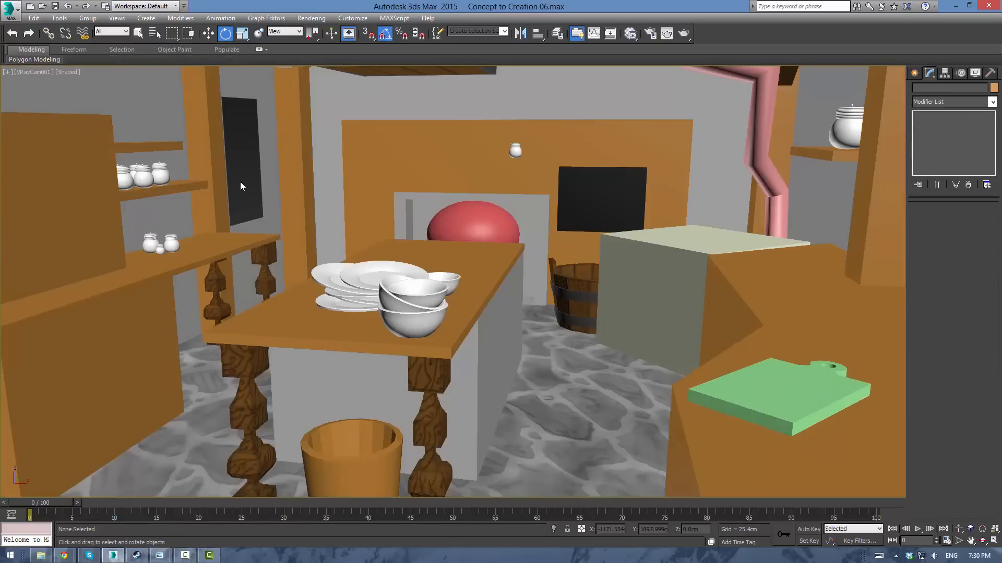
{"action": "mouse_move", "coordinate": [783, 403]}
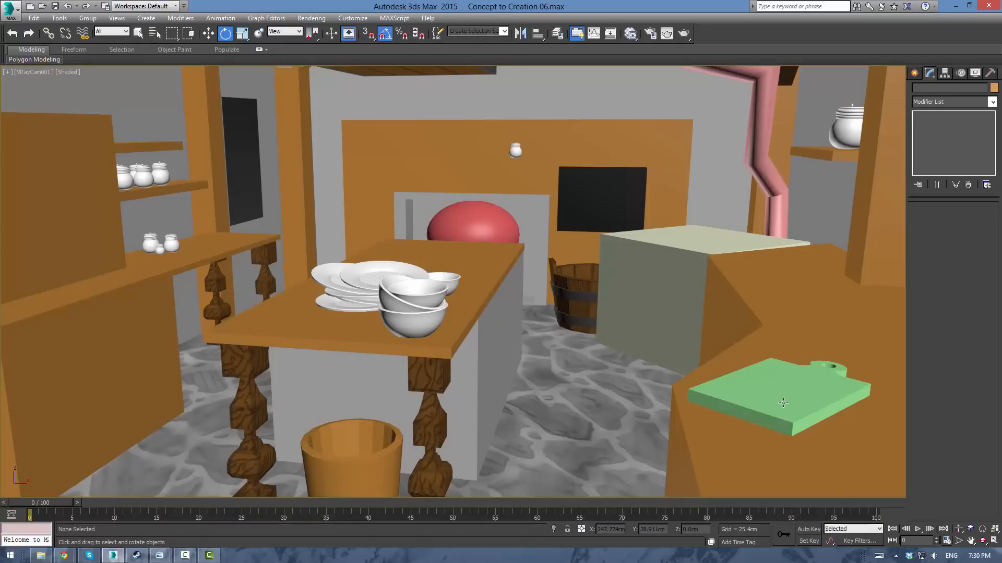
{"action": "left_click", "coordinate": [782, 403]}
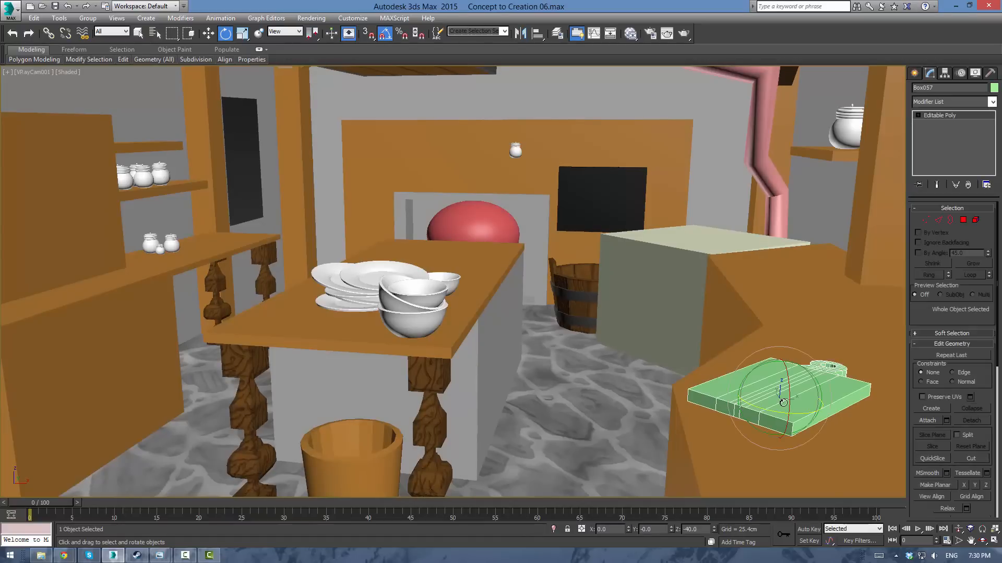
{"action": "mouse_move", "coordinate": [885, 298]}
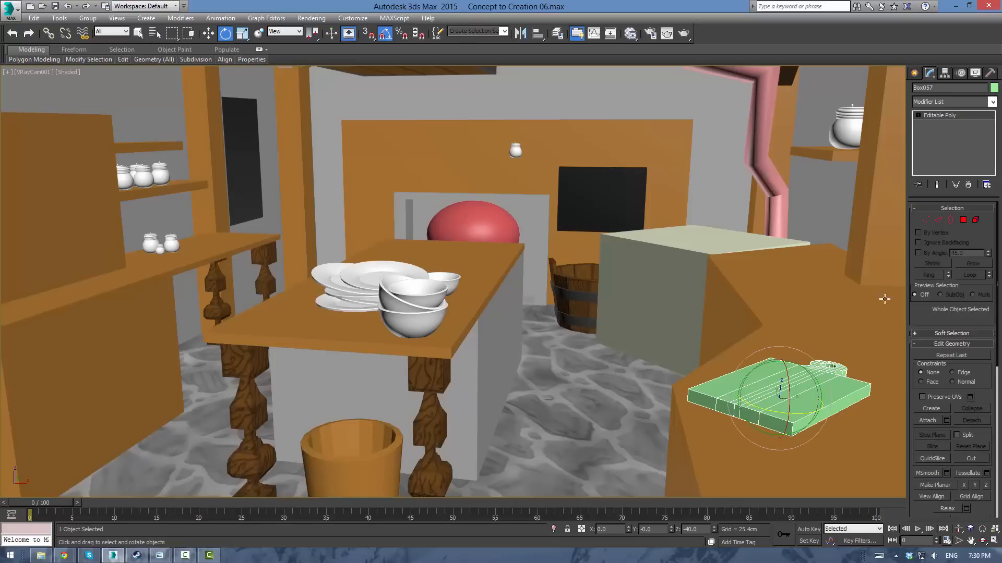
{"action": "left_click", "coordinate": [963, 220]}
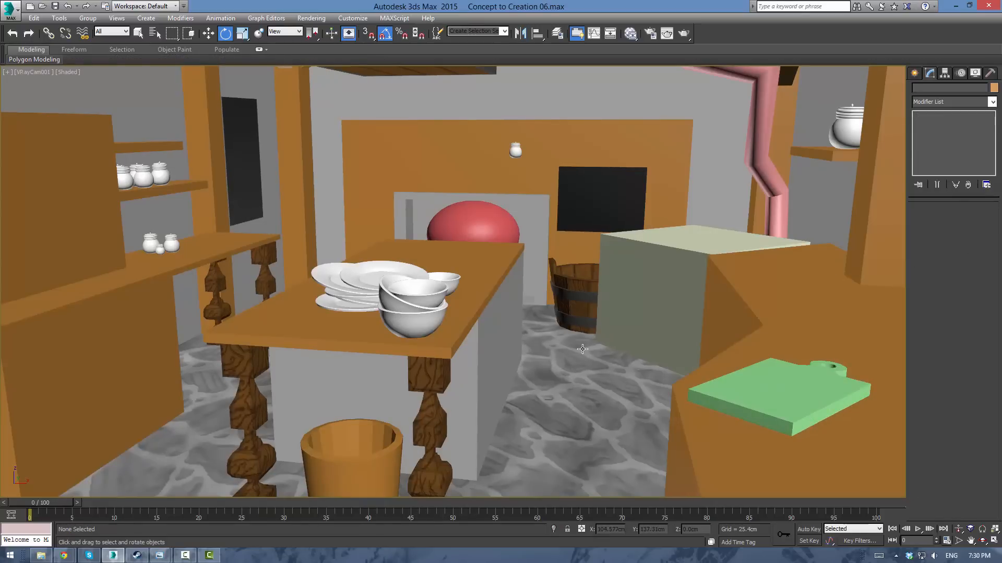
{"action": "left_click", "coordinate": [791, 396]}
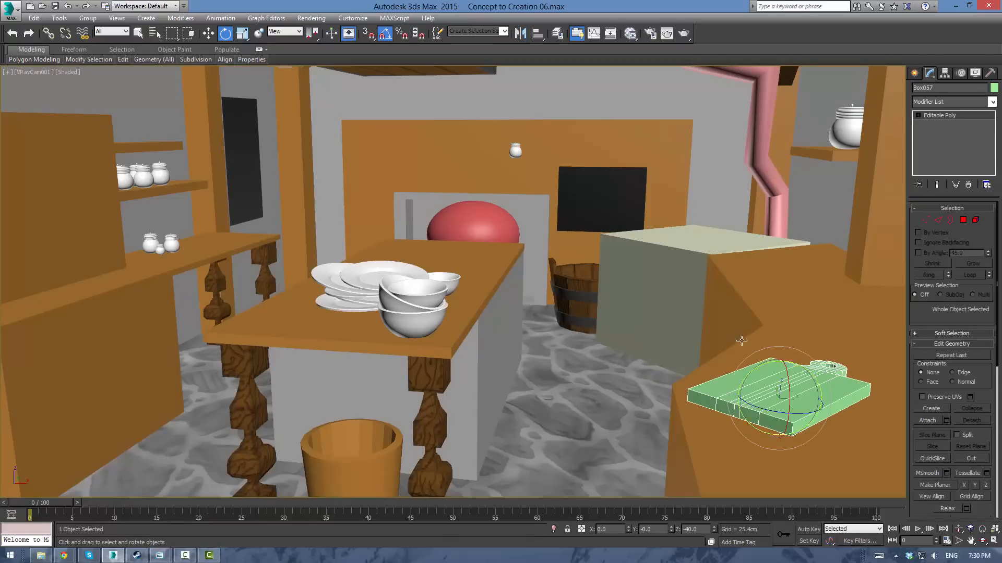
Step: Slice several thin knife-cut edges across the board's top surface with Cut
{"action": "left_click", "coordinate": [938, 220]}
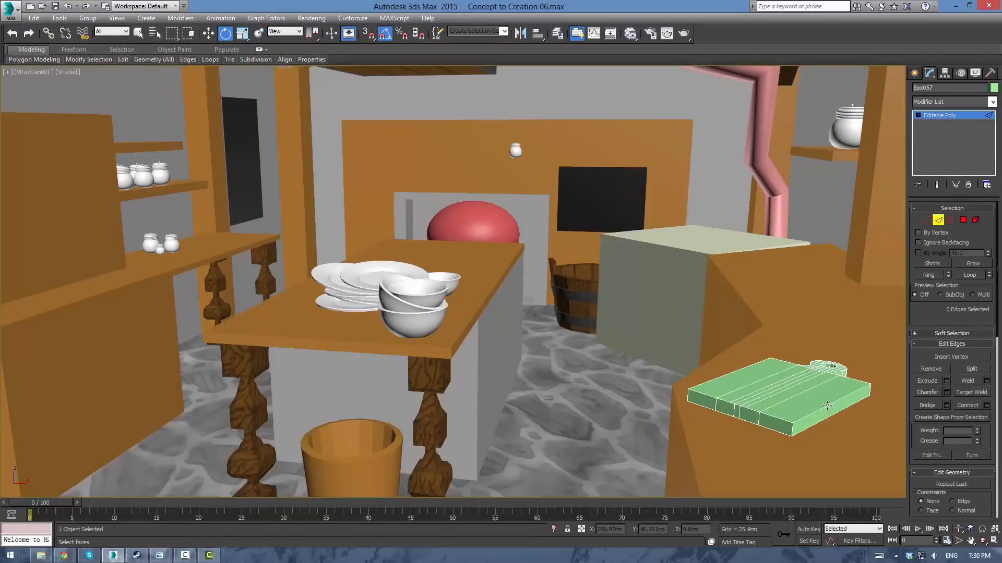
{"action": "left_click", "coordinate": [783, 421]}
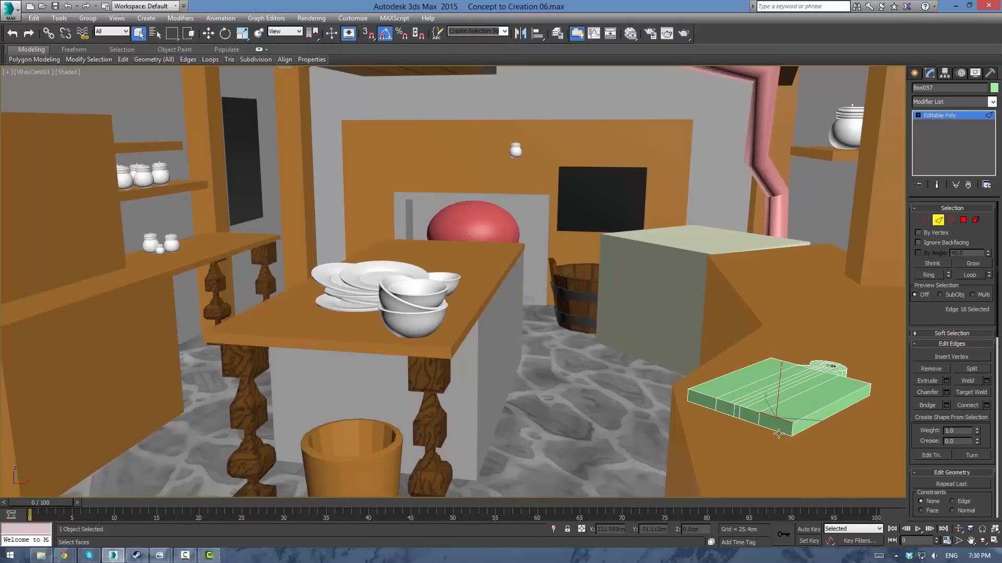
{"action": "mouse_move", "coordinate": [795, 407]}
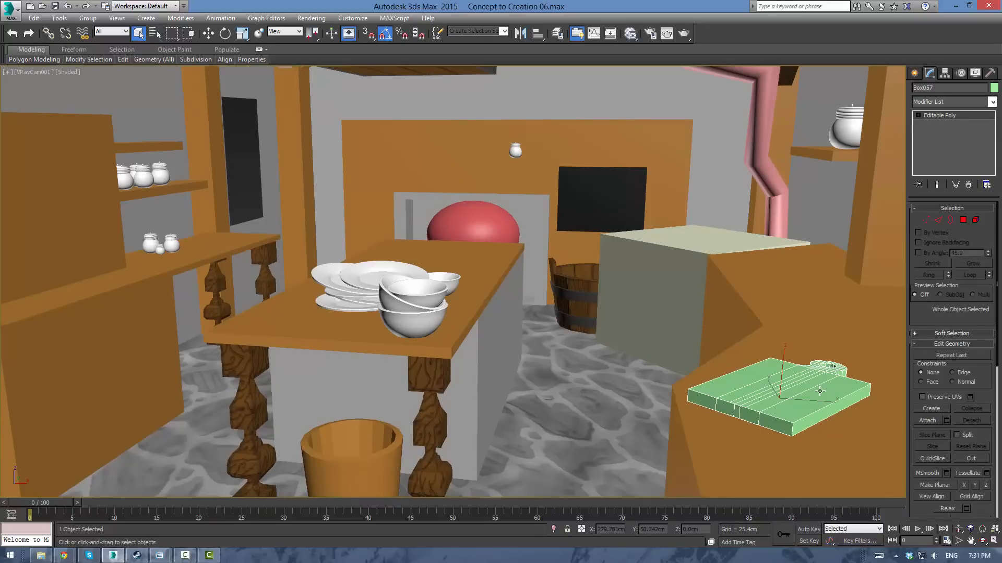
{"action": "mouse_move", "coordinate": [770, 371]}
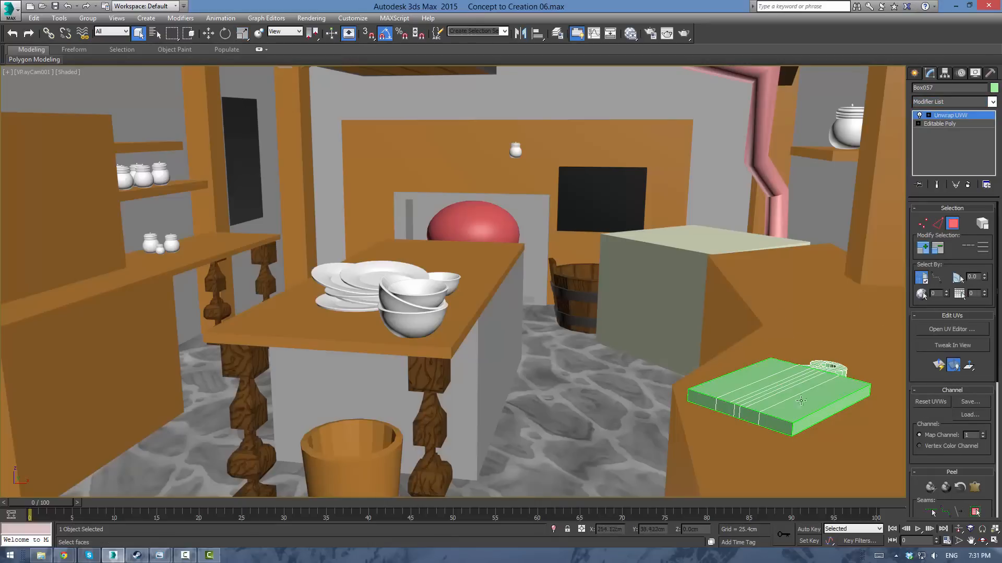
Step: Select all board faces under Unwrap UVW and show them in the UV editor
{"action": "left_click", "coordinate": [952, 329]}
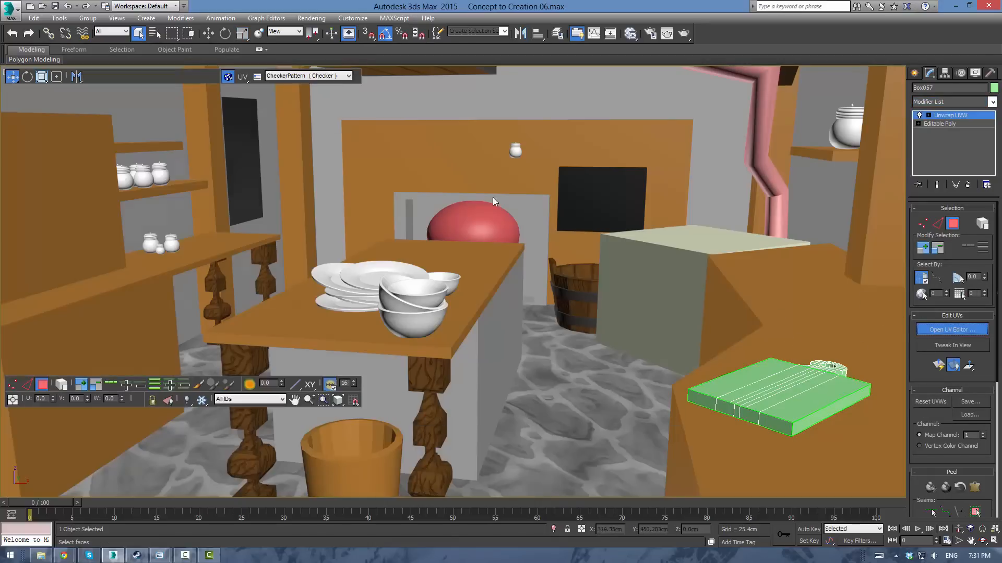
{"action": "left_click", "coordinate": [952, 328]}
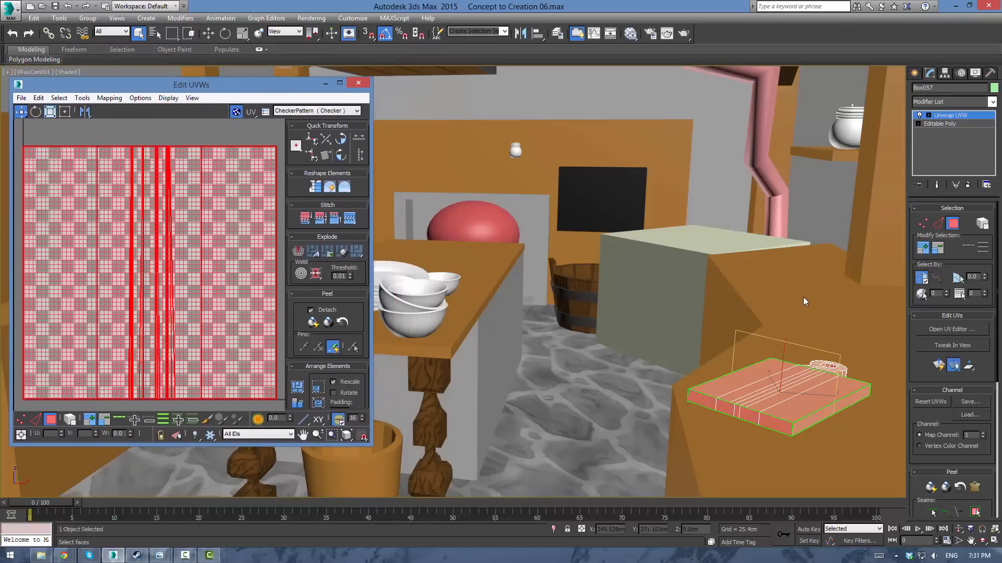
Step: Apply Flatten Mapping to lay the board's UVs out as separate islands
{"action": "left_click", "coordinate": [108, 98]}
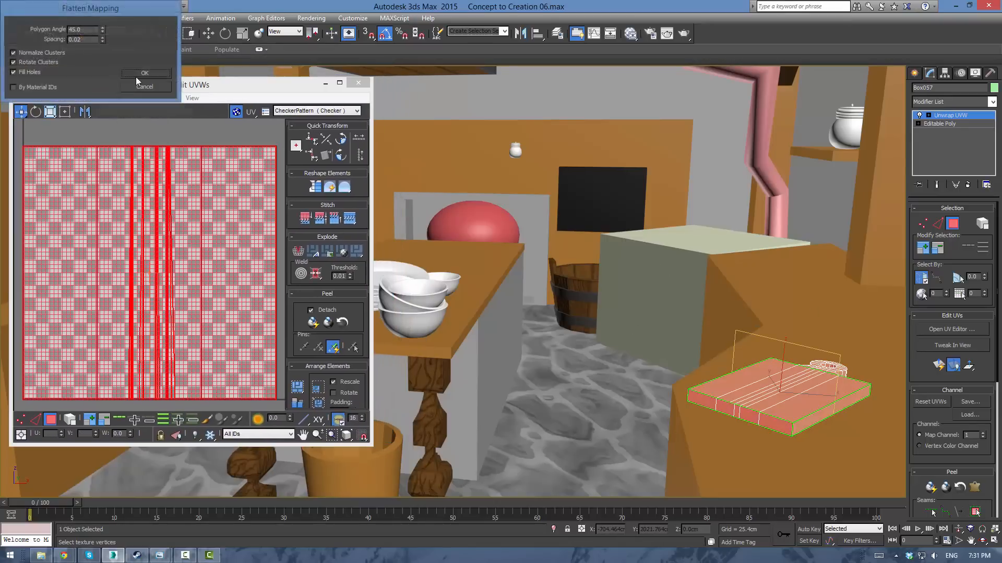
{"action": "left_click", "coordinate": [144, 73]}
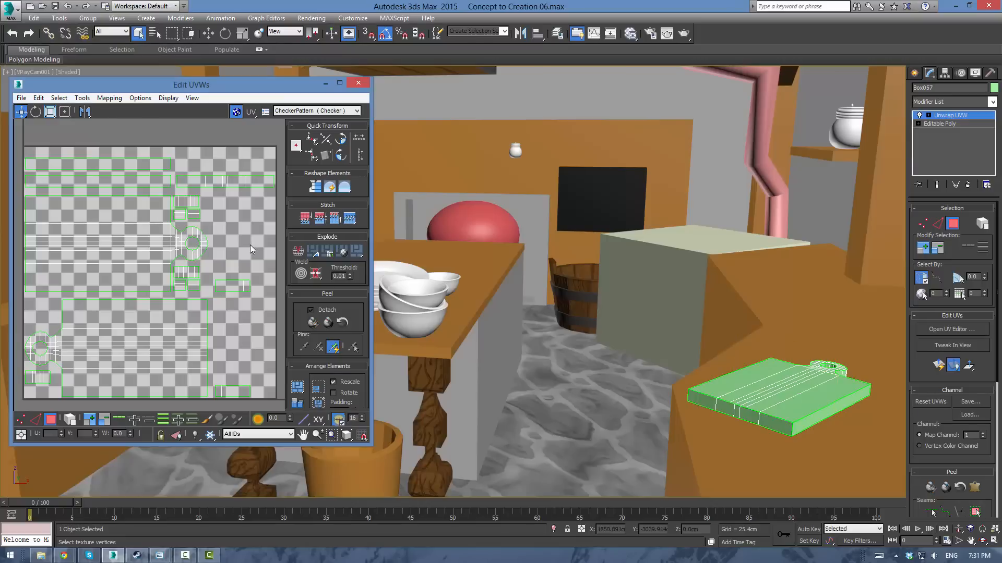
{"action": "mouse_move", "coordinate": [250, 256]}
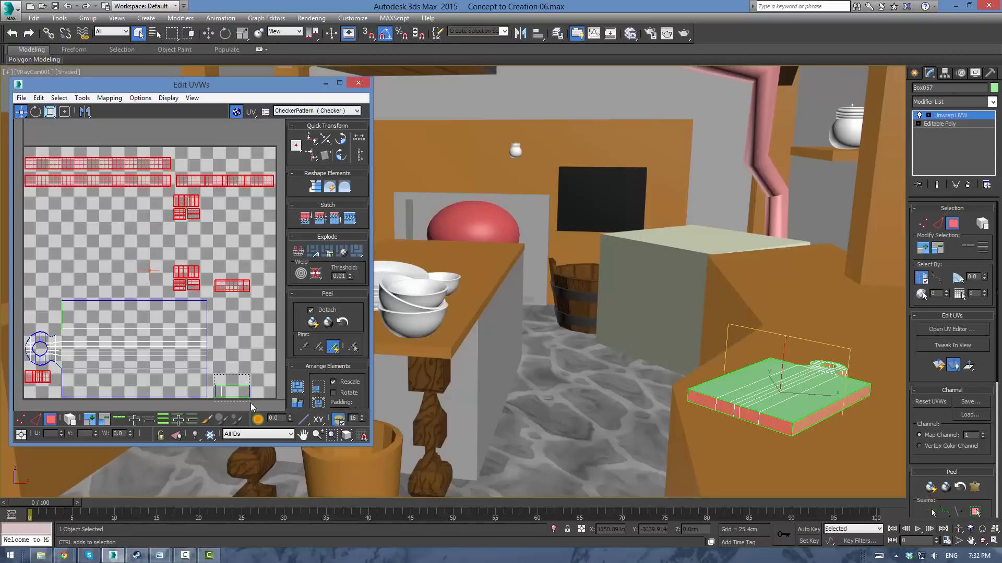
Step: Remap with a different Mapping method so top and handle form one island, then select the strip island
{"action": "left_click", "coordinate": [109, 98]}
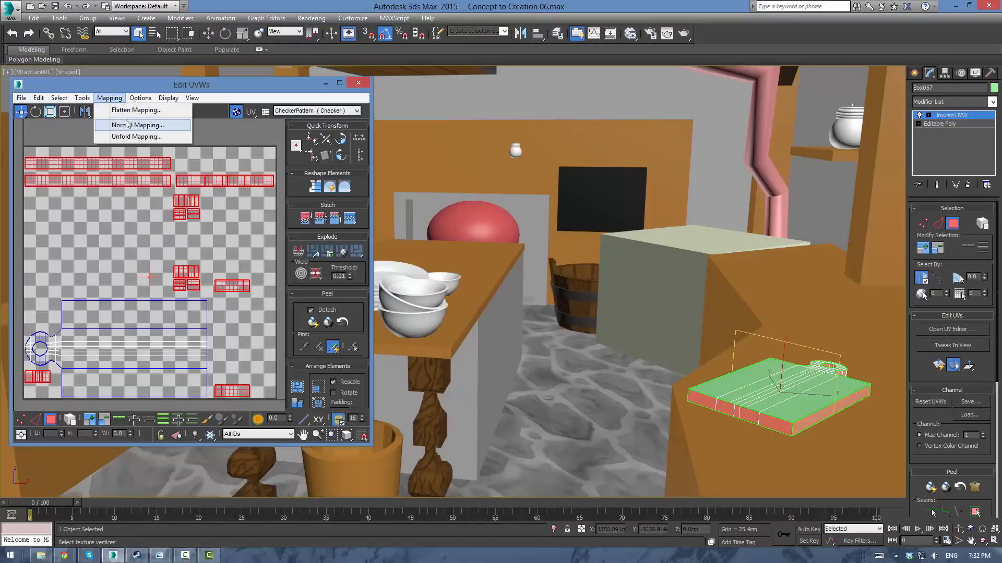
{"action": "left_click", "coordinate": [137, 109]}
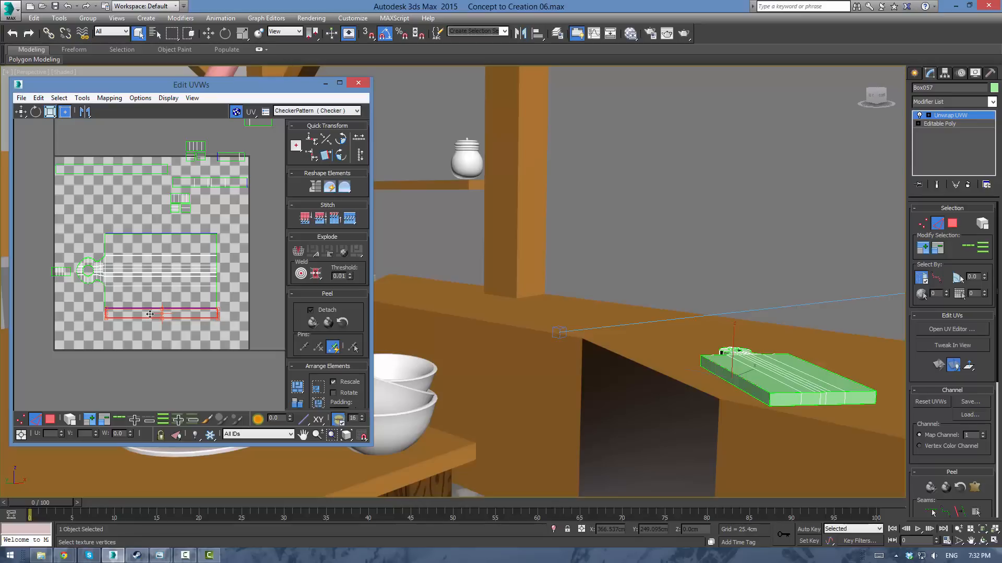
{"action": "left_click", "coordinate": [202, 307]}
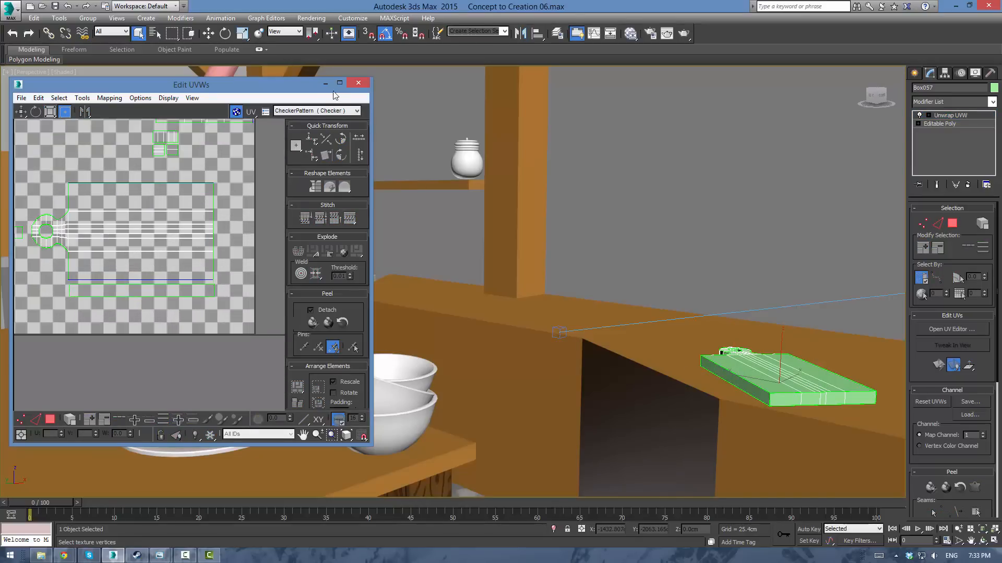
Step: Maximize the Edit UVWs window, hide the checker background and clear the edge selection
{"action": "left_click", "coordinate": [339, 84]}
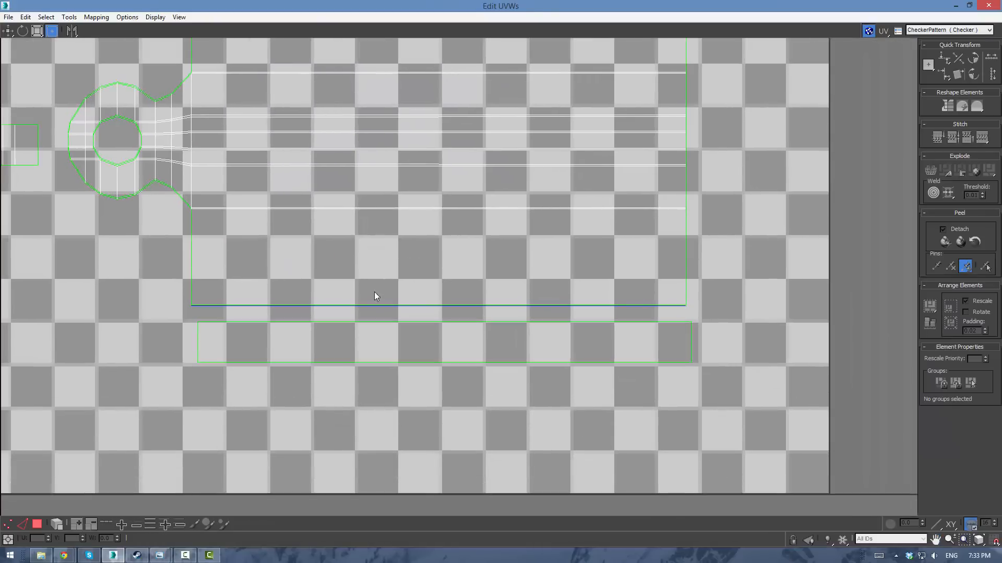
{"action": "left_click", "coordinate": [154, 17]}
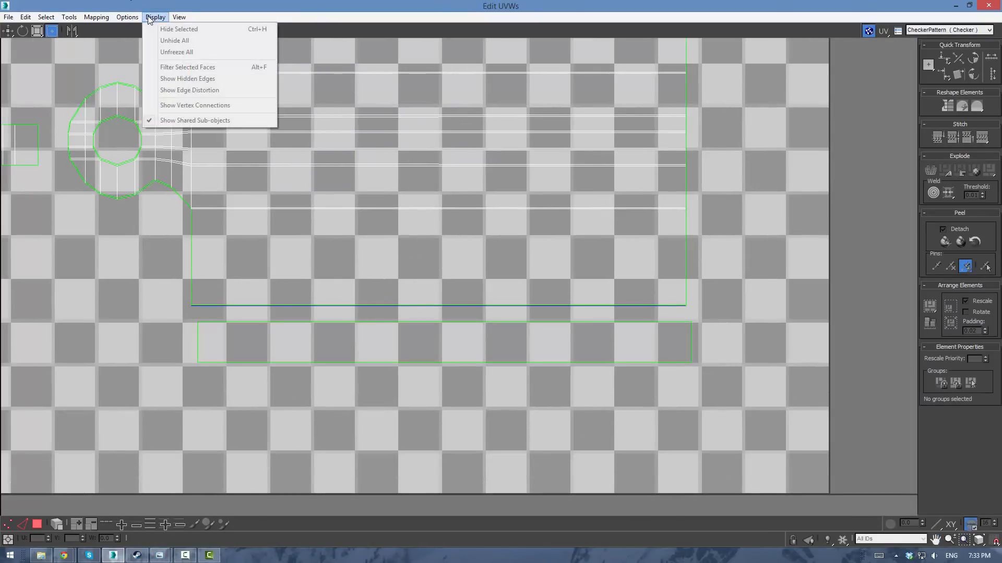
{"action": "left_click", "coordinate": [607, 53]}
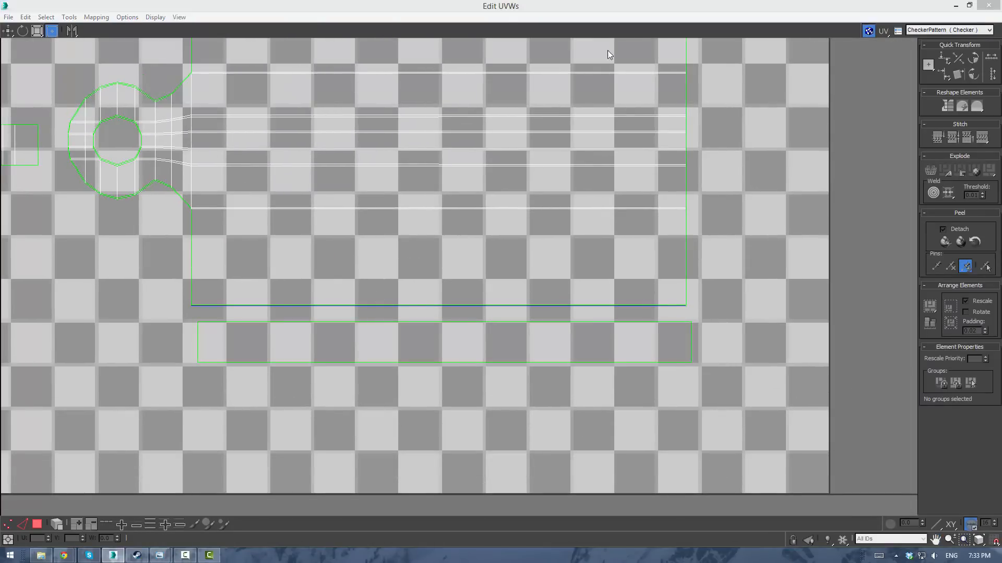
{"action": "left_click", "coordinate": [867, 30]}
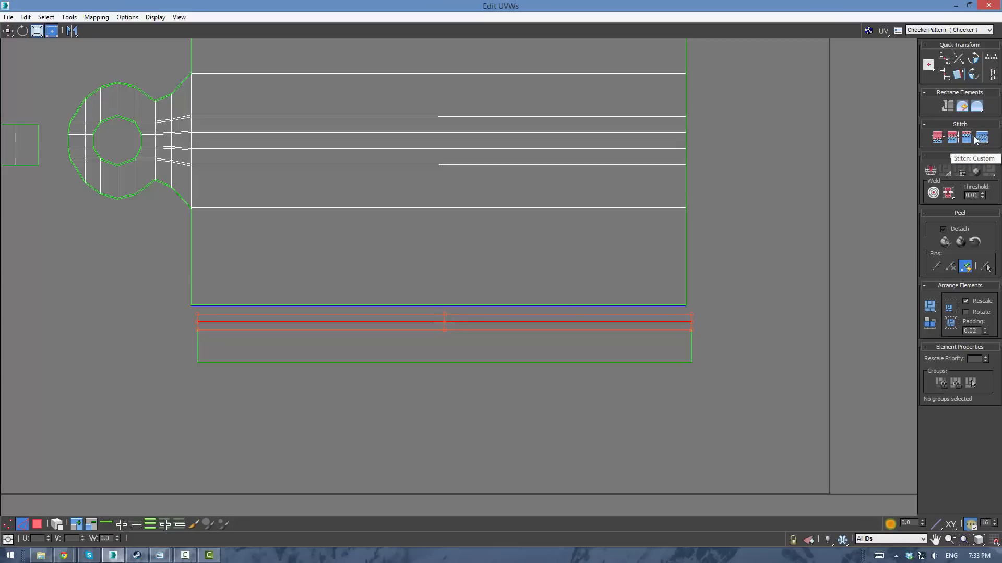
{"action": "mouse_move", "coordinate": [479, 305]}
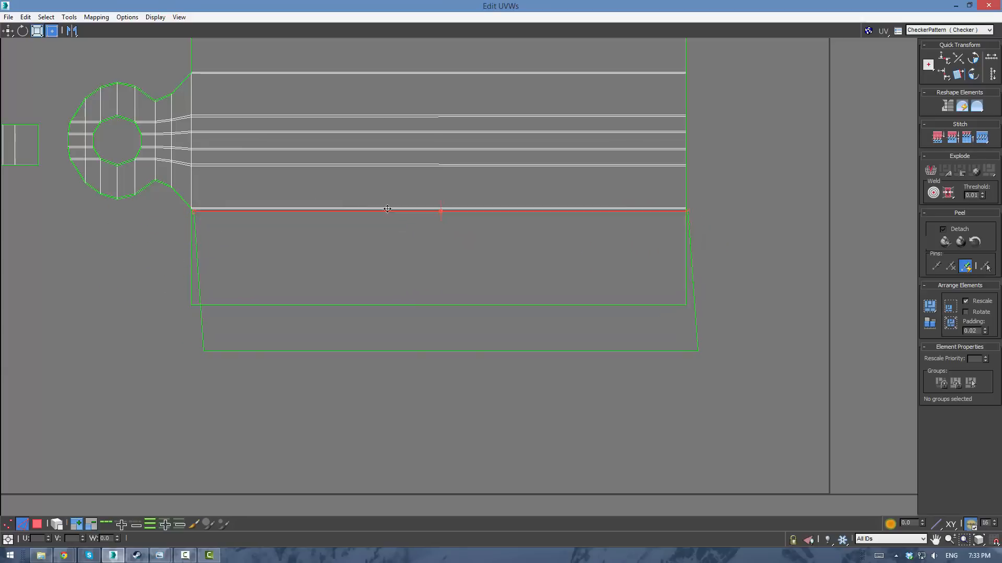
{"action": "left_click_drag", "start_coordinate": [386, 209], "coordinate": [409, 204]}
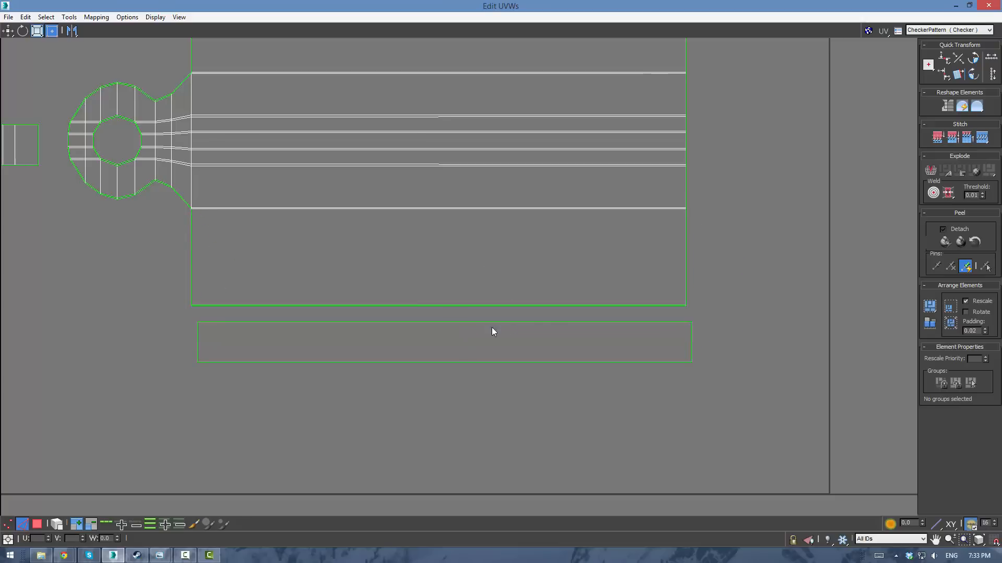
{"action": "left_click", "coordinate": [438, 306]}
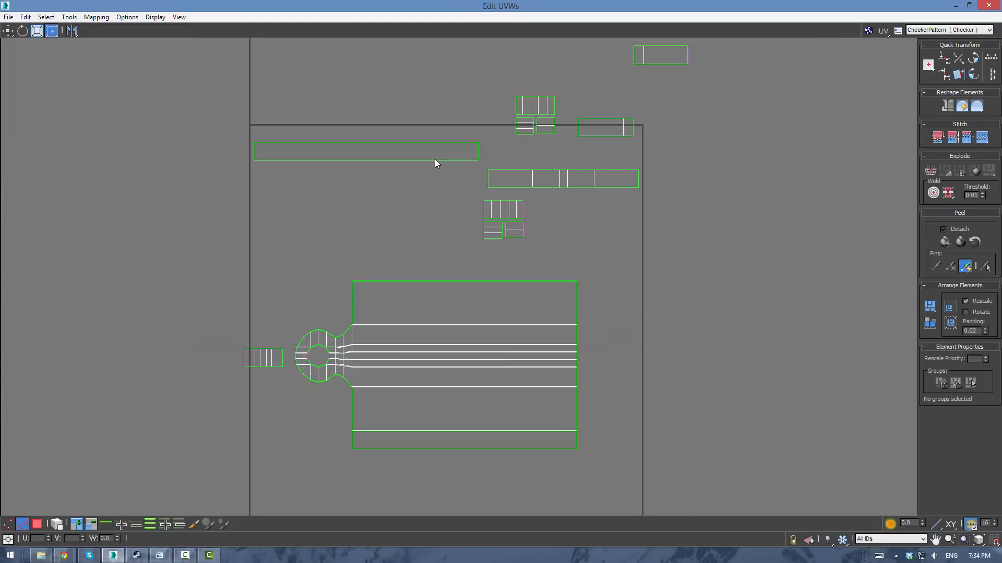
Step: Stitch the rim strip islands onto the top and side edges of the main board island
{"action": "left_click_drag", "start_coordinate": [227, 118], "coordinate": [436, 172]}
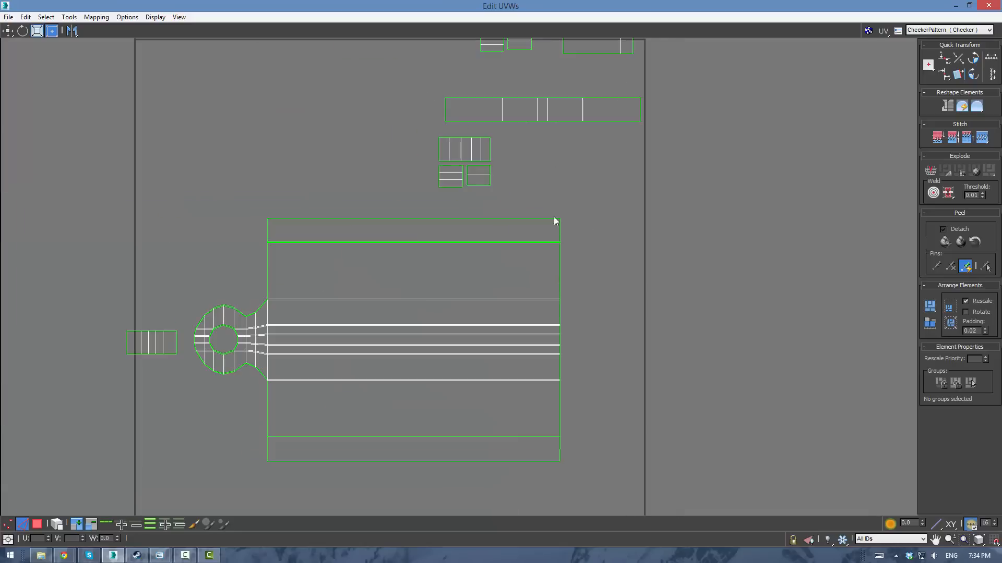
{"action": "left_click", "coordinate": [588, 108]}
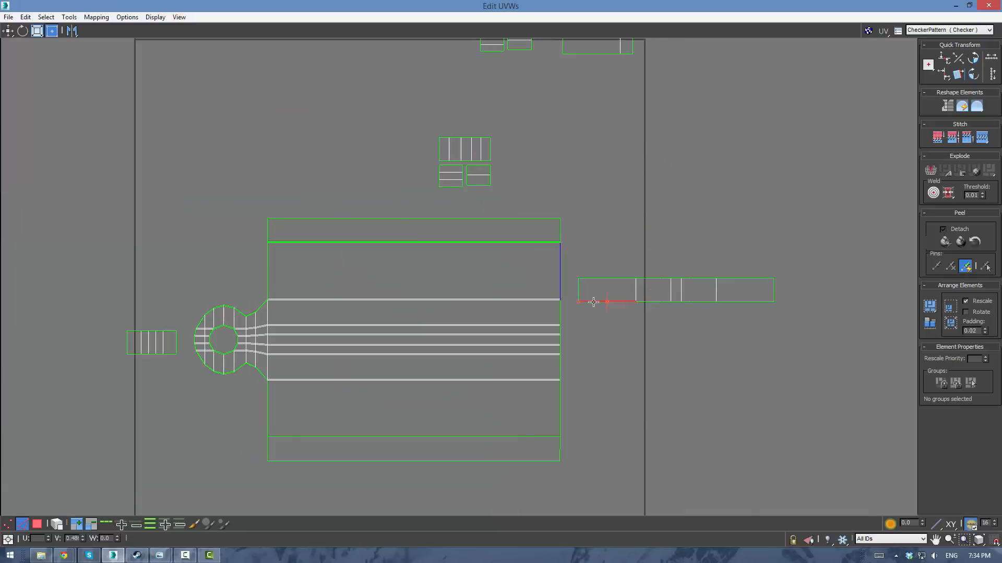
{"action": "left_click", "coordinate": [674, 289]}
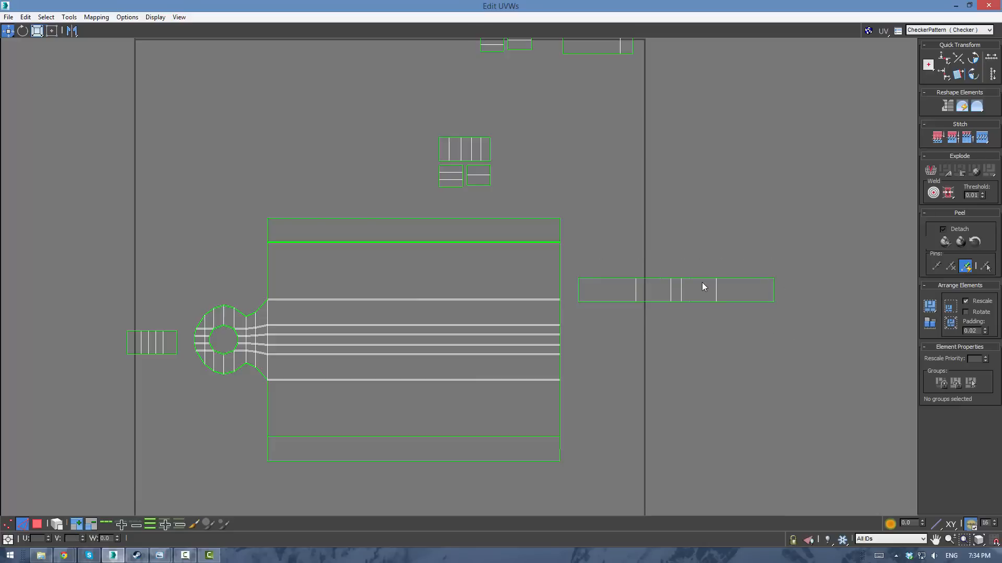
{"action": "left_click", "coordinate": [672, 289]}
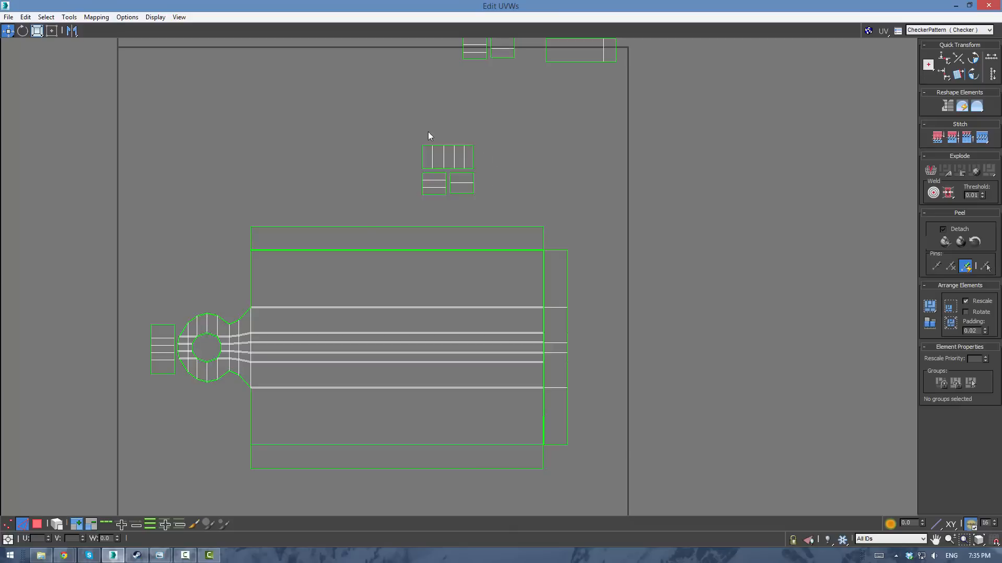
{"action": "left_click", "coordinate": [447, 156]}
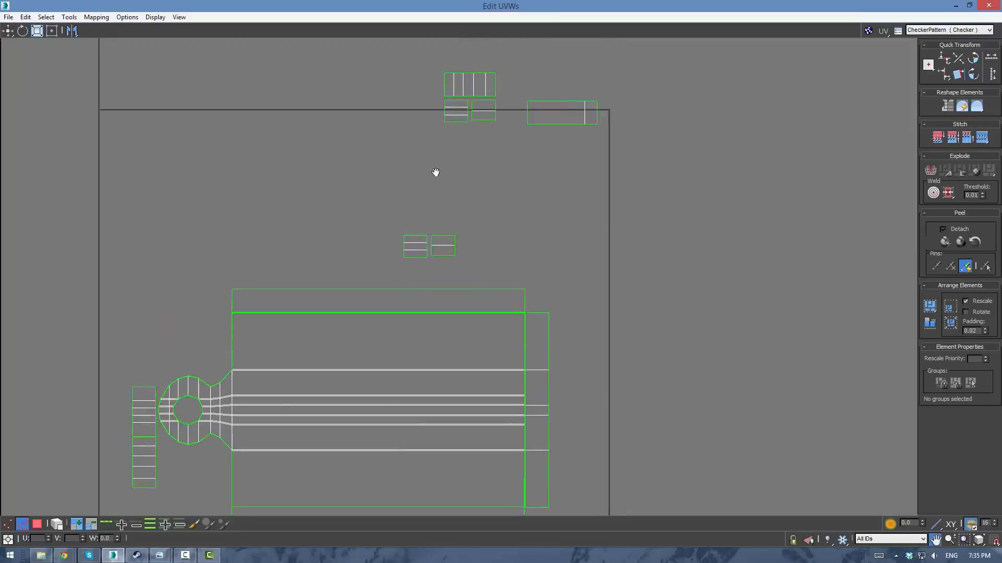
{"action": "left_click", "coordinate": [467, 89]}
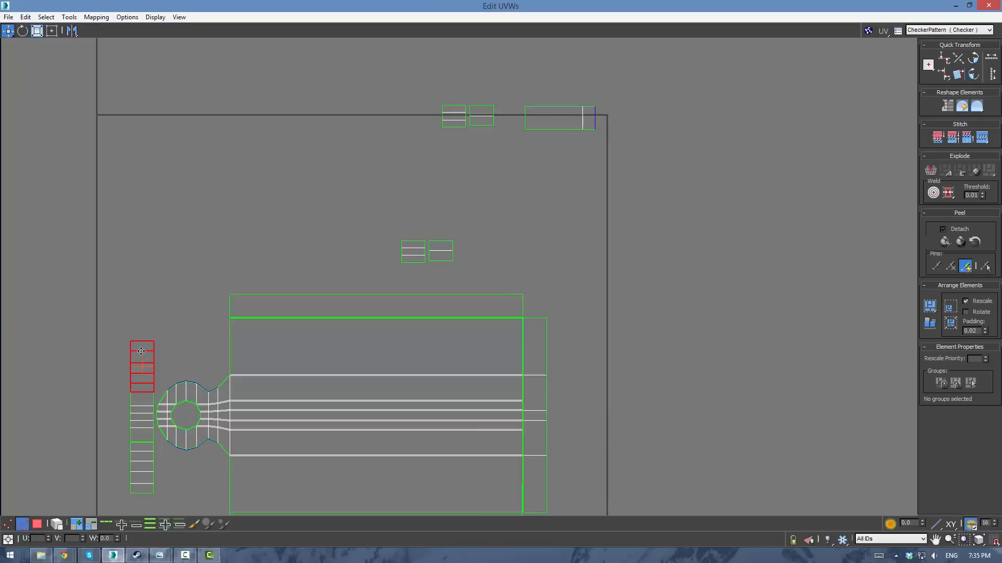
Step: Move the small strip beside the handle to the upper right of the UV space
{"action": "left_click", "coordinate": [404, 256]}
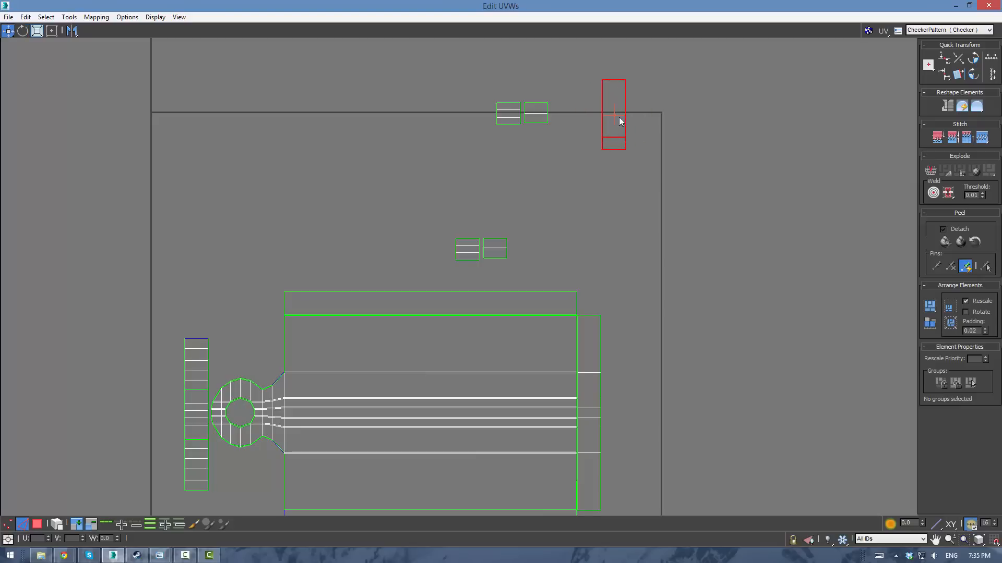
{"action": "mouse_move", "coordinate": [644, 177]}
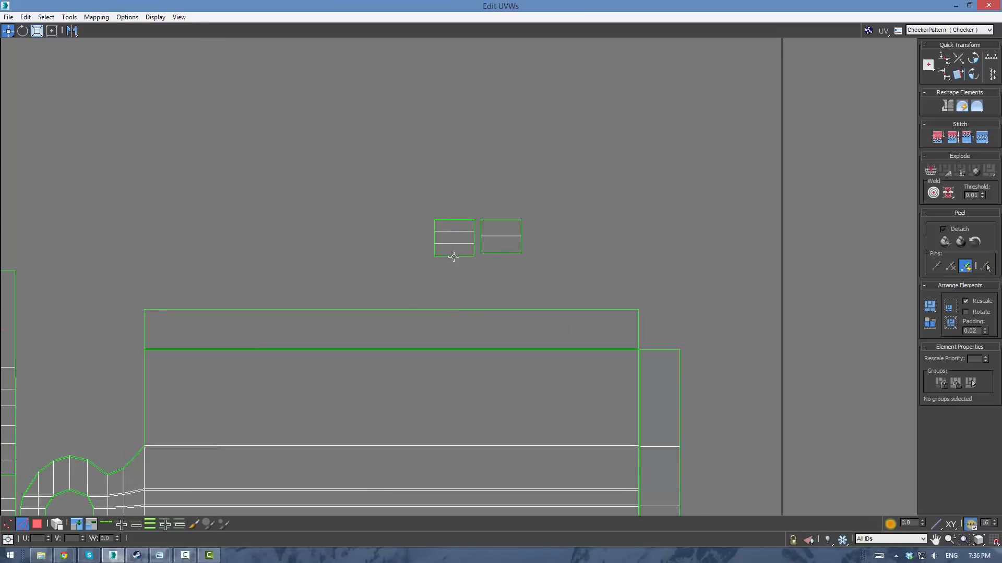
Step: Pack the board's UV islands inside the 0–1 texture square and bring up the UV tools list
{"action": "left_click", "coordinate": [453, 238]}
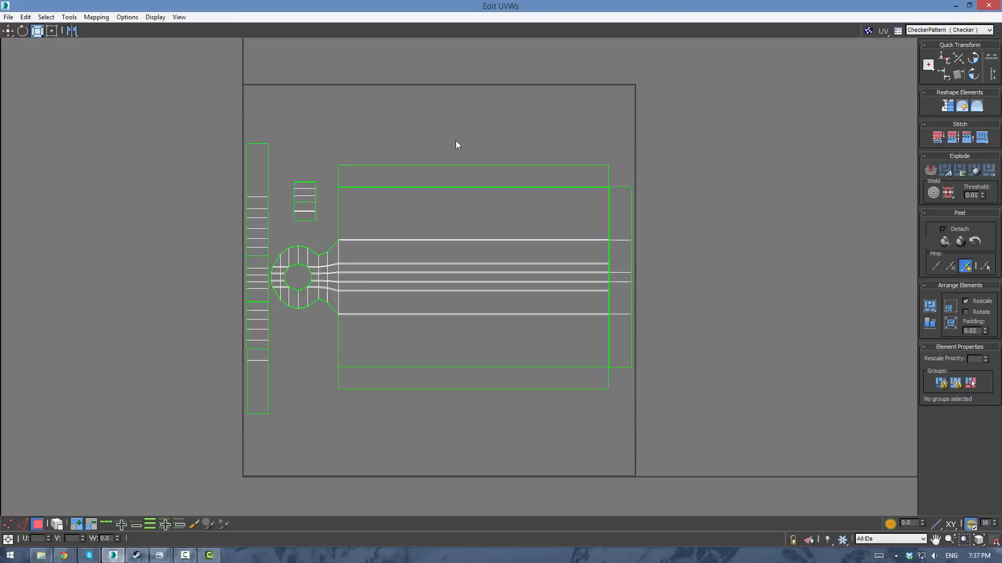
{"action": "left_click", "coordinate": [69, 17]}
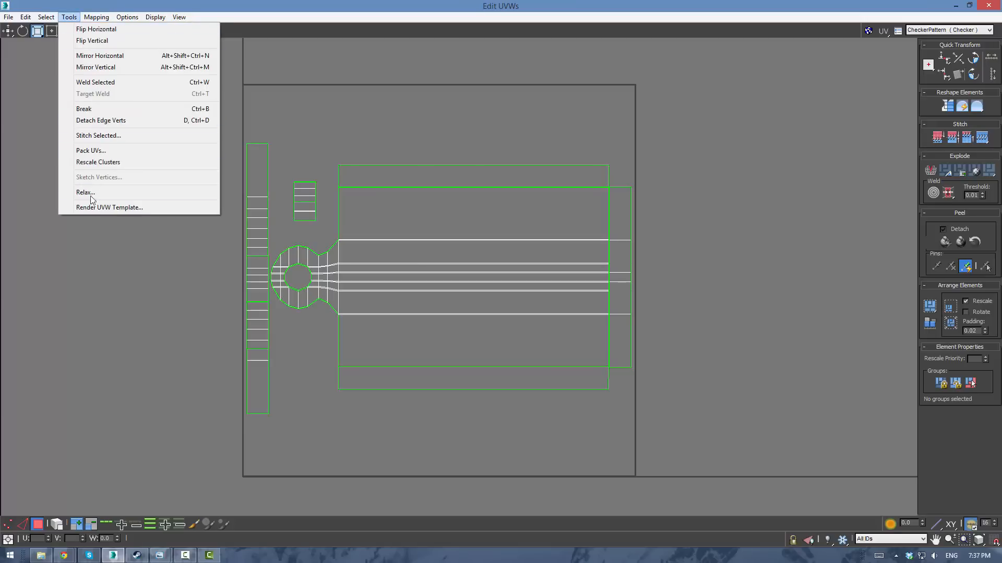
Step: Render a 1024×1024 UV template with visible edges, seam edges and overlaps, then close the result
{"action": "left_click", "coordinate": [108, 206]}
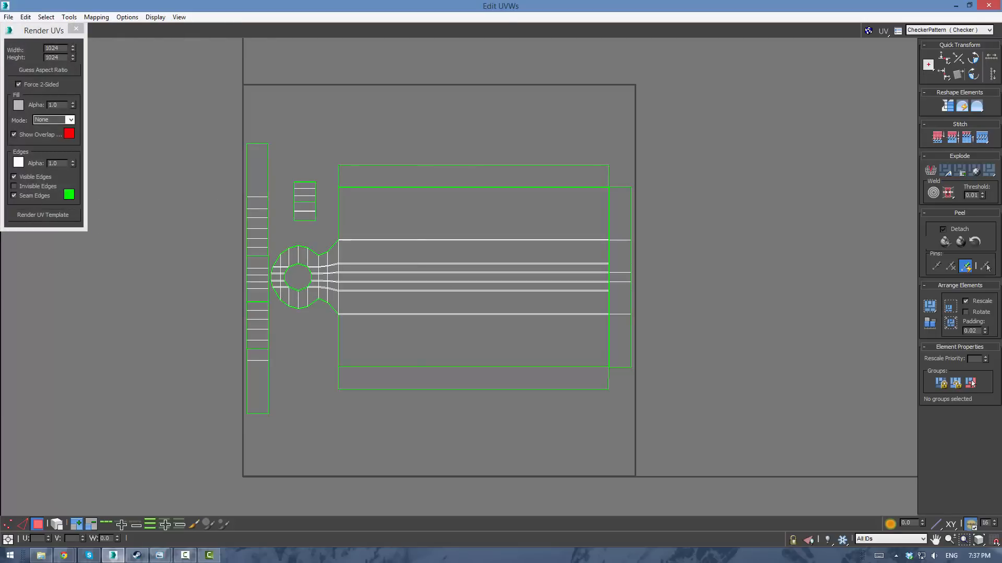
{"action": "left_click", "coordinate": [43, 215]}
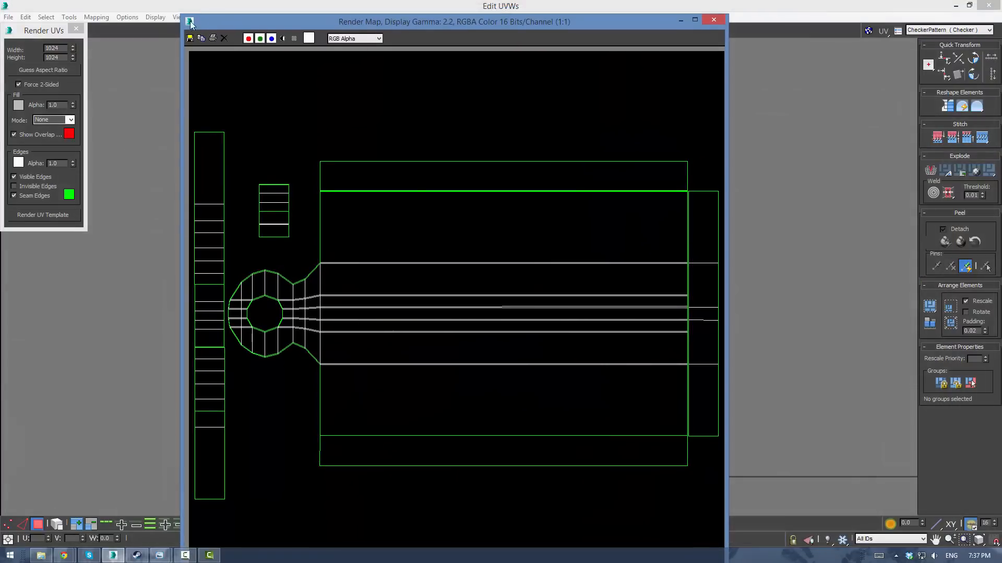
{"action": "left_click", "coordinate": [713, 19]}
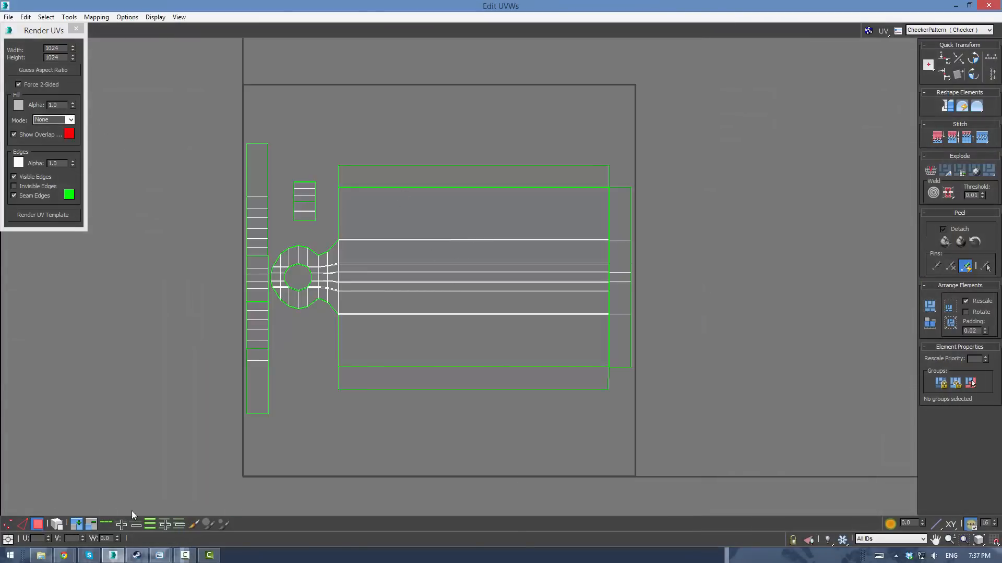
{"action": "mouse_move", "coordinate": [61, 207]}
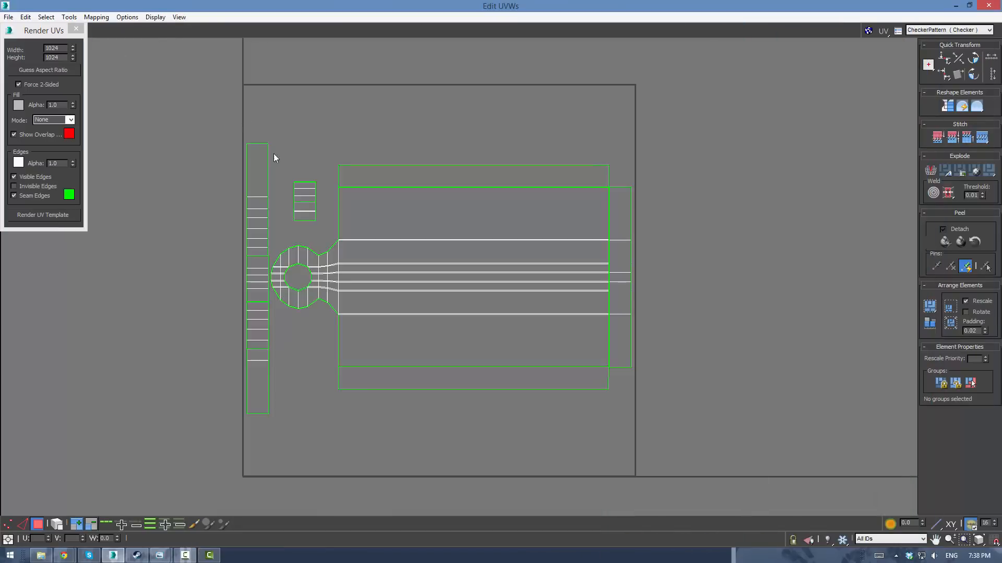
{"action": "mouse_move", "coordinate": [51, 225]}
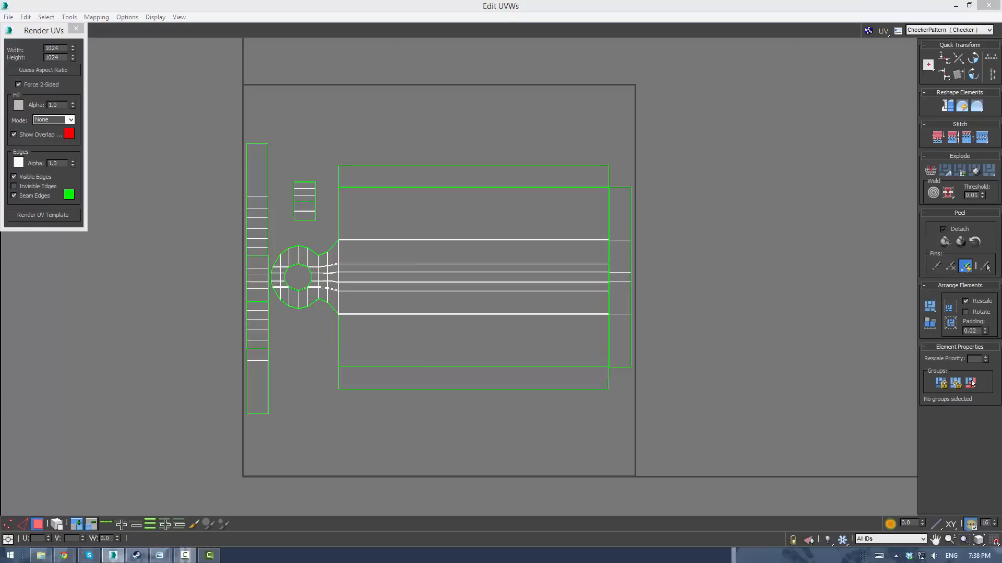
Step: Save the UV template as a PNG named Cutting Board UVW in a new Textures/Cutting Board folder
{"action": "left_click", "coordinate": [42, 215]}
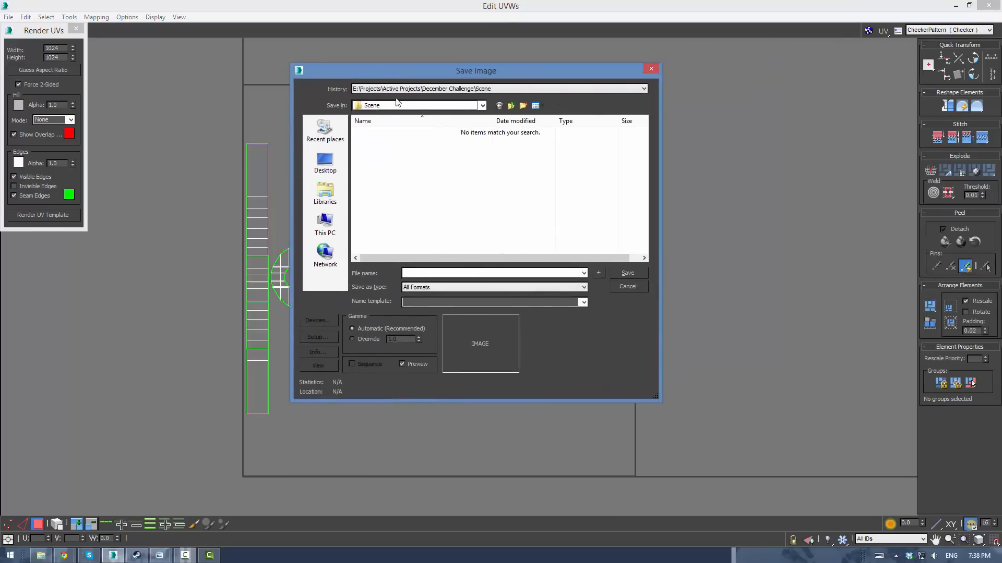
{"action": "left_click", "coordinate": [508, 105]}
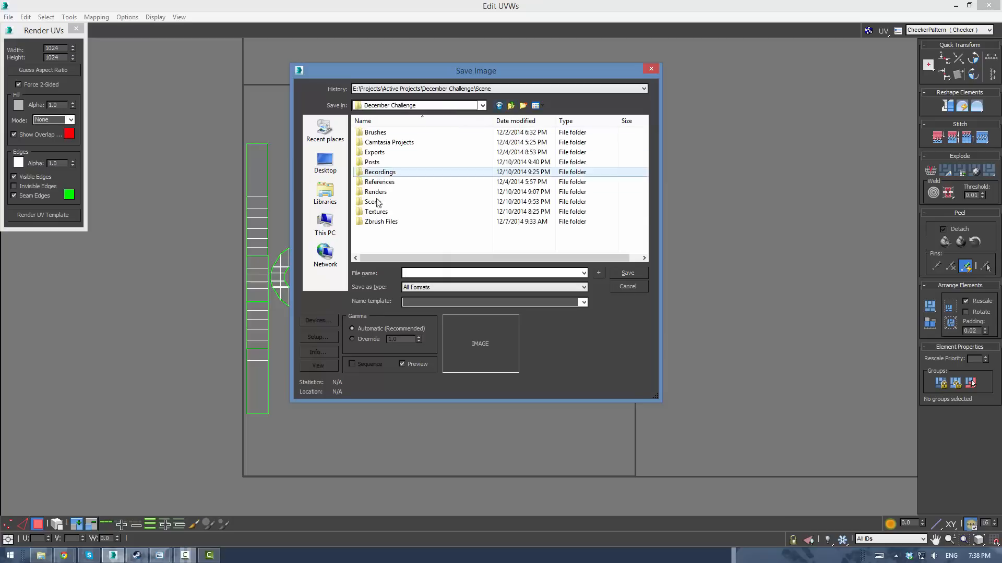
{"action": "double_click", "coordinate": [375, 211]}
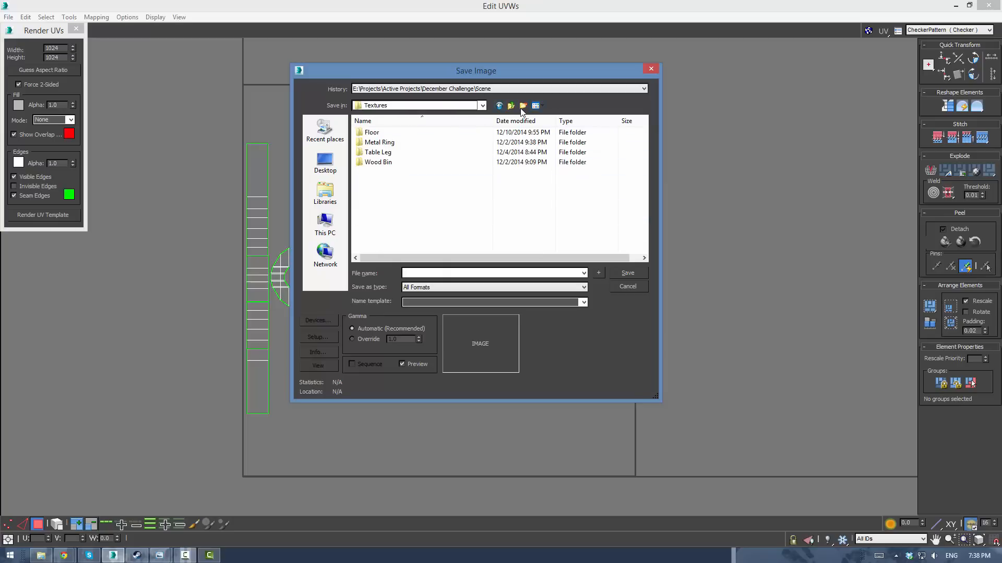
{"action": "left_click", "coordinate": [523, 105]}
{"action": "type", "text": "Cutting Board"}
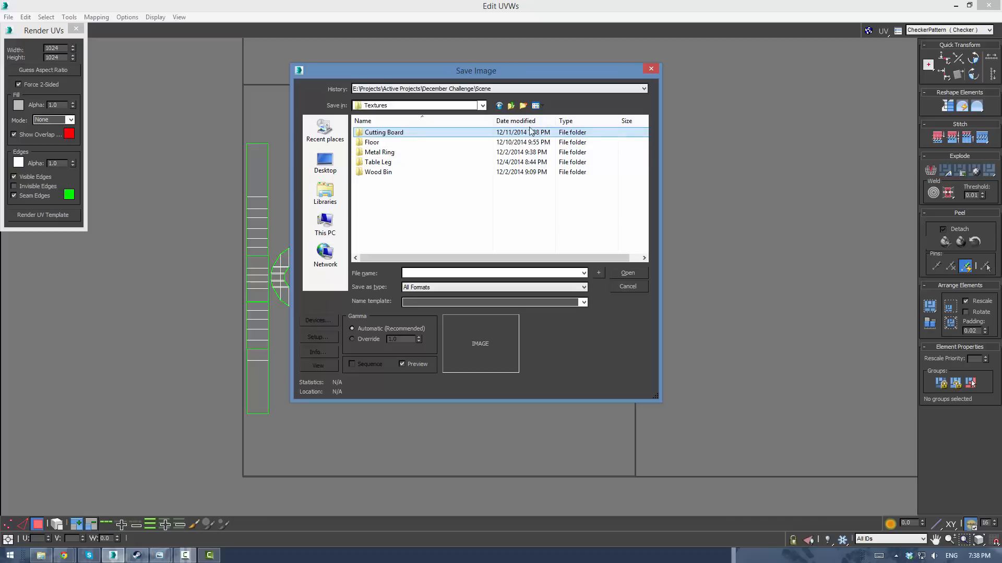
{"action": "double_click", "coordinate": [383, 133]}
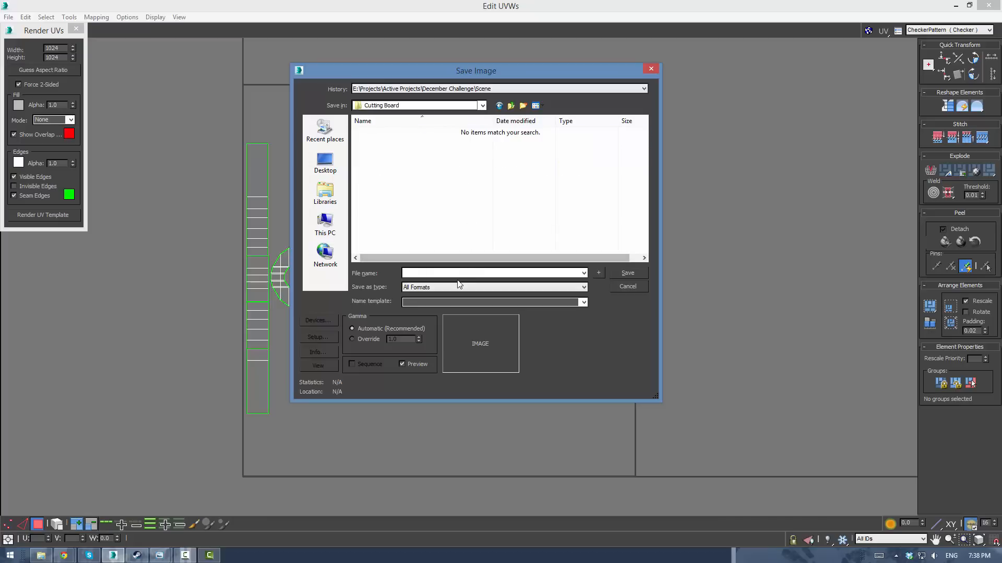
{"action": "type", "text": "Cutting Board UVB"}
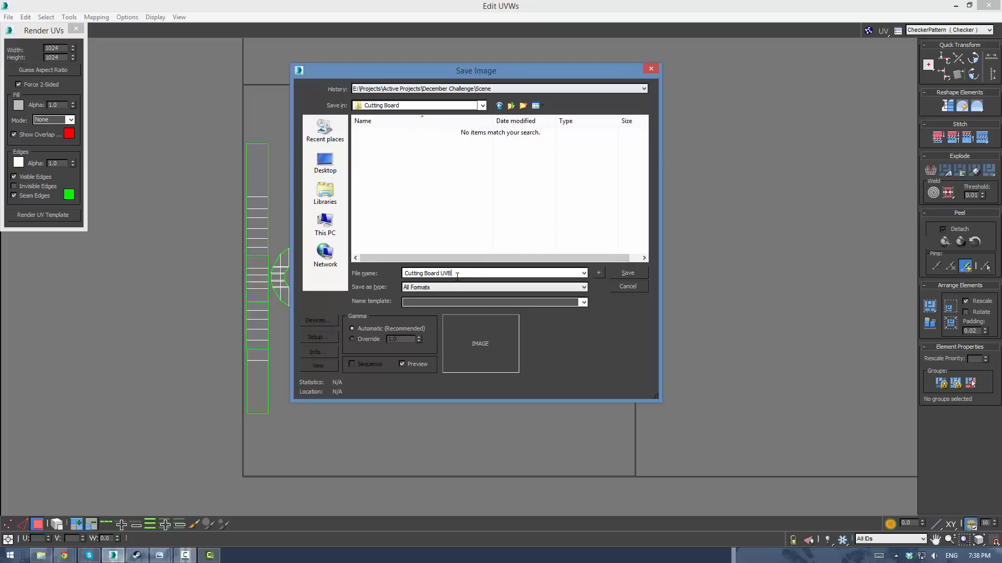
{"action": "left_click", "coordinate": [580, 287]}
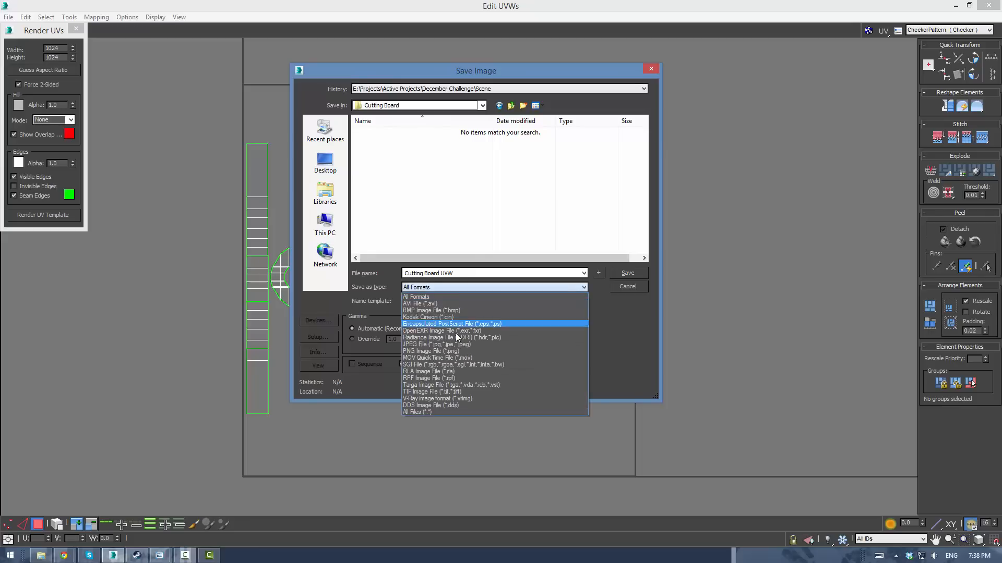
{"action": "left_click", "coordinate": [431, 351]}
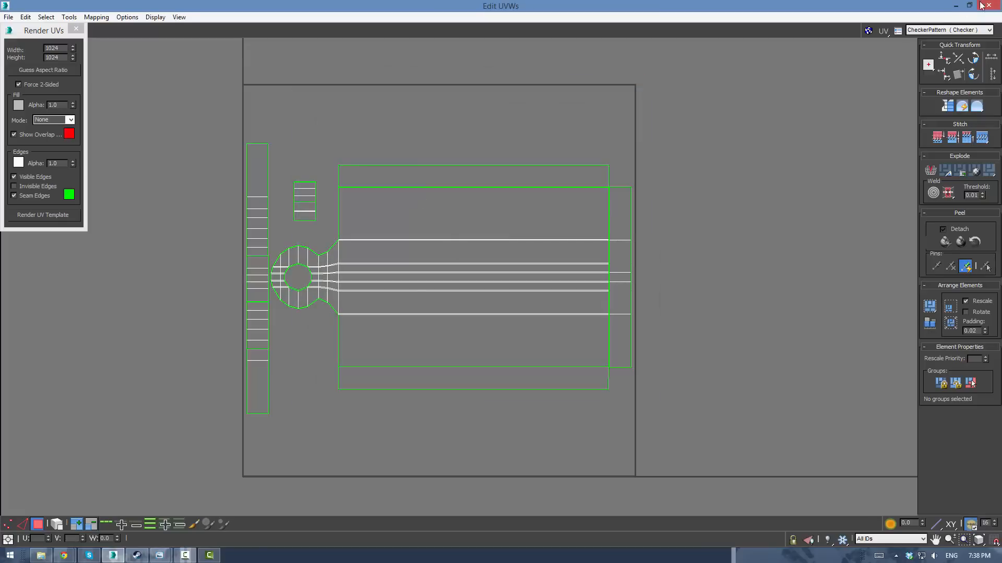
{"action": "mouse_move", "coordinate": [905, 13]}
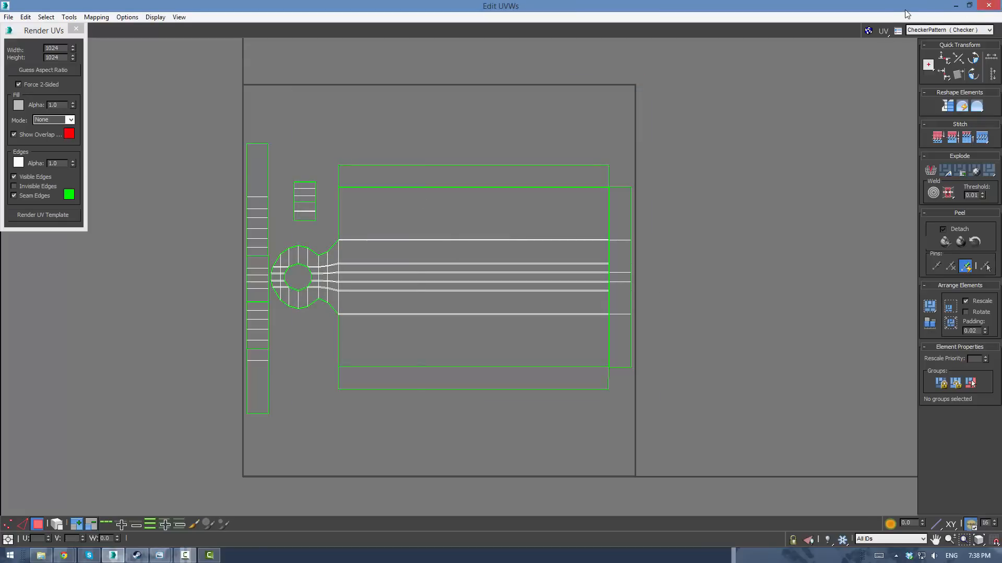
{"action": "mouse_move", "coordinate": [989, 6]}
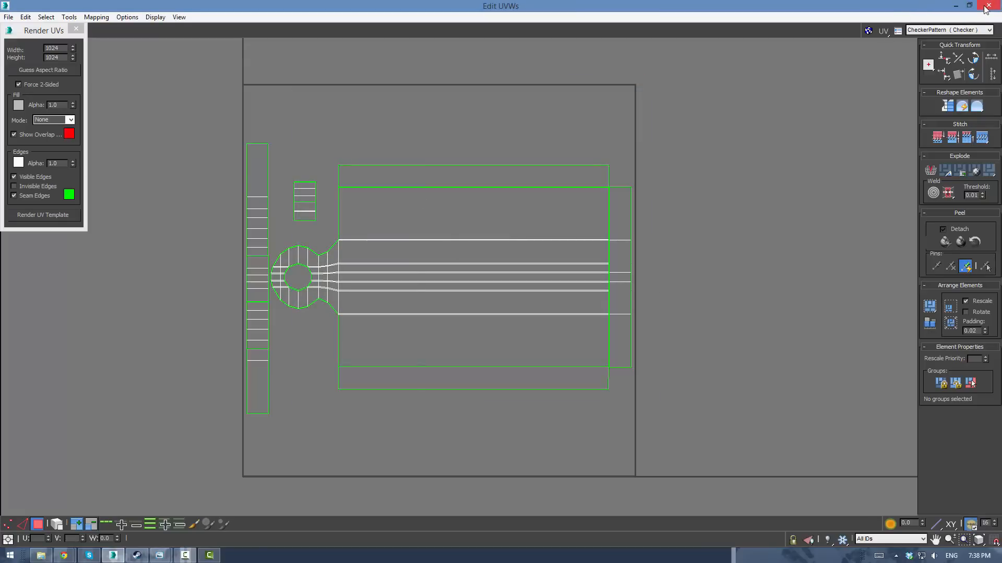
{"action": "mouse_move", "coordinate": [947, 5]}
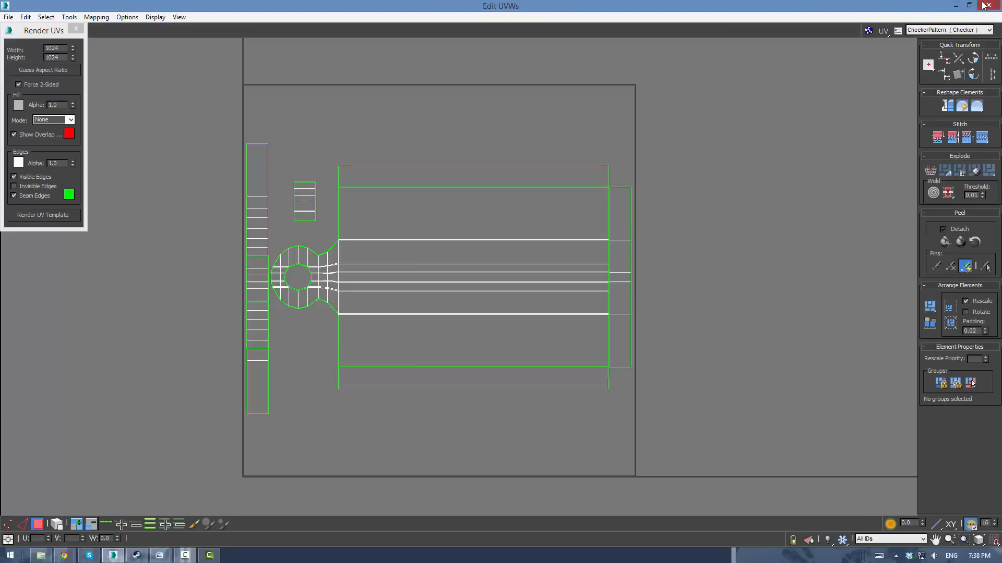
Step: Close the UV editor and rendered template windows and switch over to Photoshop
{"action": "left_click", "coordinate": [43, 215]}
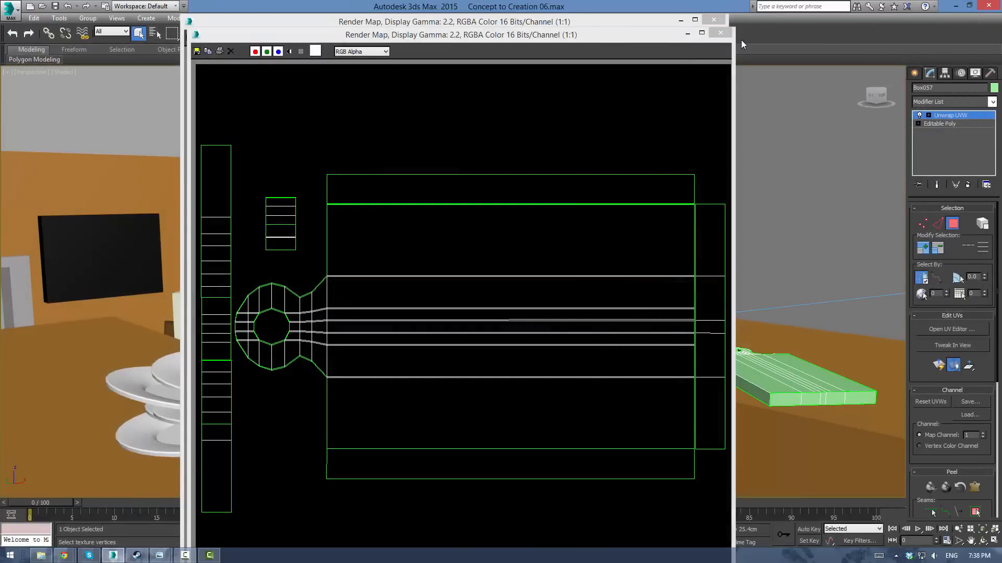
{"action": "left_click", "coordinate": [720, 32]}
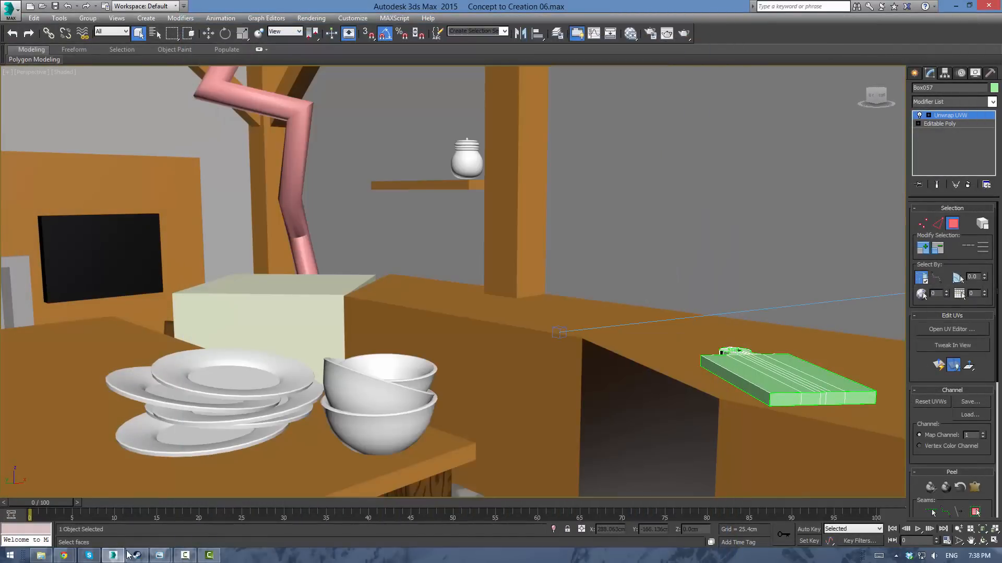
{"action": "left_click", "coordinate": [233, 554]}
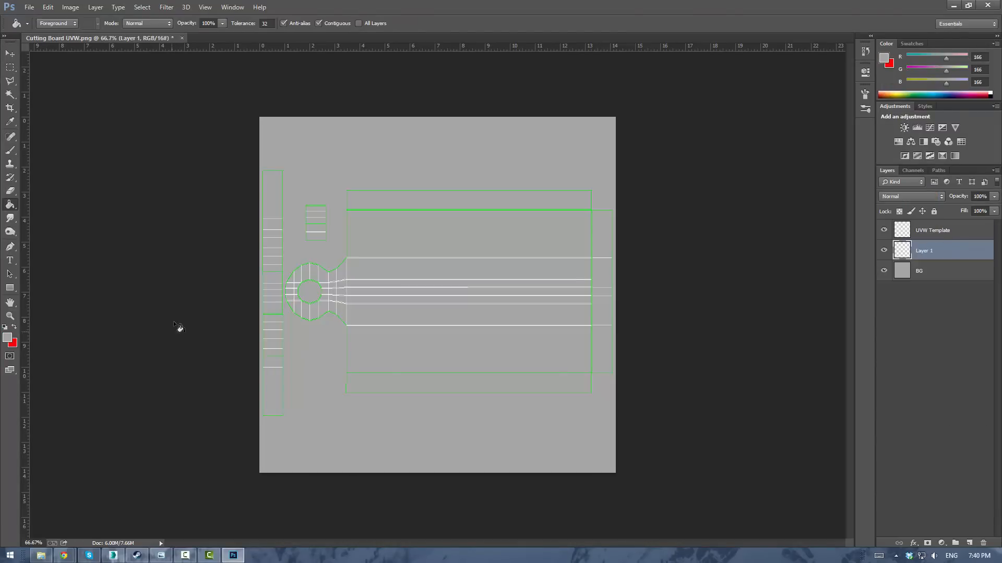
Step: Fill Layer 1 with brown, add Highlights, Shadows and Details layers, and apply a Fibers wood grain
{"action": "left_click", "coordinate": [7, 335]}
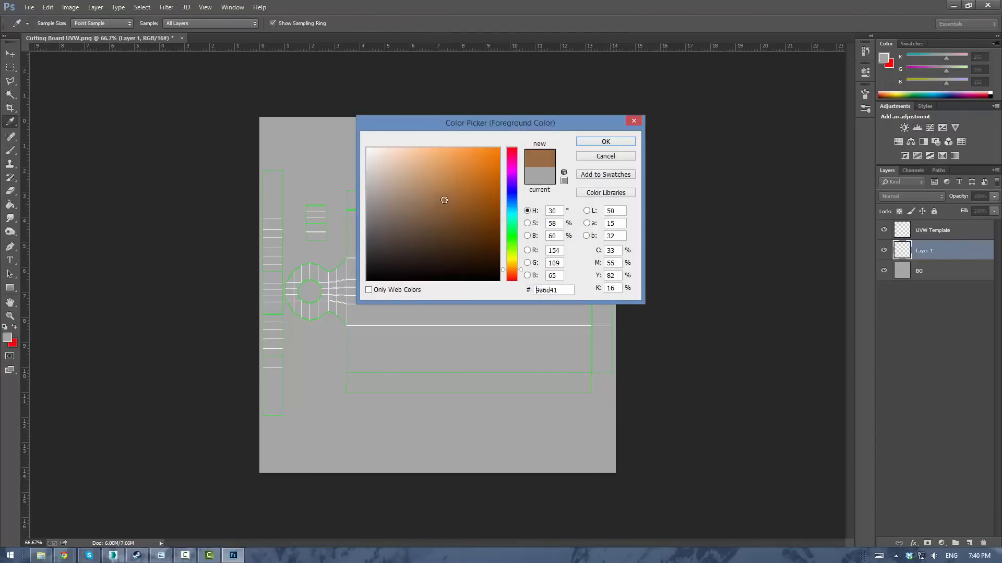
{"action": "left_click", "coordinate": [604, 141]}
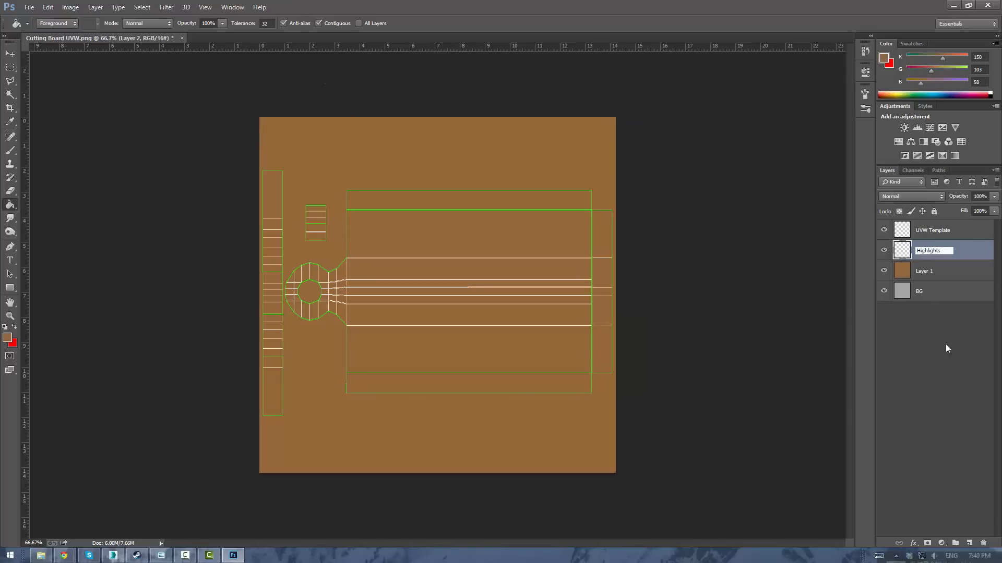
{"action": "left_click", "coordinate": [926, 270]}
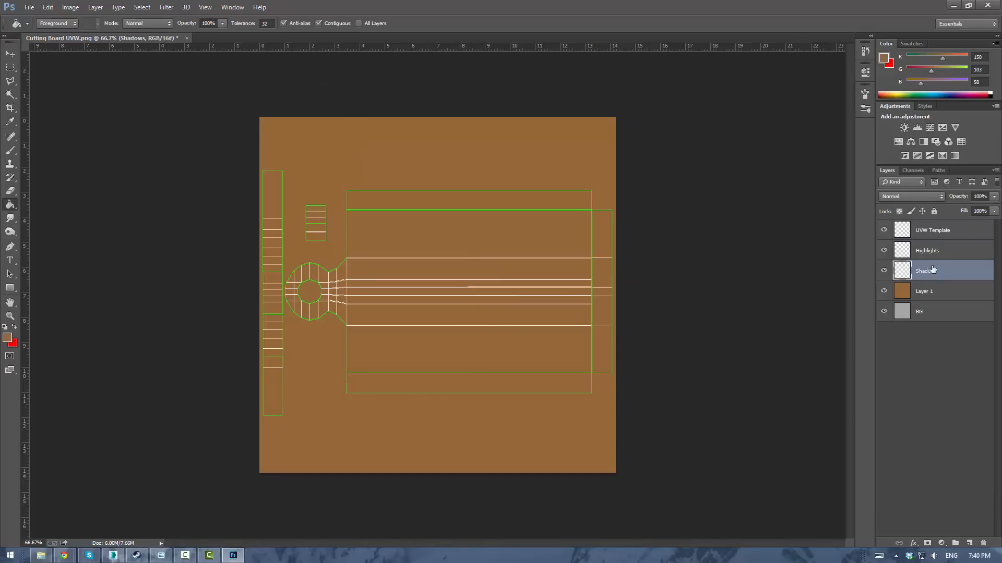
{"action": "left_click", "coordinate": [968, 542]}
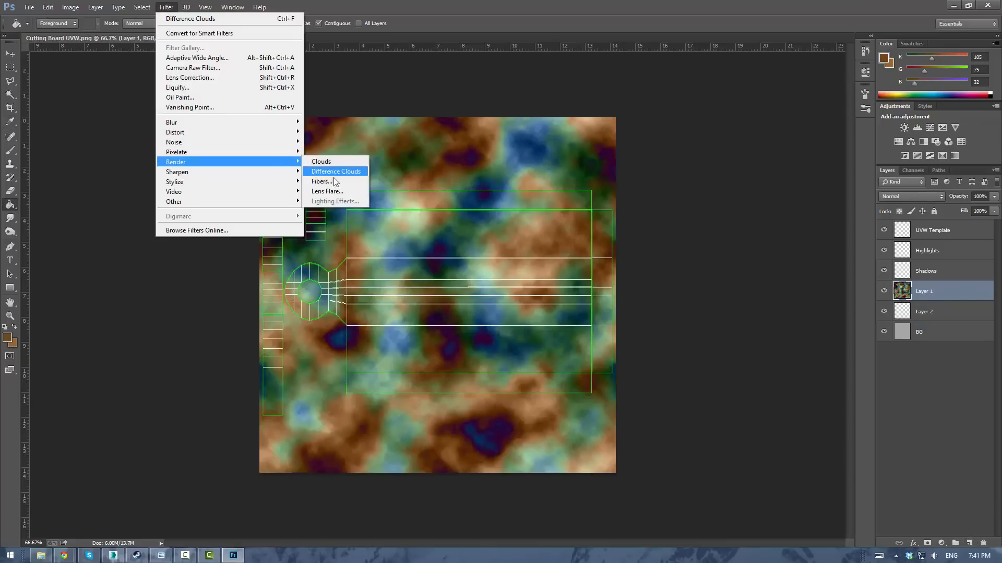
{"action": "left_click", "coordinate": [335, 172]}
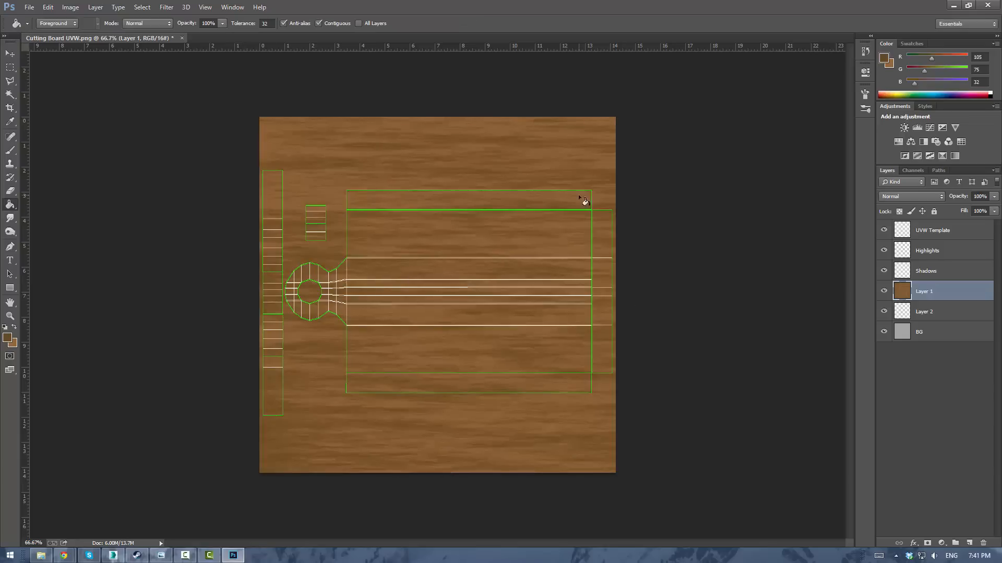
{"action": "mouse_move", "coordinate": [597, 184]}
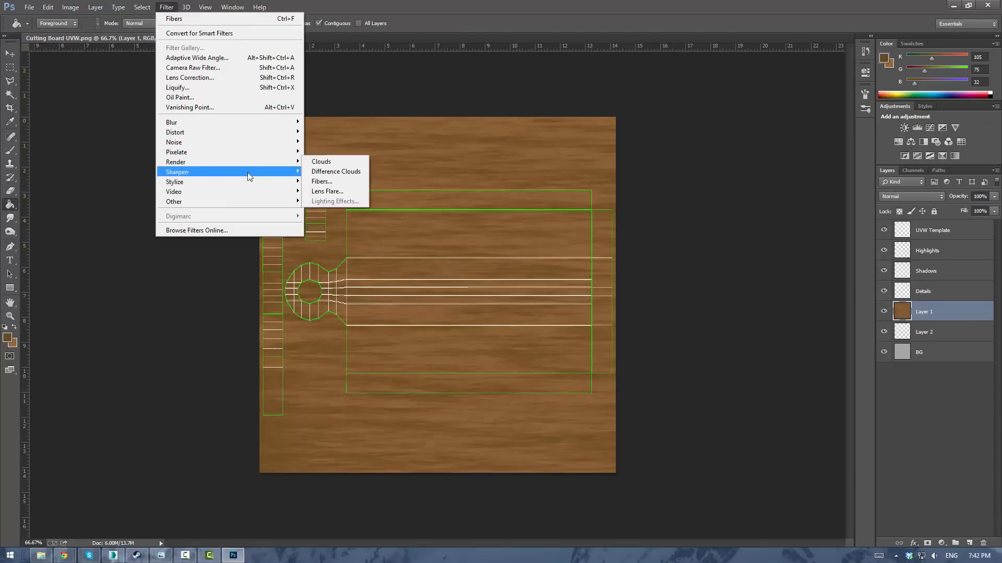
Step: Warp the wood grain into swirls and knots with Liquify in Advanced Mode, then select Details
{"action": "left_click", "coordinate": [178, 87]}
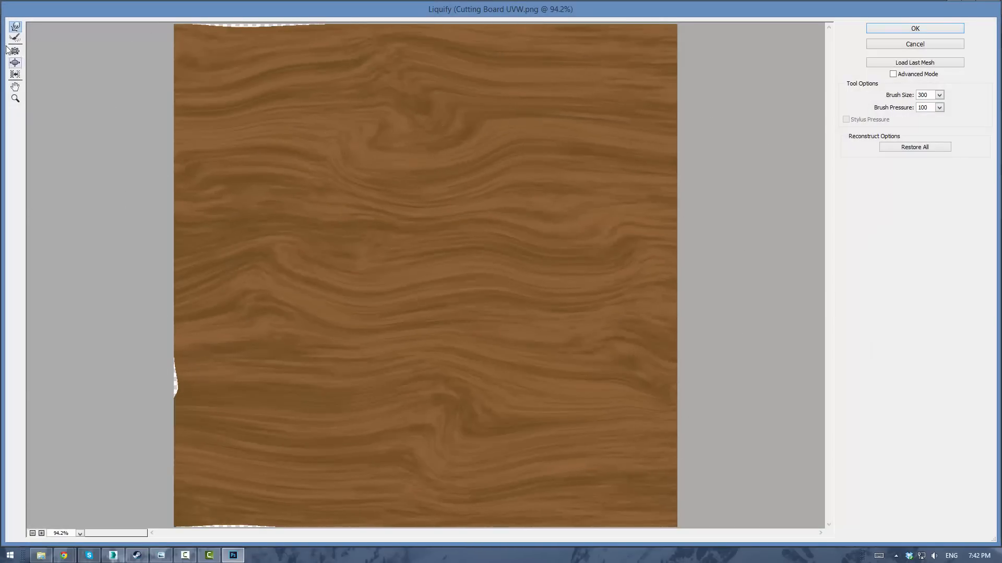
{"action": "left_click", "coordinate": [893, 74]}
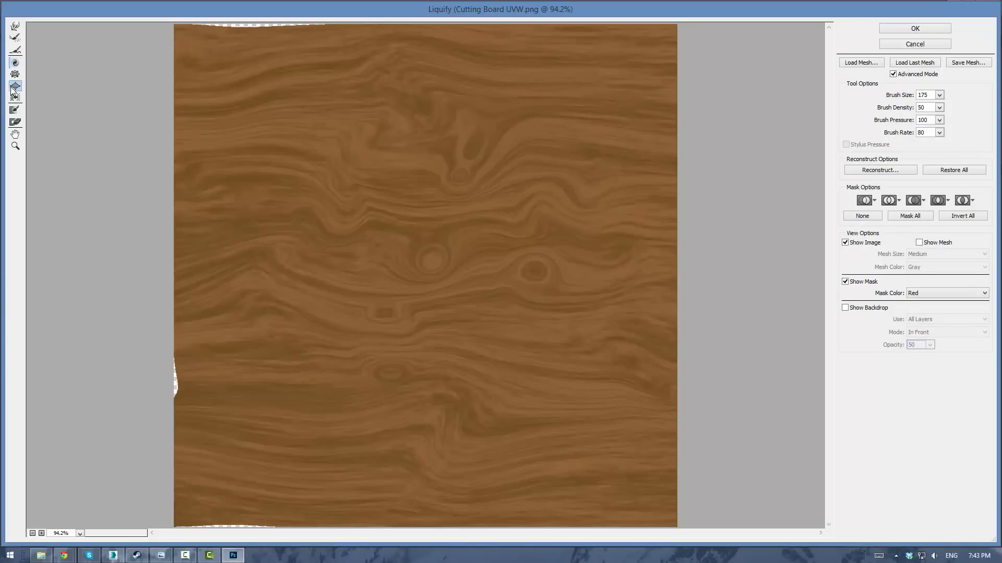
{"action": "left_click", "coordinate": [913, 28]}
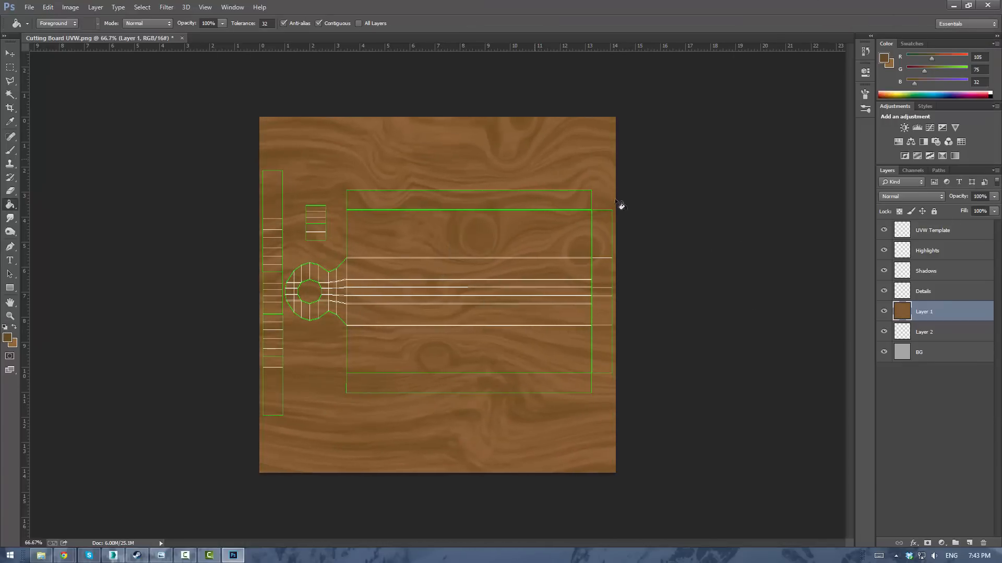
{"action": "left_click", "coordinate": [923, 291]}
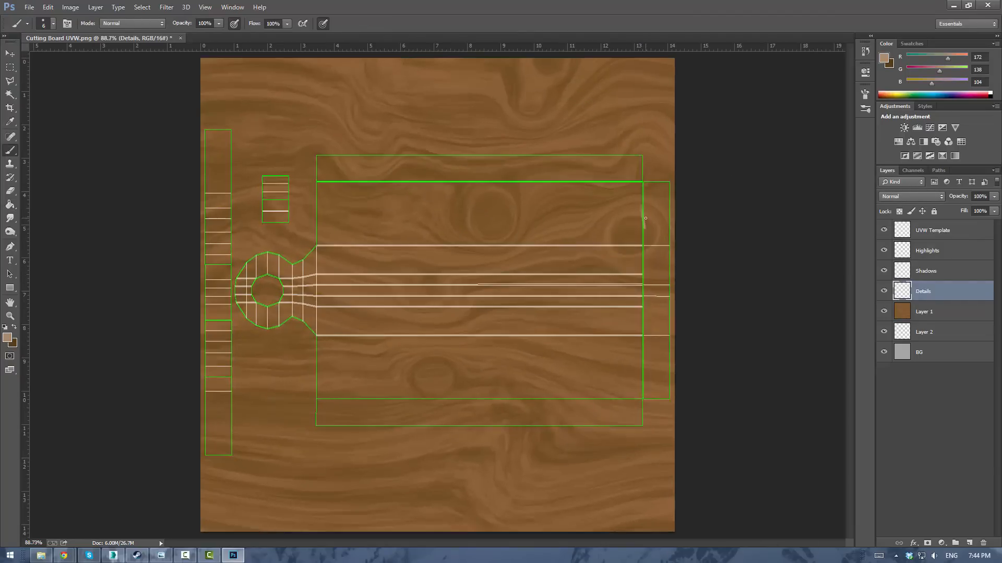
Step: Fade the UVW Template layer to 14% opacity and lower brush Flow to 21%
{"action": "left_click", "coordinate": [933, 230]}
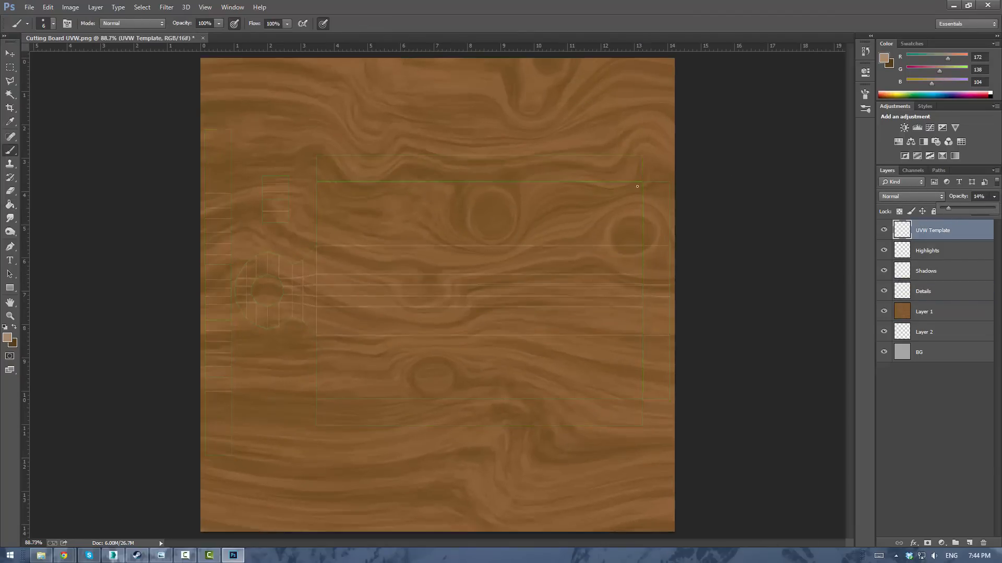
{"action": "left_click", "coordinate": [286, 24]}
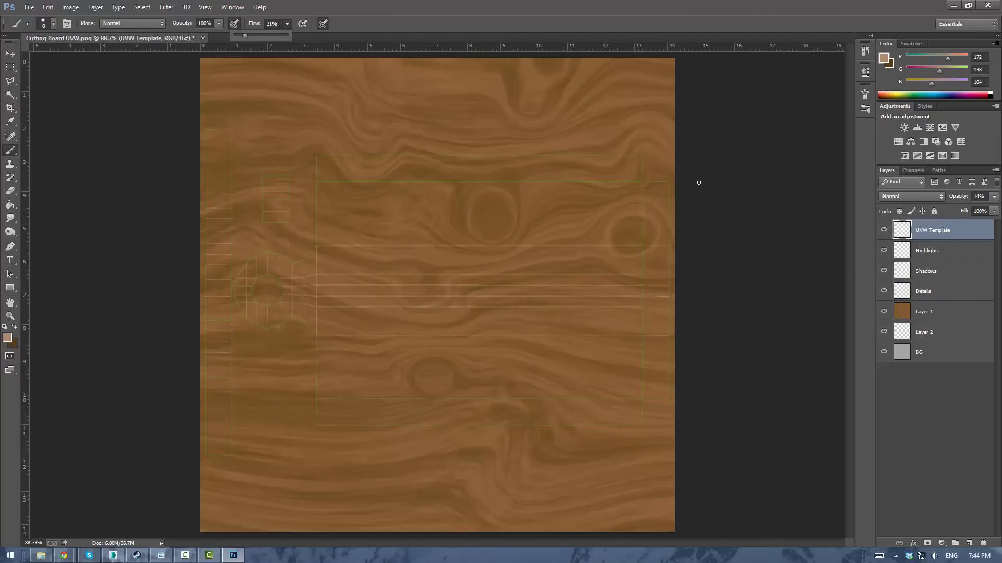
{"action": "left_click", "coordinate": [927, 249]}
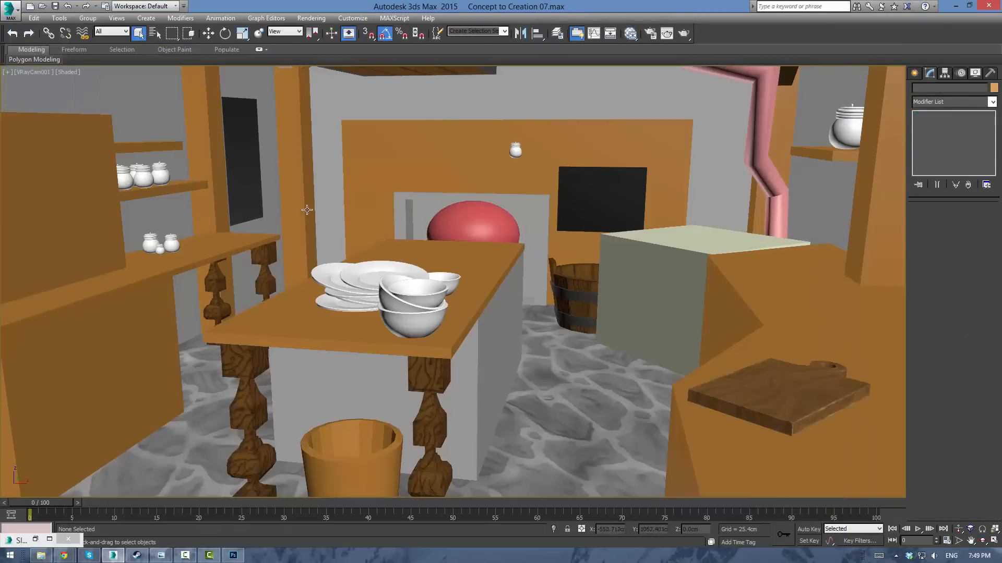
Step: Add a Brightness/Contrast adjustment layer over the wood and pick a pale paint colour for knife cuts
{"action": "left_click", "coordinate": [233, 554]}
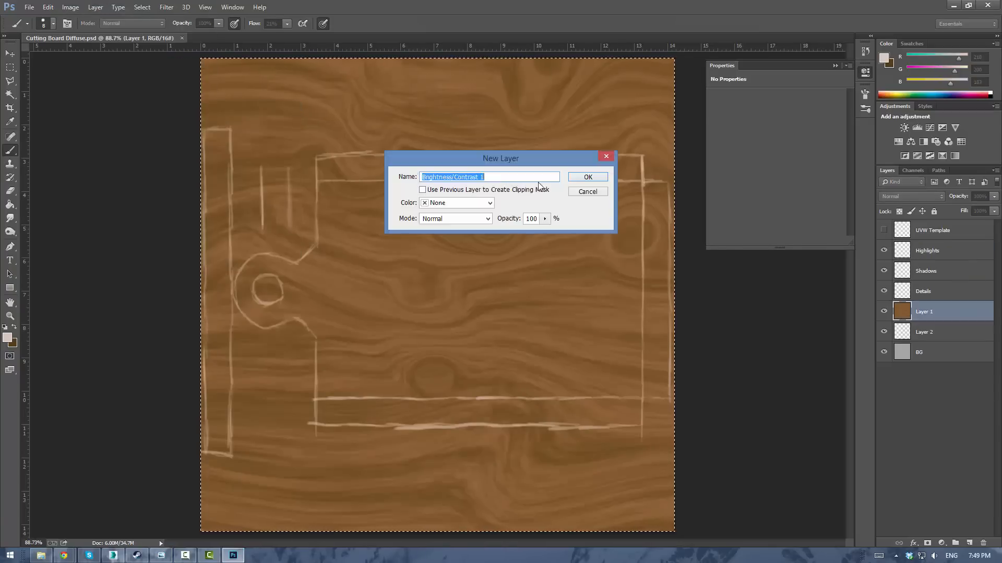
{"action": "left_click", "coordinate": [586, 178]}
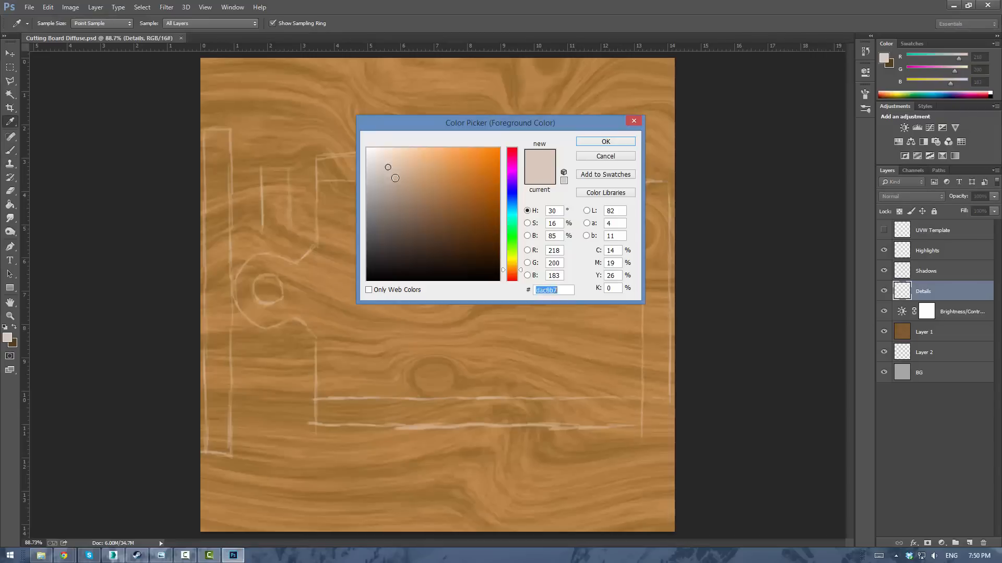
{"action": "left_click", "coordinate": [604, 141]}
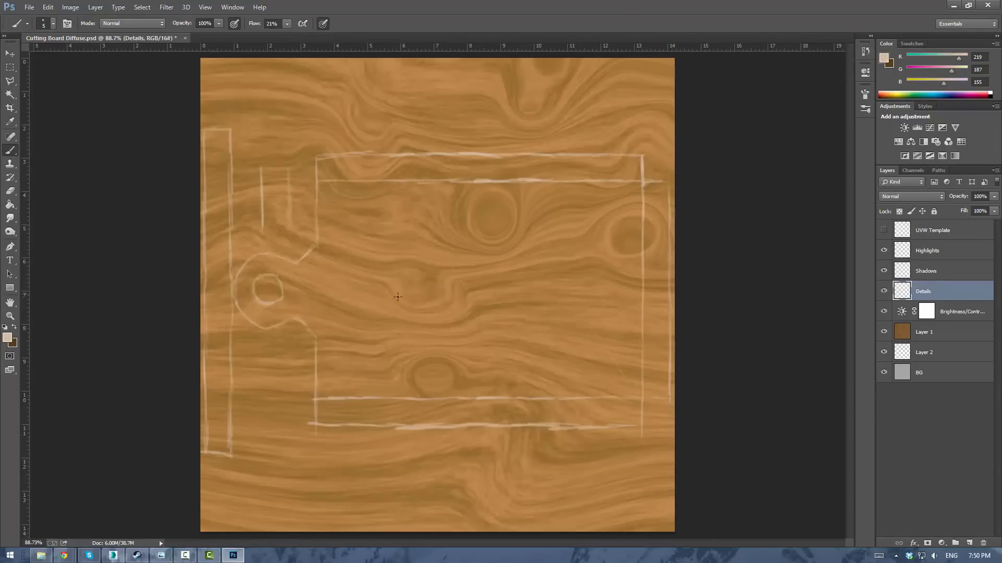
{"action": "mouse_move", "coordinate": [431, 337]}
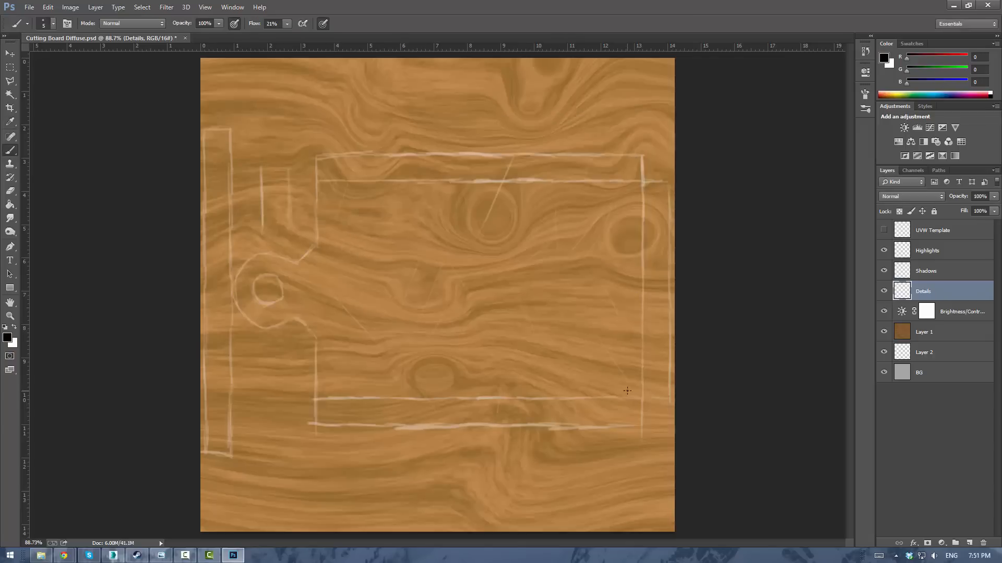
{"action": "mouse_move", "coordinate": [642, 256]}
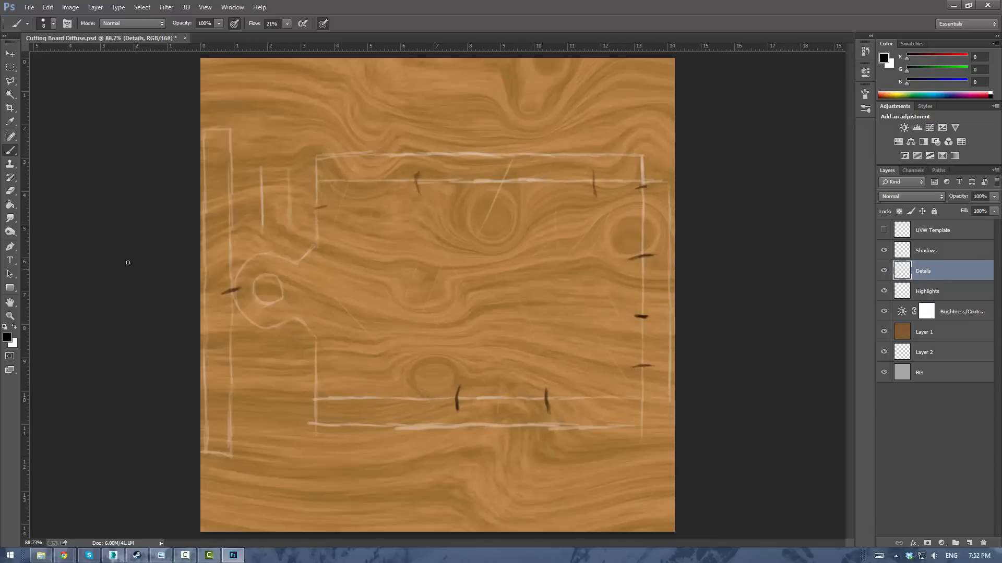
Step: Burn shading into Layer 1 and give the Details knife cuts an inward Bevel & Emboss with reduced depth
{"action": "left_click", "coordinate": [923, 331]}
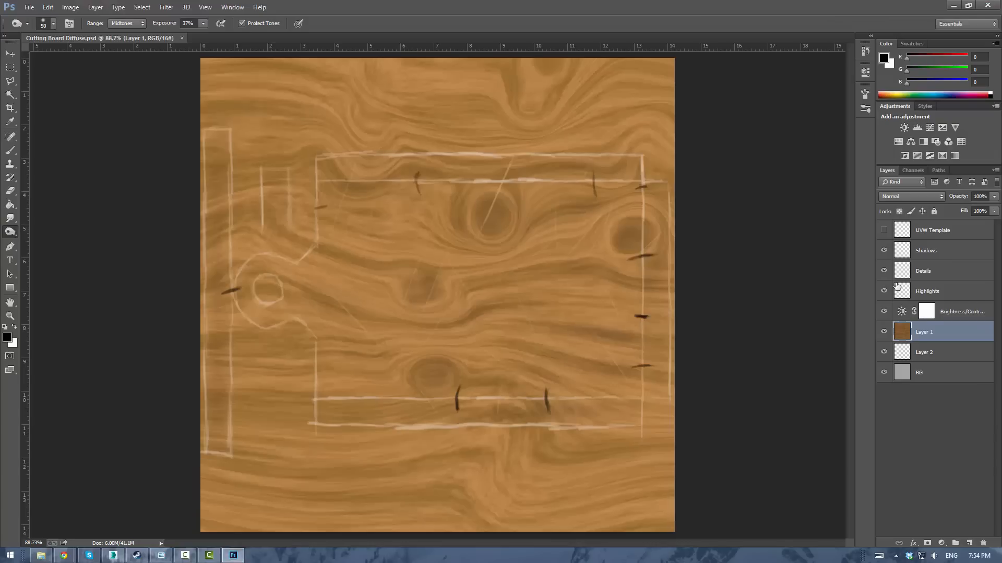
{"action": "double_click", "coordinate": [924, 271]}
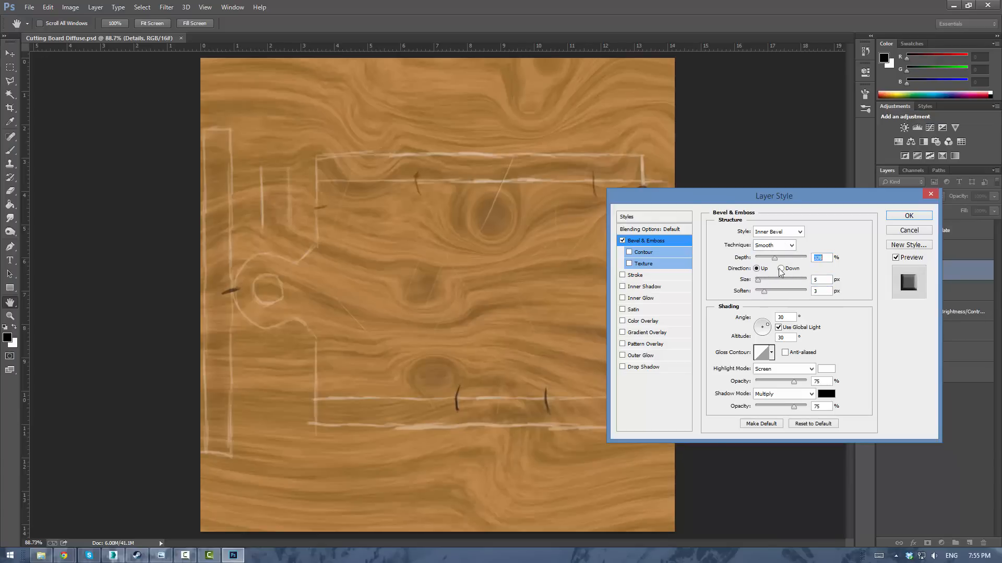
{"action": "left_click", "coordinate": [908, 215]}
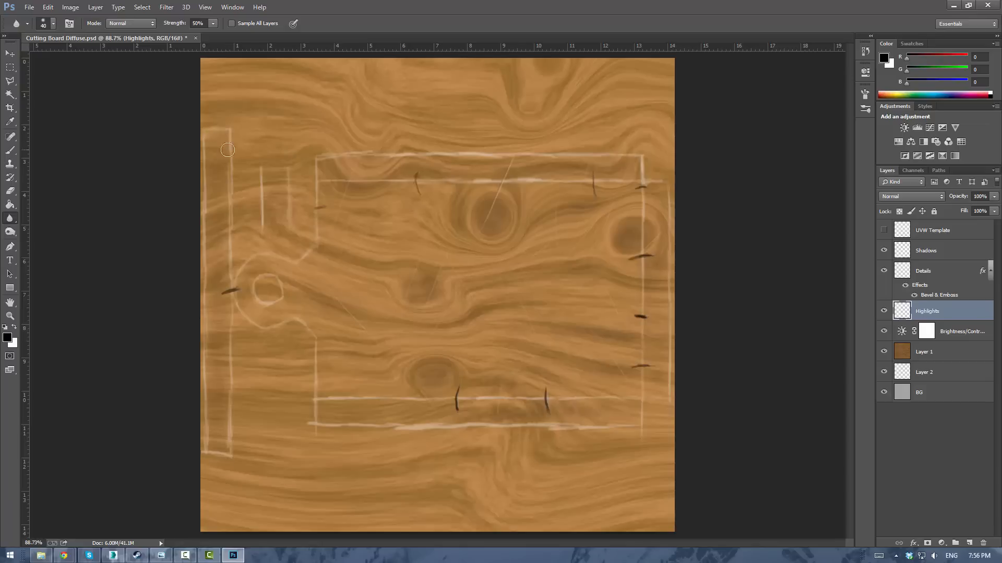
{"action": "double_click", "coordinate": [938, 294]}
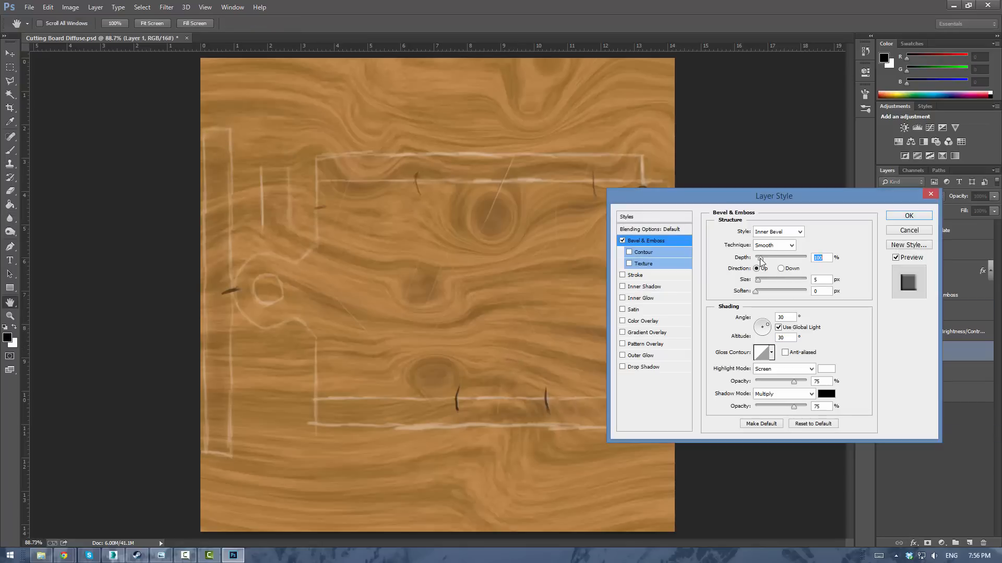
{"action": "left_click", "coordinate": [908, 215]}
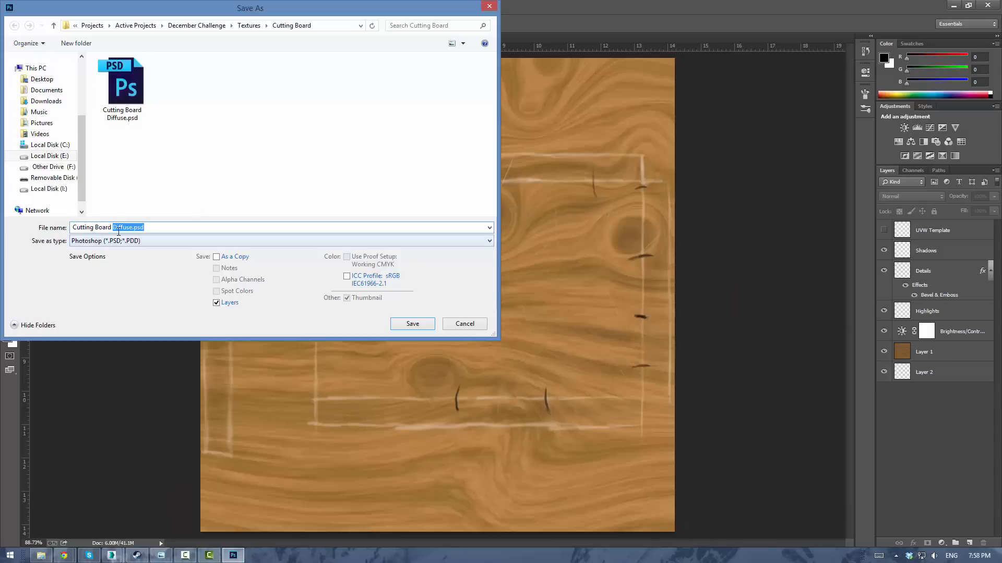
Step: Save a Cutting Board Bump.psd copy, hide the colour layers and desaturate the wood grain
{"action": "left_click", "coordinate": [412, 324]}
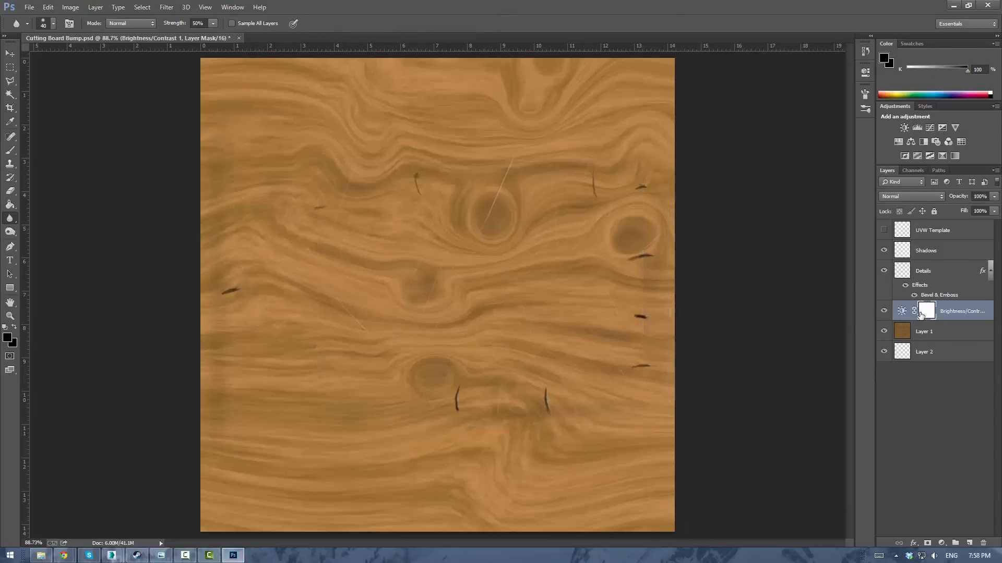
{"action": "double_click", "coordinate": [902, 311]}
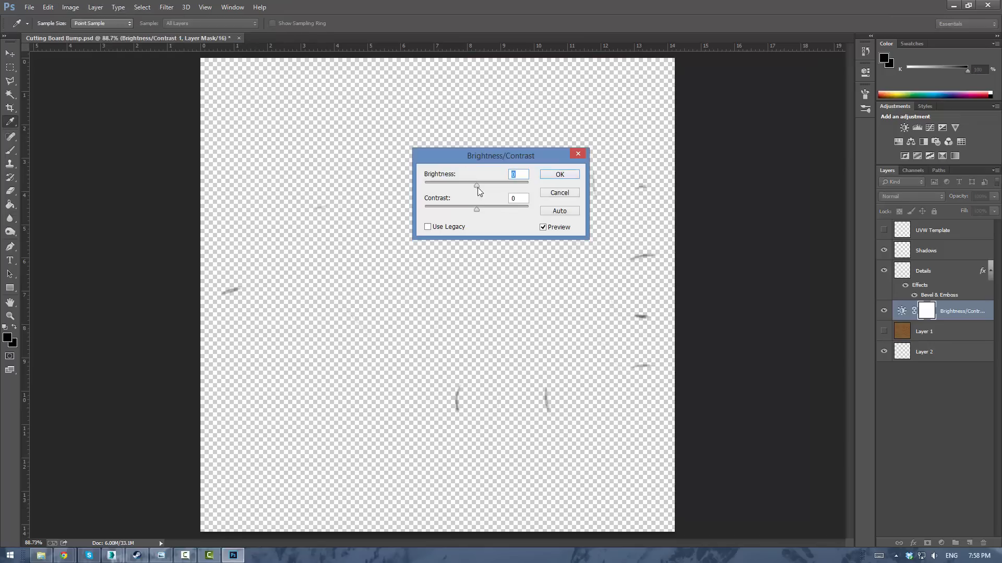
{"action": "left_click", "coordinate": [70, 8]}
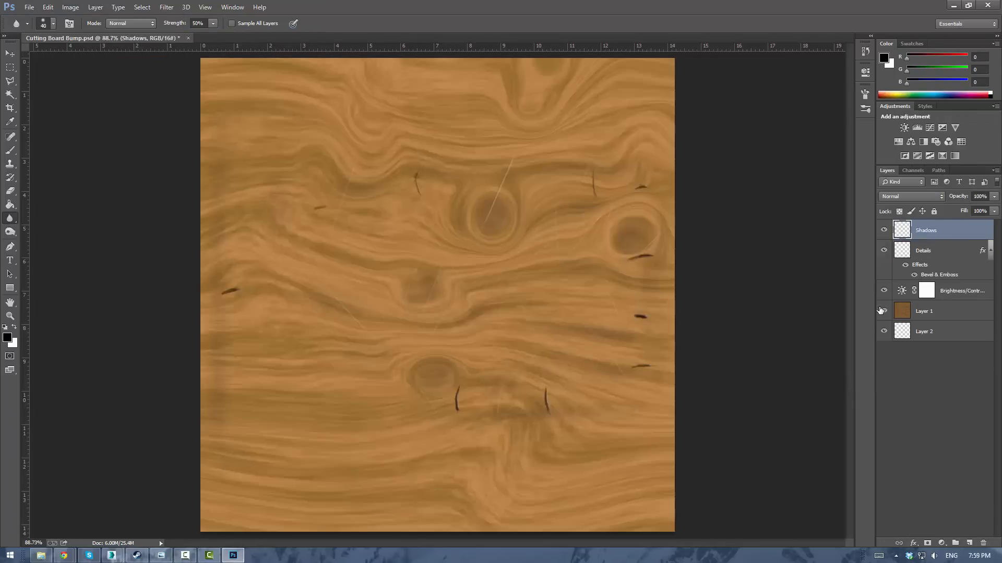
{"action": "left_click", "coordinate": [883, 311]}
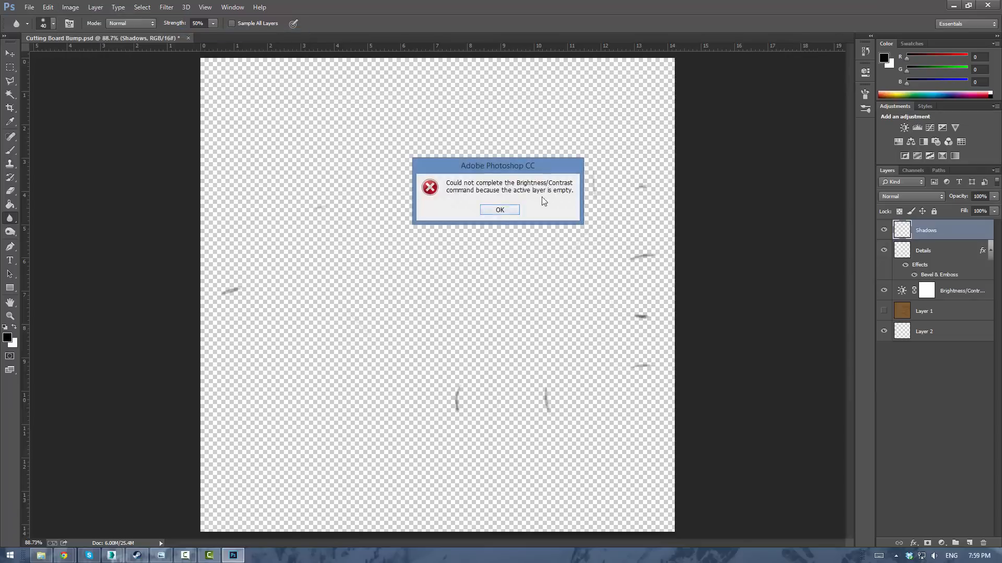
{"action": "left_click", "coordinate": [499, 210]}
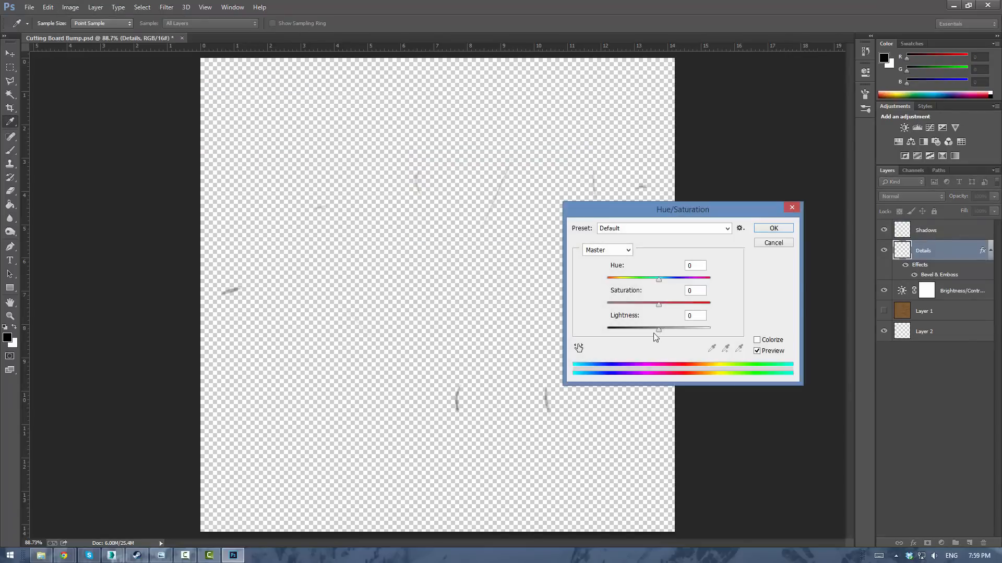
{"action": "left_click", "coordinate": [772, 242]}
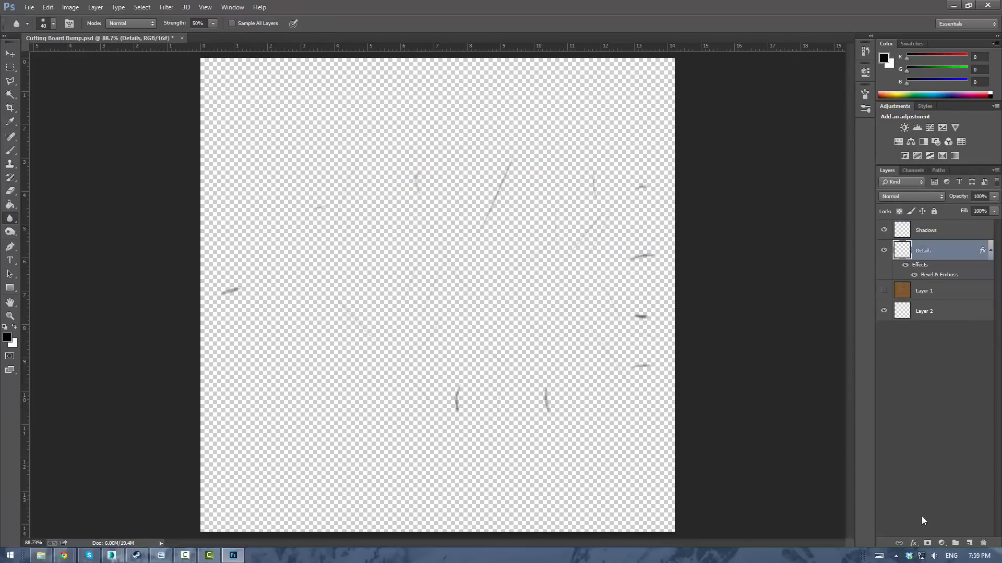
Step: Boost contrast on the grayscale grain and make a low-contrast knife-cuts-only bump sheet
{"action": "left_click", "coordinate": [884, 291]}
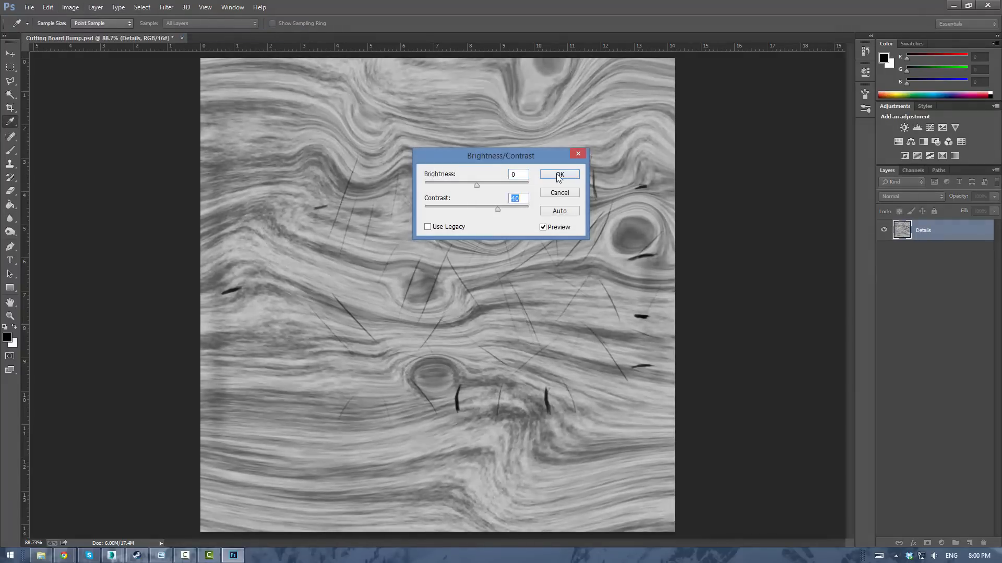
{"action": "left_click", "coordinate": [559, 174]}
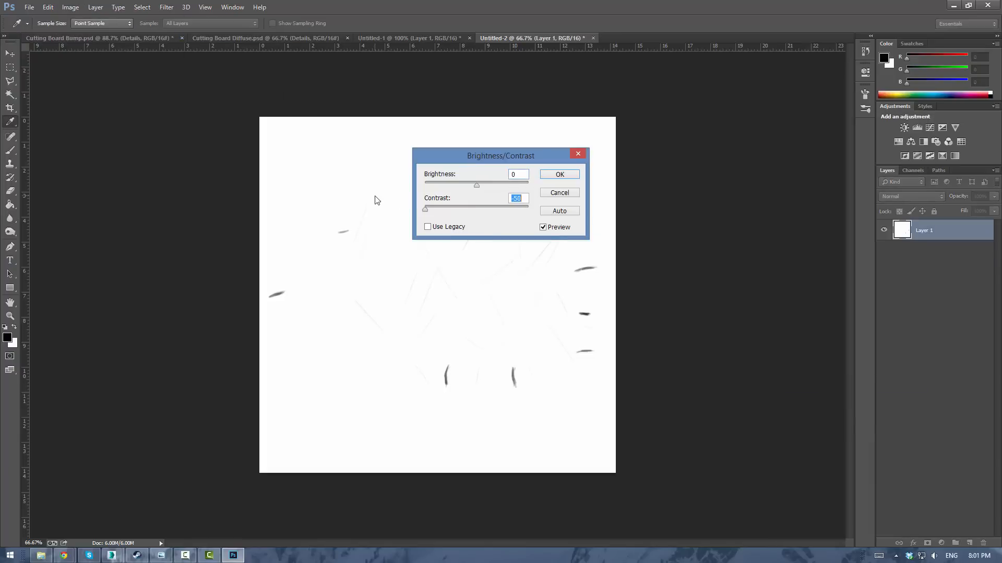
{"action": "left_click", "coordinate": [70, 7]}
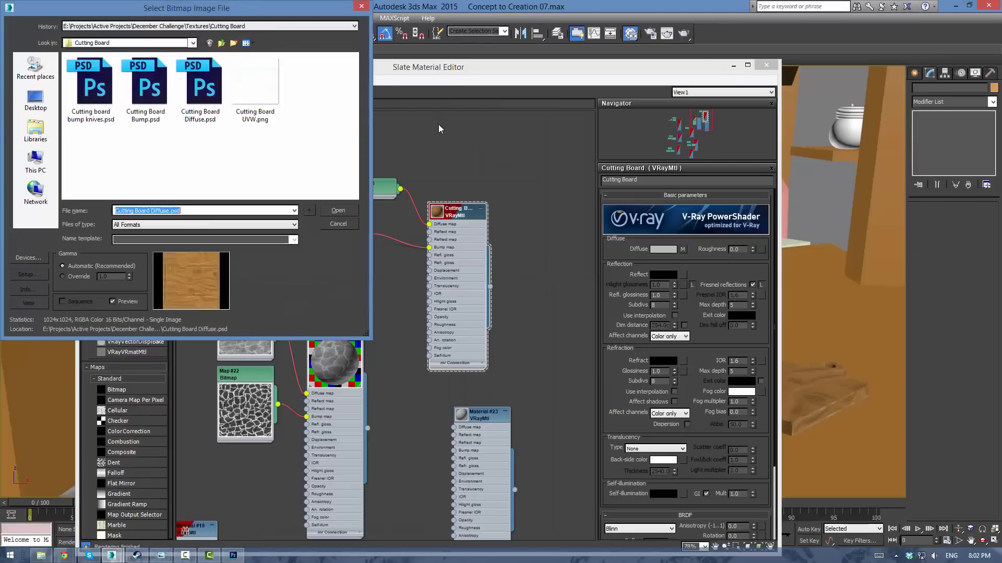
Step: Load the diffuse and knife-cut bump bitmaps into the Cutting Board material and region-render in V-Ray
{"action": "left_click", "coordinate": [338, 210]}
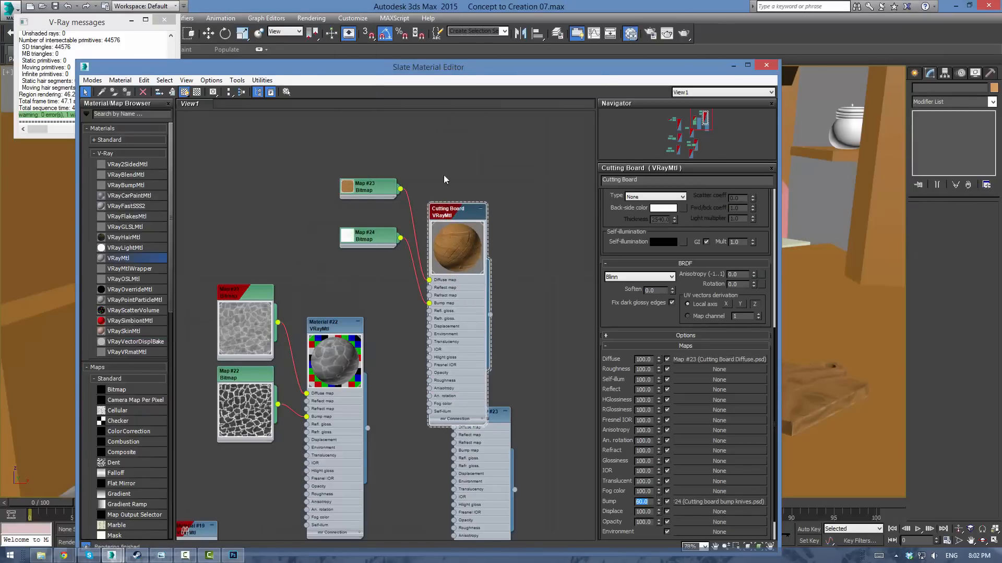
{"action": "left_click_drag", "start_coordinate": [364, 234], "coordinate": [327, 219]}
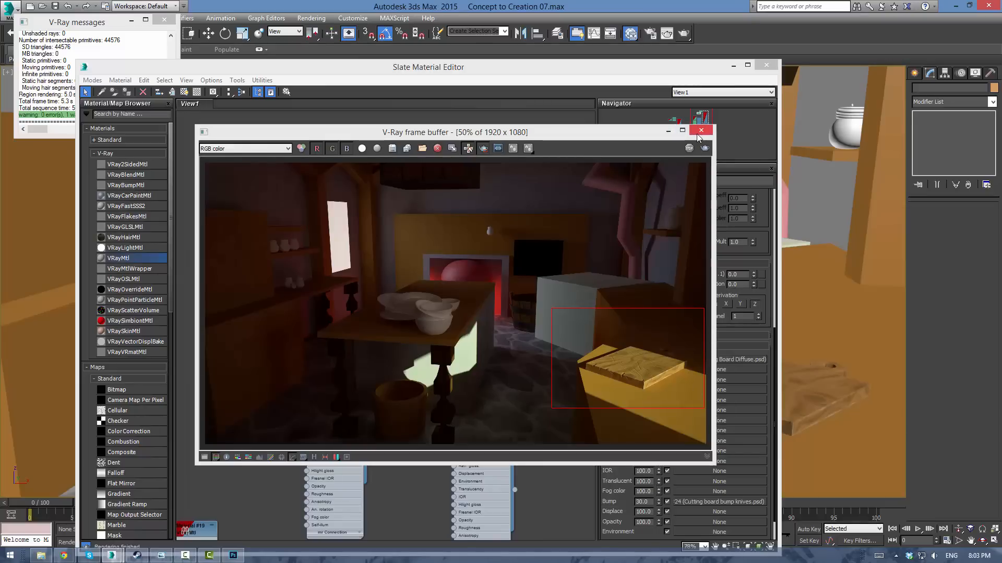
{"action": "mouse_move", "coordinate": [700, 141]}
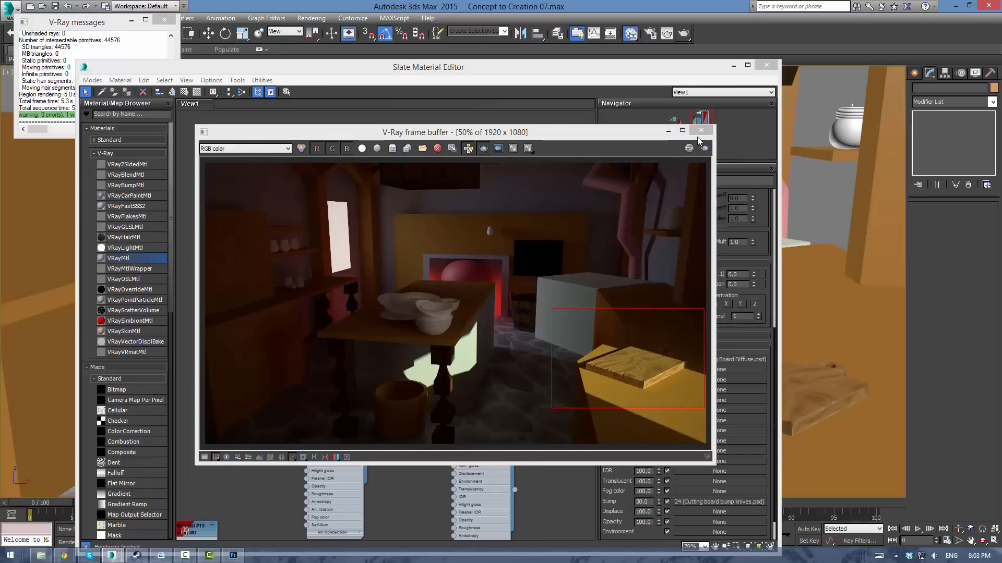
{"action": "mouse_move", "coordinate": [628, 414]}
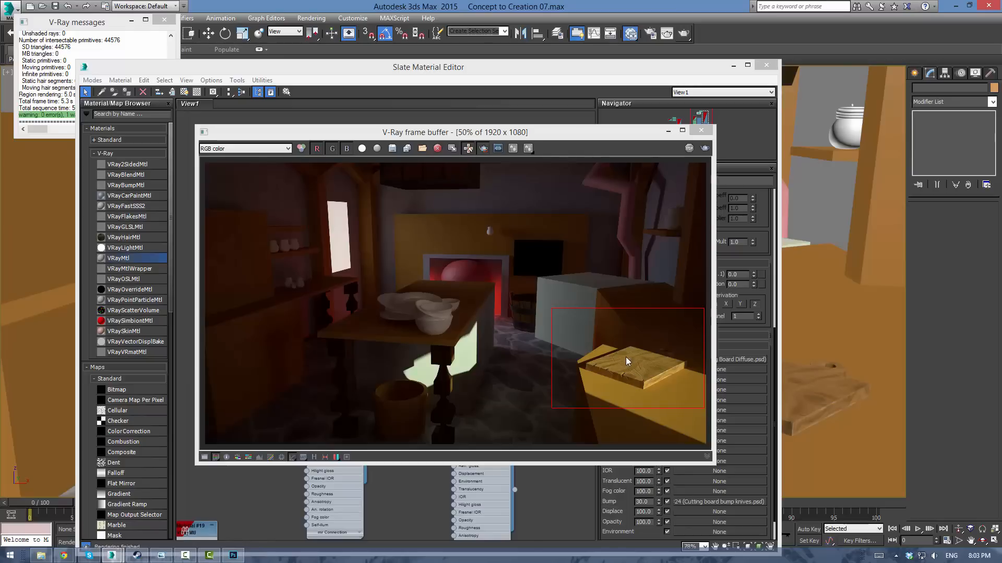
{"action": "mouse_move", "coordinate": [642, 377]}
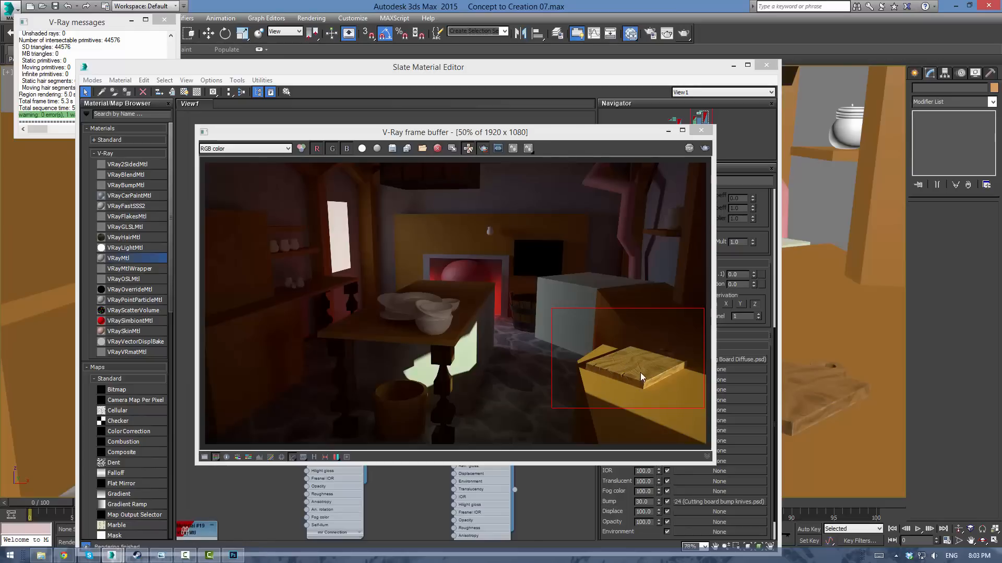
{"action": "mouse_move", "coordinate": [616, 382]}
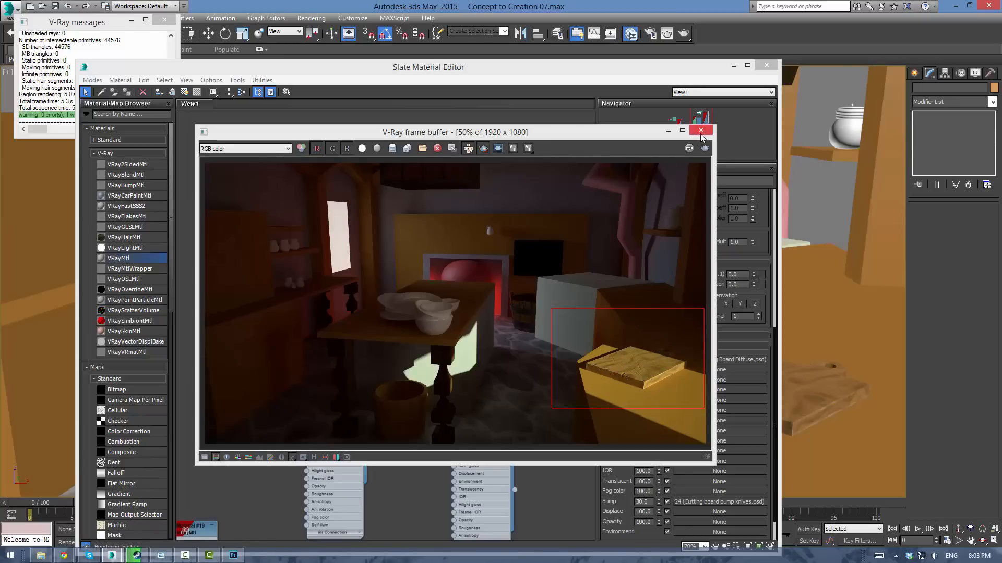
Step: Close the V-Ray frame buffer, leaving the material with bump amount 30 in view
{"action": "left_click", "coordinate": [700, 132]}
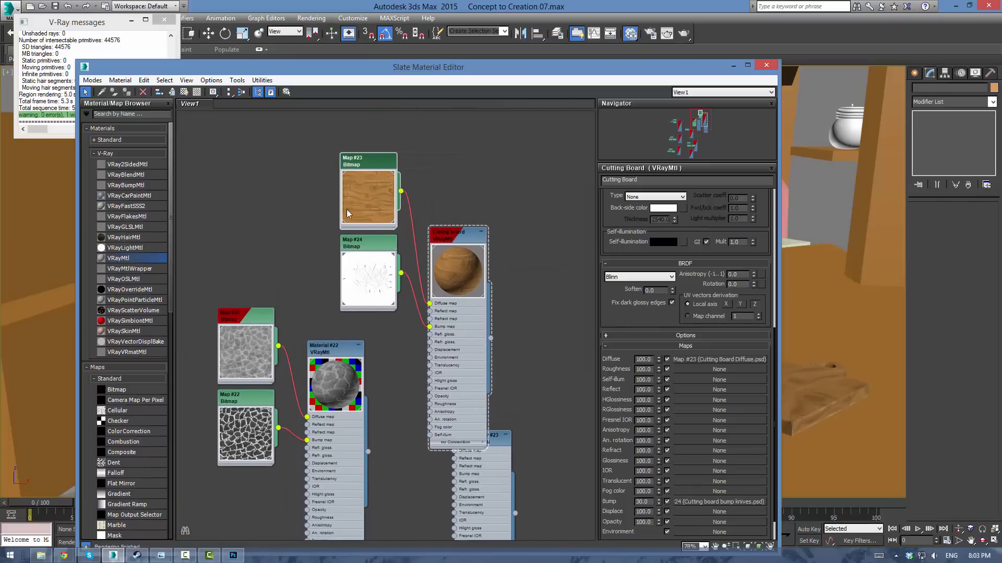
{"action": "mouse_move", "coordinate": [369, 192]}
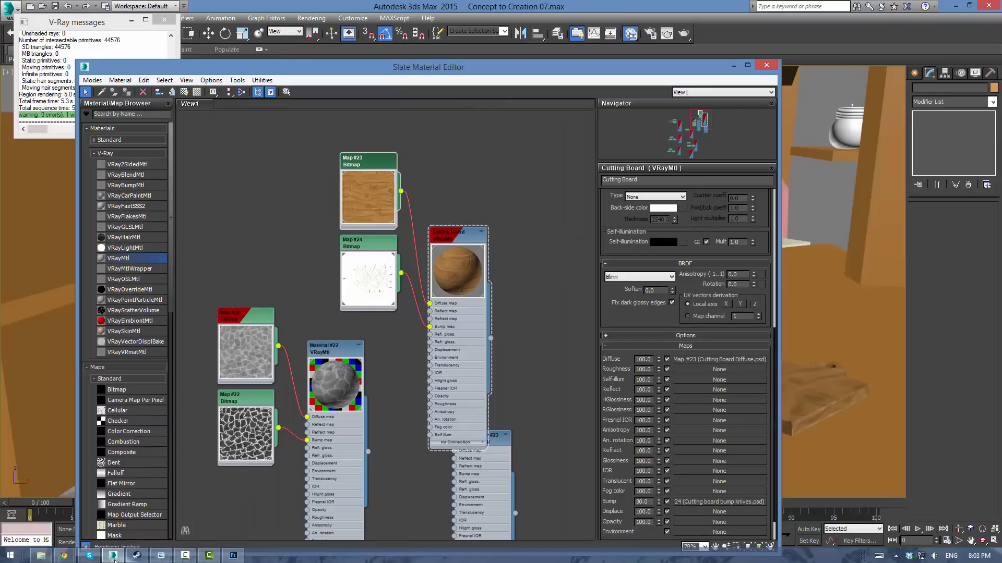
Step: Switch to the Cutting Board Diffuse document and check its Details layer's Bevel & Emboss effect
{"action": "left_click", "coordinate": [233, 554]}
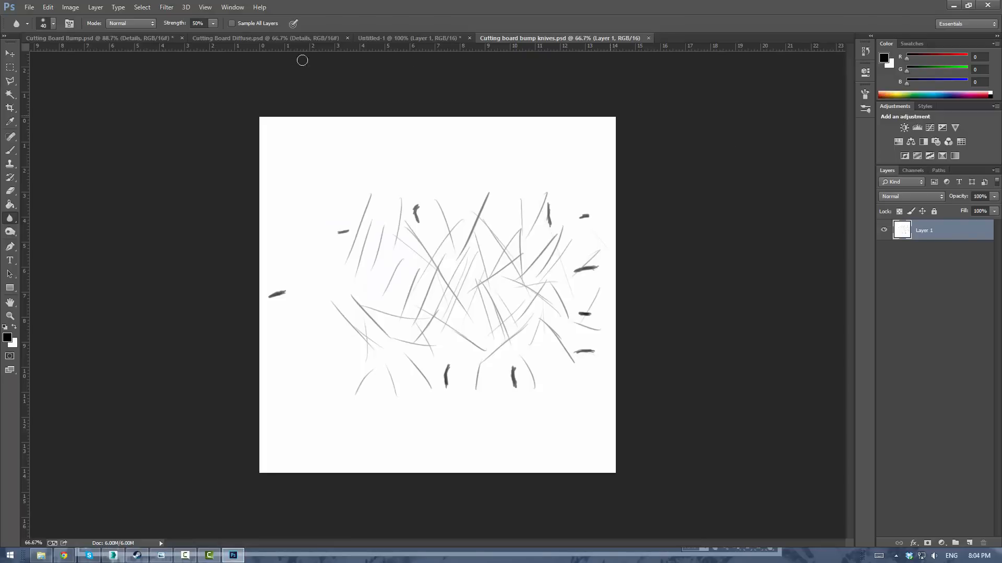
{"action": "left_click", "coordinate": [265, 38]}
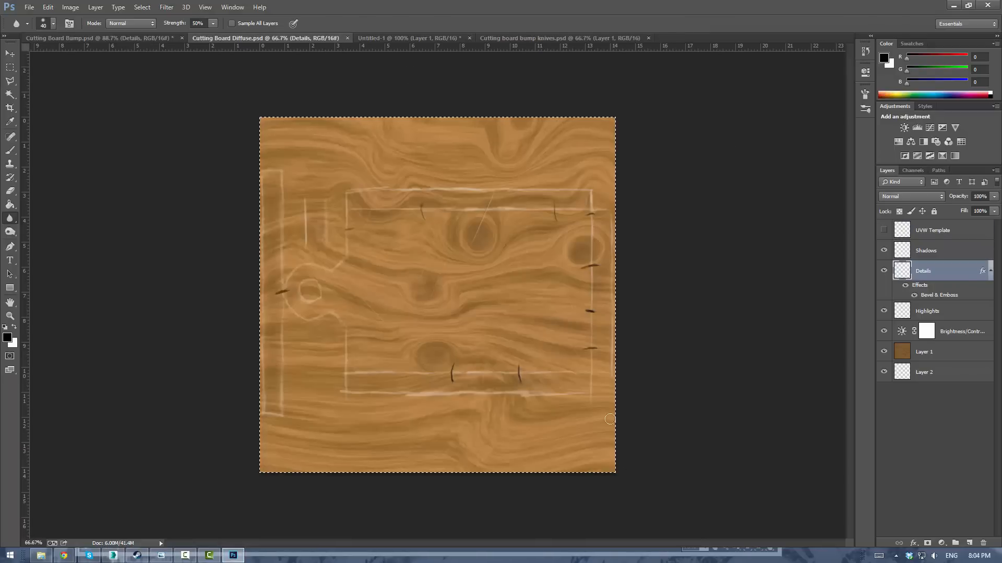
{"action": "mouse_move", "coordinate": [455, 315]}
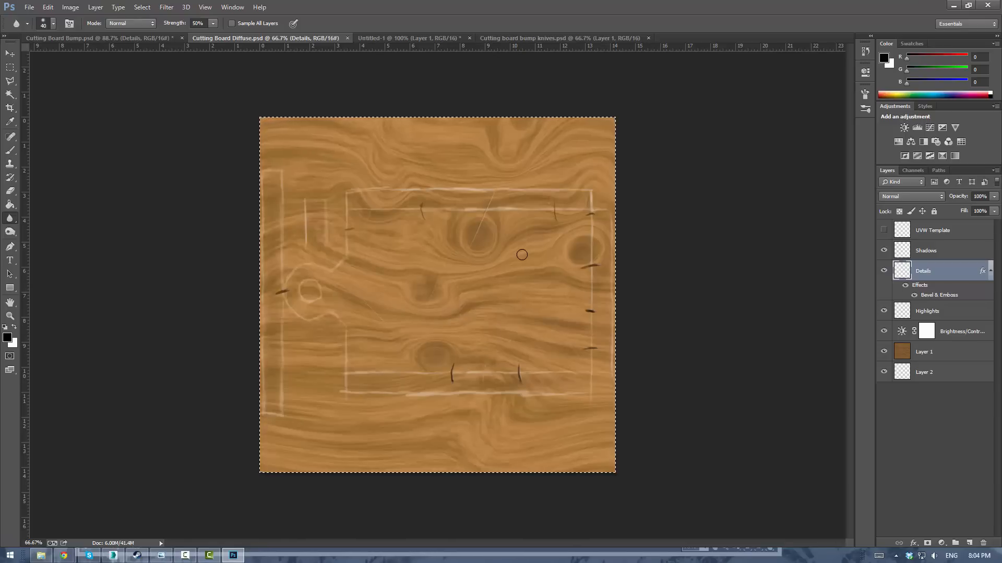
{"action": "mouse_move", "coordinate": [933, 313]}
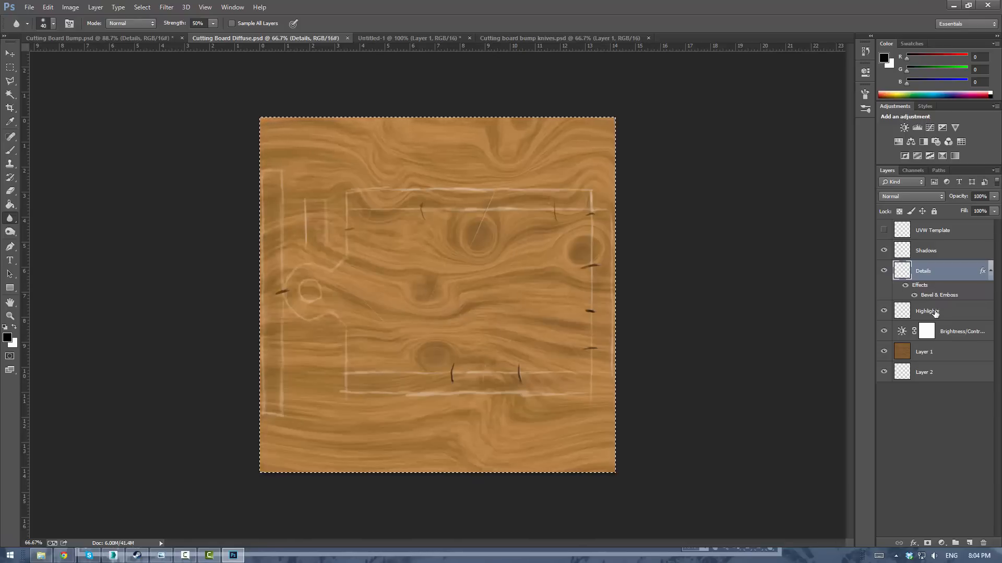
{"action": "left_click", "coordinate": [884, 311]}
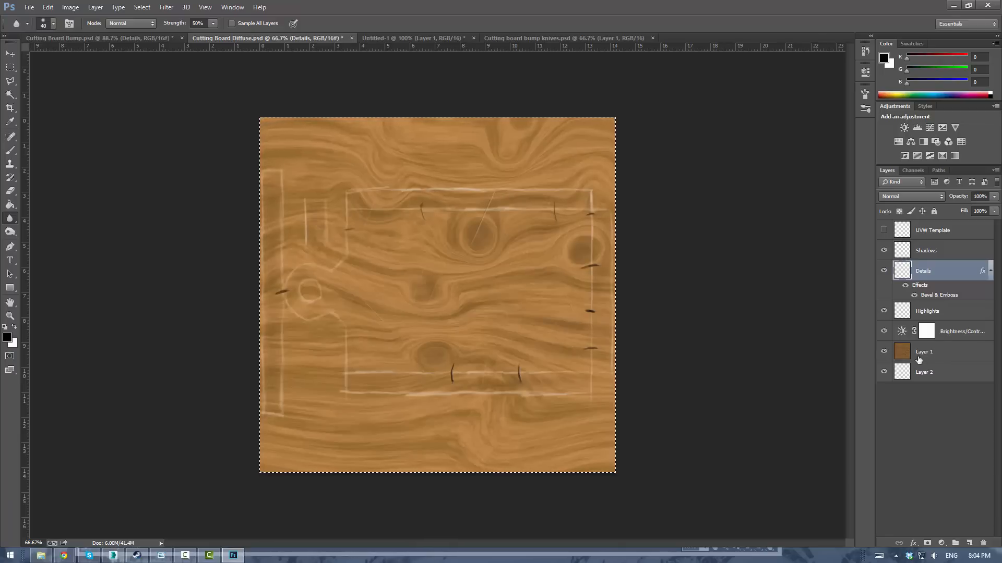
{"action": "mouse_move", "coordinate": [459, 294]}
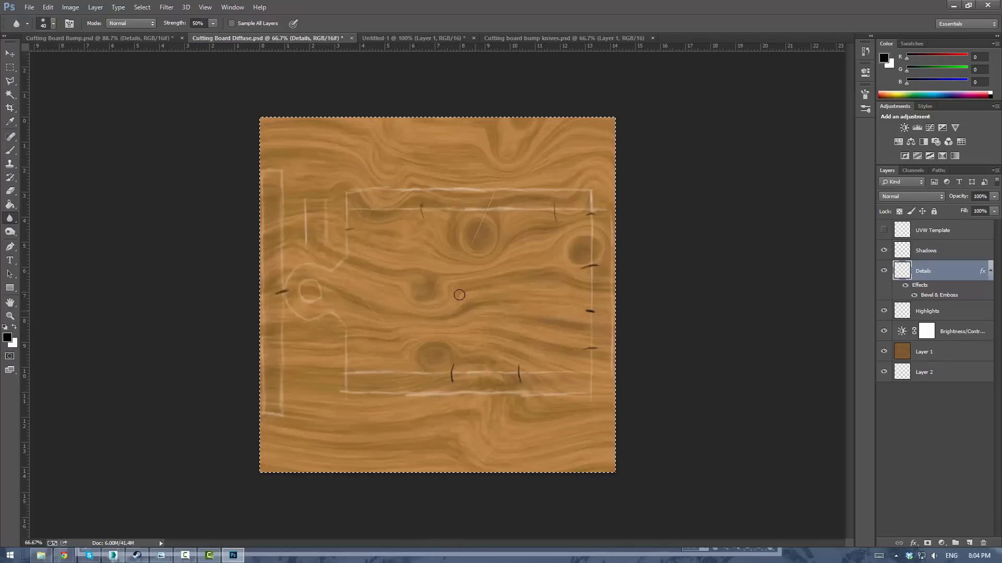
{"action": "mouse_move", "coordinate": [163, 73]}
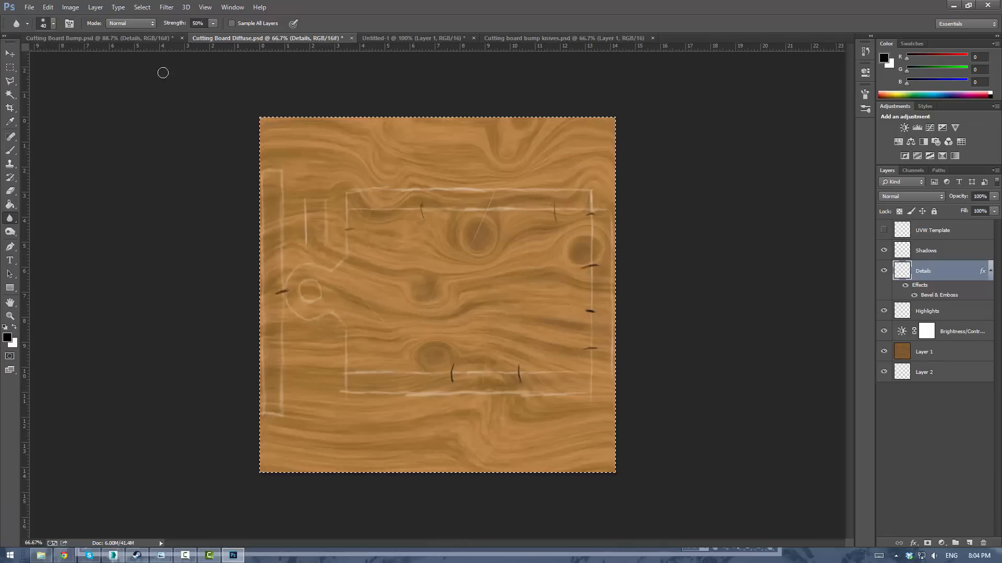
{"action": "mouse_move", "coordinate": [375, 262]}
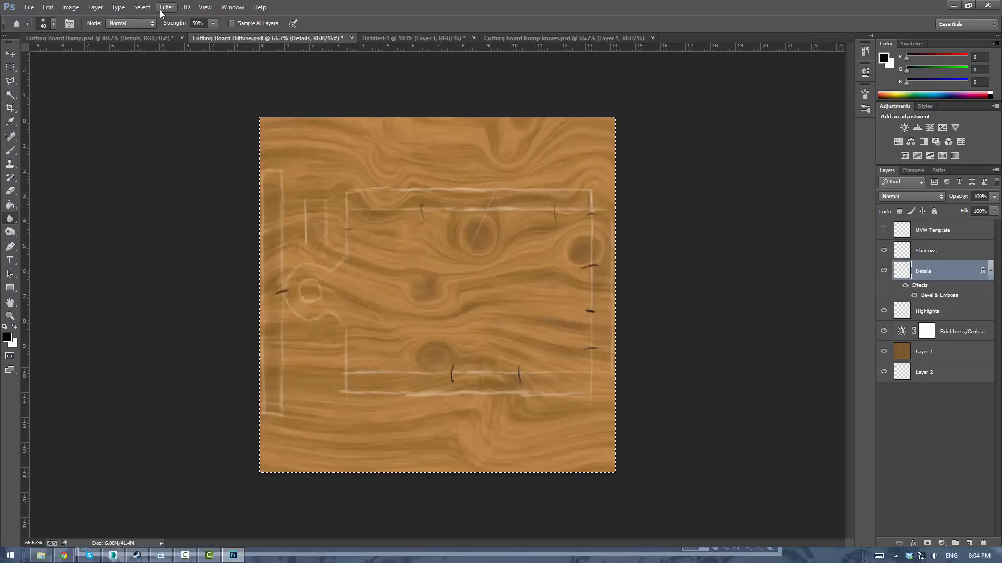
{"action": "left_click", "coordinate": [166, 7]}
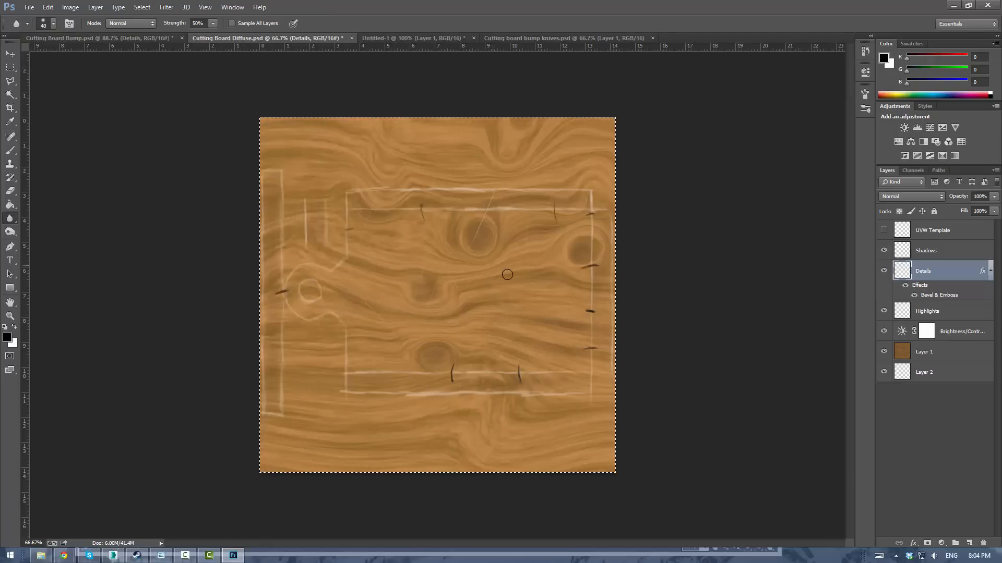
{"action": "mouse_move", "coordinate": [466, 225]}
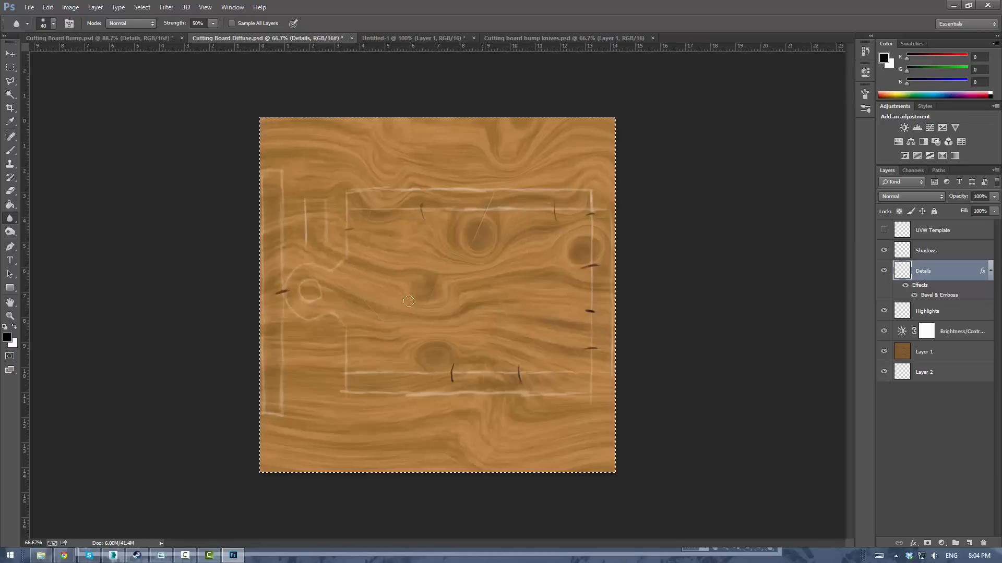
{"action": "mouse_move", "coordinate": [418, 296]}
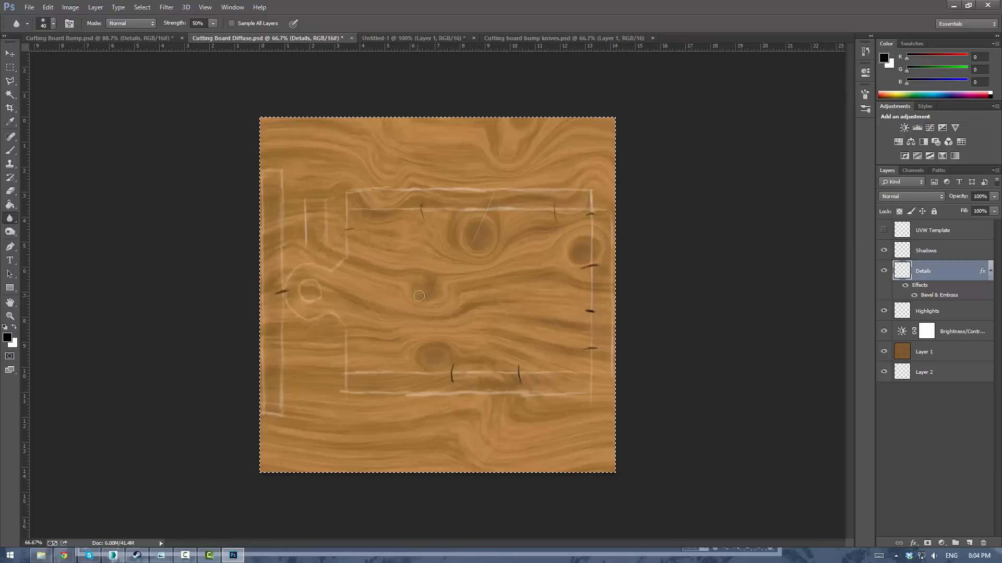
Step: Return to 3ds Max, close the Slate Material Editor and restore the four-viewport layout
{"action": "left_click", "coordinate": [113, 554]}
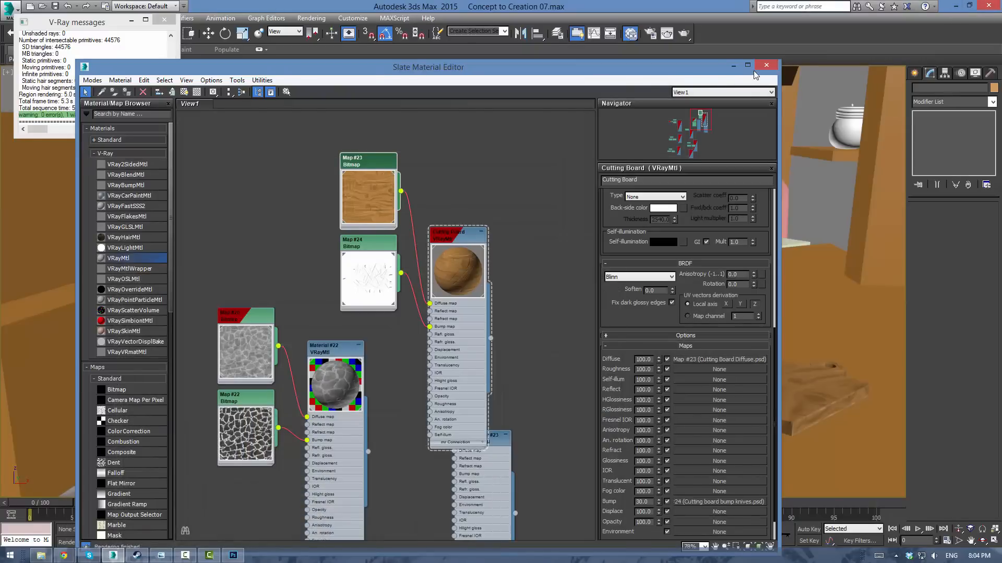
{"action": "left_click", "coordinate": [766, 65]}
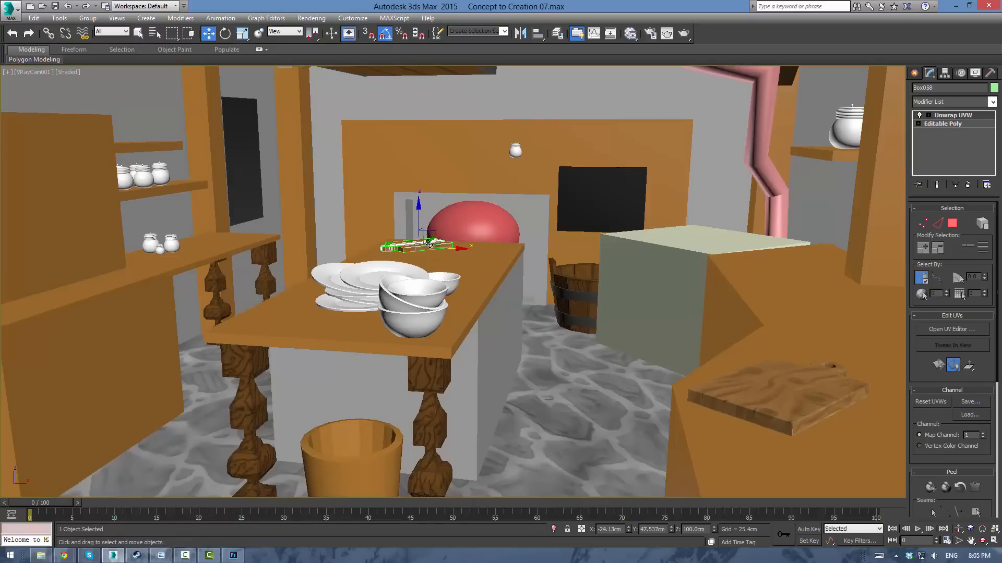
{"action": "key", "text": "alt+w"}
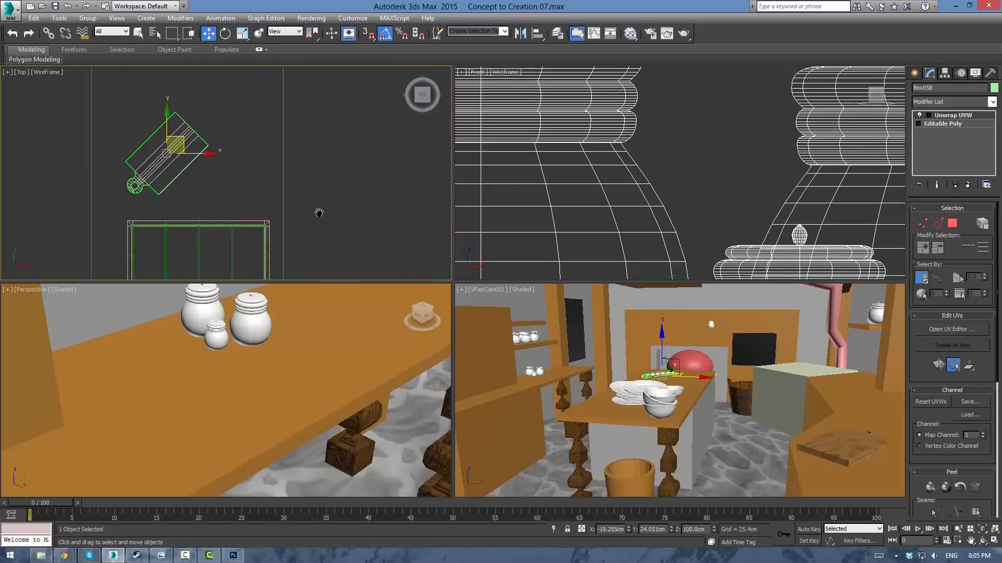
Step: Slide the thin cutting board across the island to sit beside the red ball, slightly scaled down
{"action": "left_click_drag", "start_coordinate": [166, 147], "coordinate": [211, 182]}
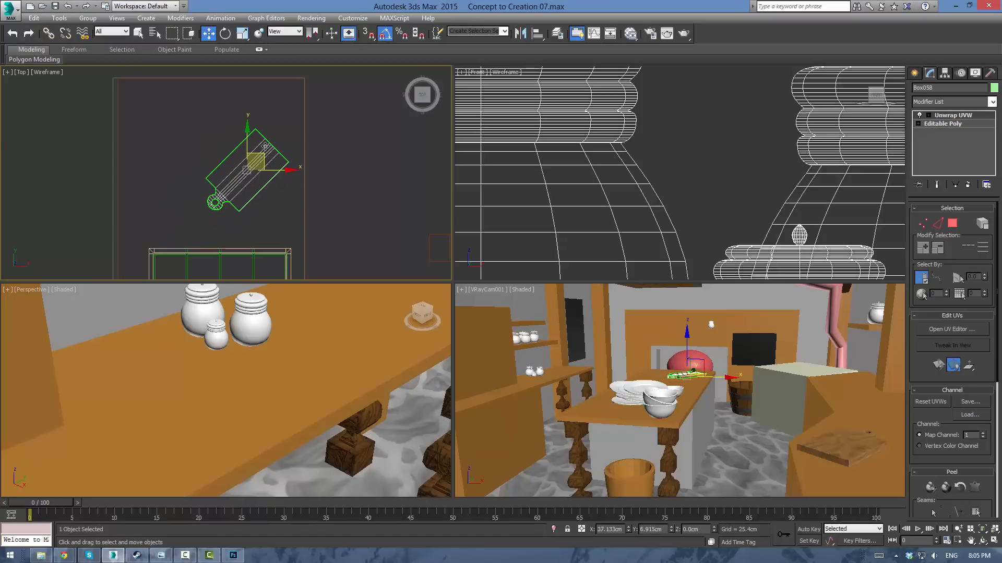
{"action": "left_click_drag", "start_coordinate": [246, 172], "coordinate": [262, 150]}
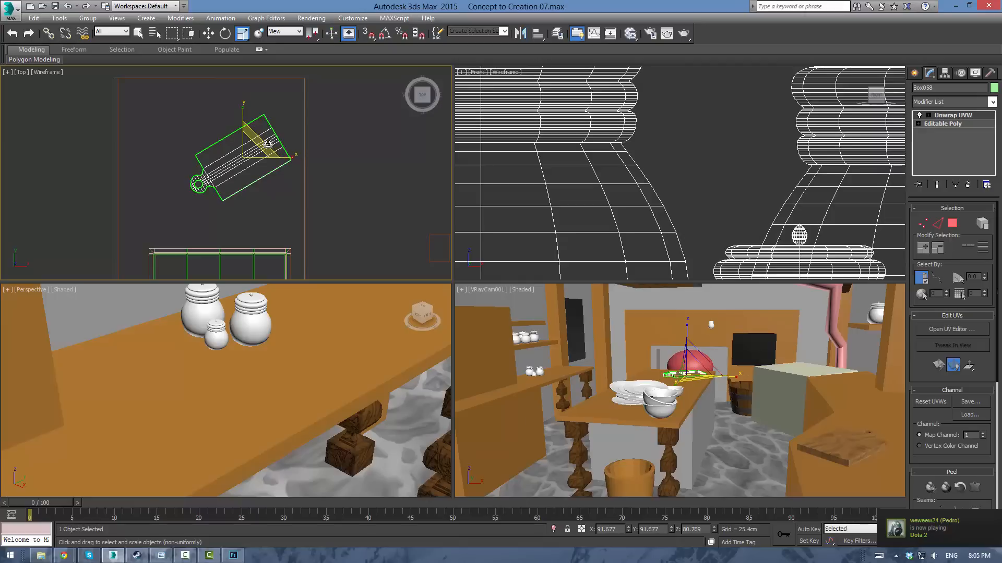
{"action": "left_click", "coordinate": [192, 33]}
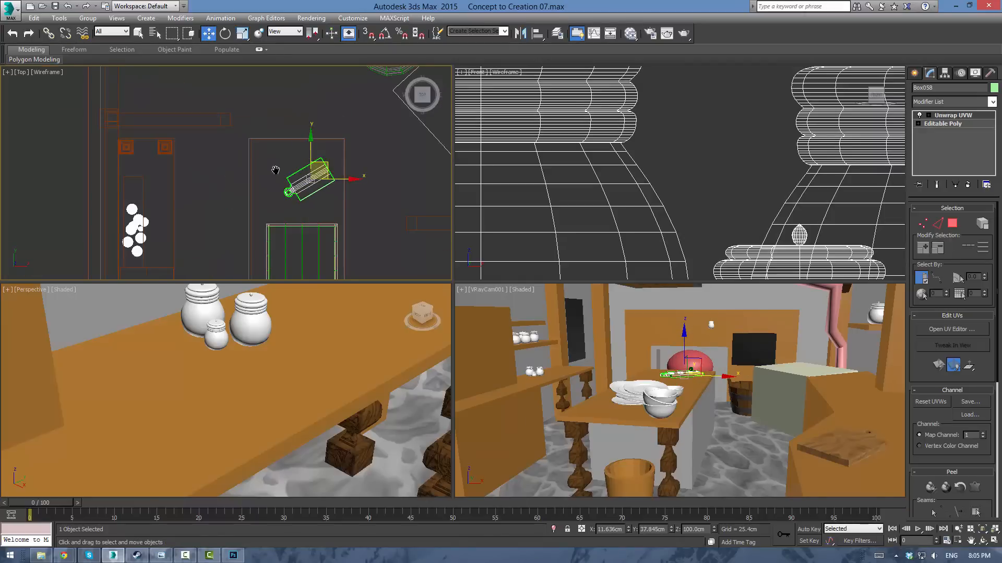
Step: Move one cutting board onto the left counter by the jar shelves and position a copy on the island
{"action": "left_click_drag", "start_coordinate": [313, 179], "coordinate": [181, 204]}
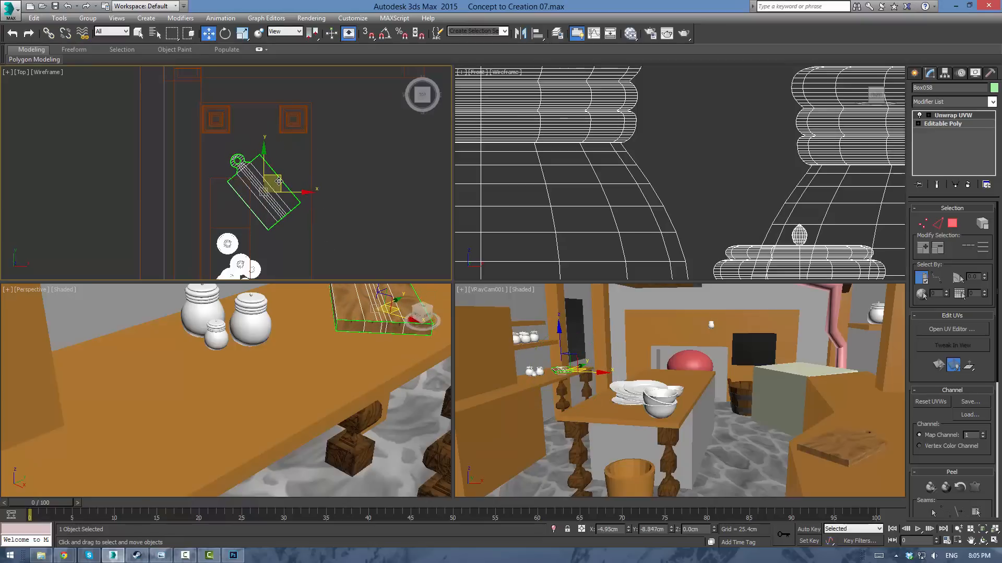
{"action": "left_click_drag", "start_coordinate": [277, 181], "coordinate": [266, 192]}
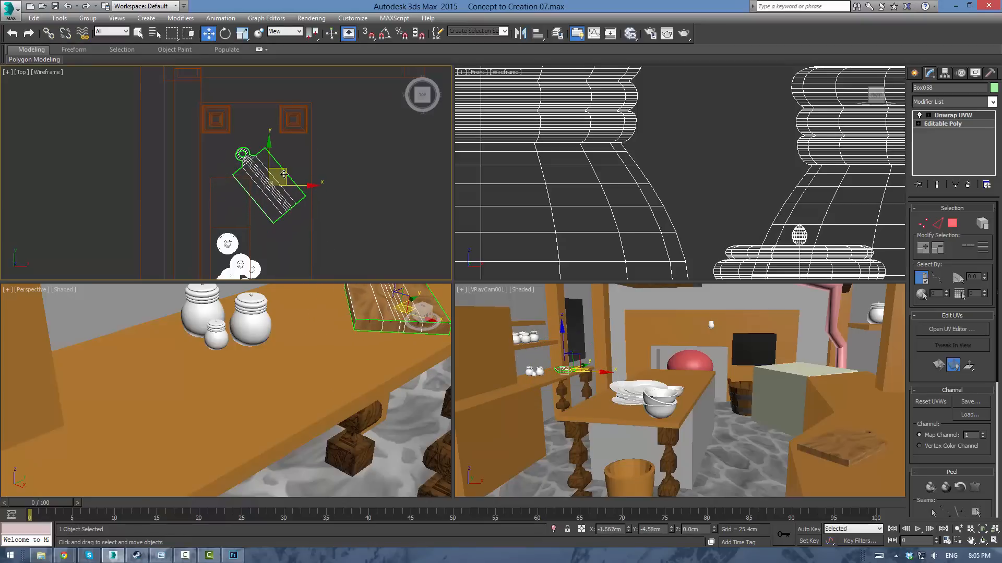
{"action": "left_click_drag", "start_coordinate": [283, 179], "coordinate": [277, 172]}
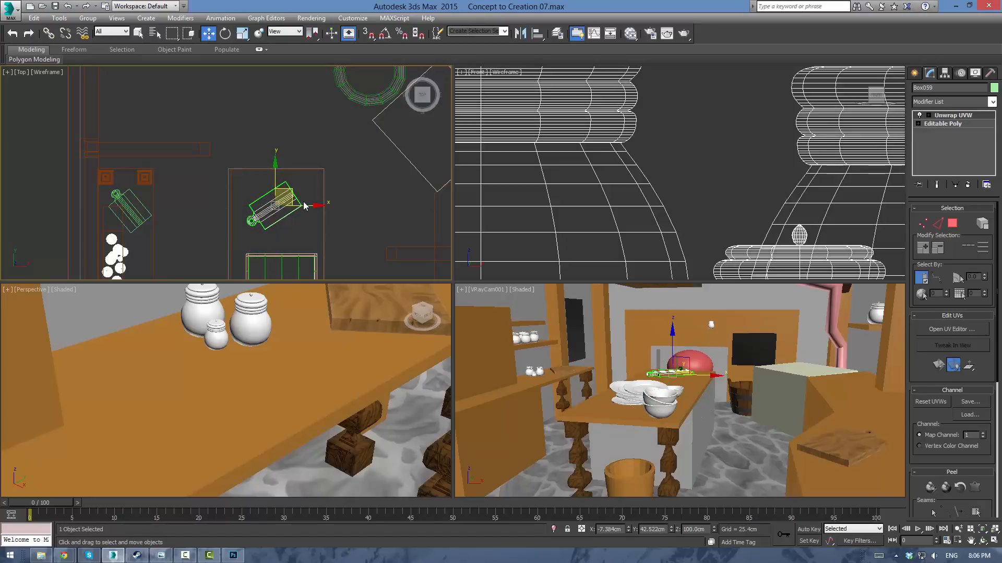
{"action": "left_click_drag", "start_coordinate": [295, 198], "coordinate": [288, 192]}
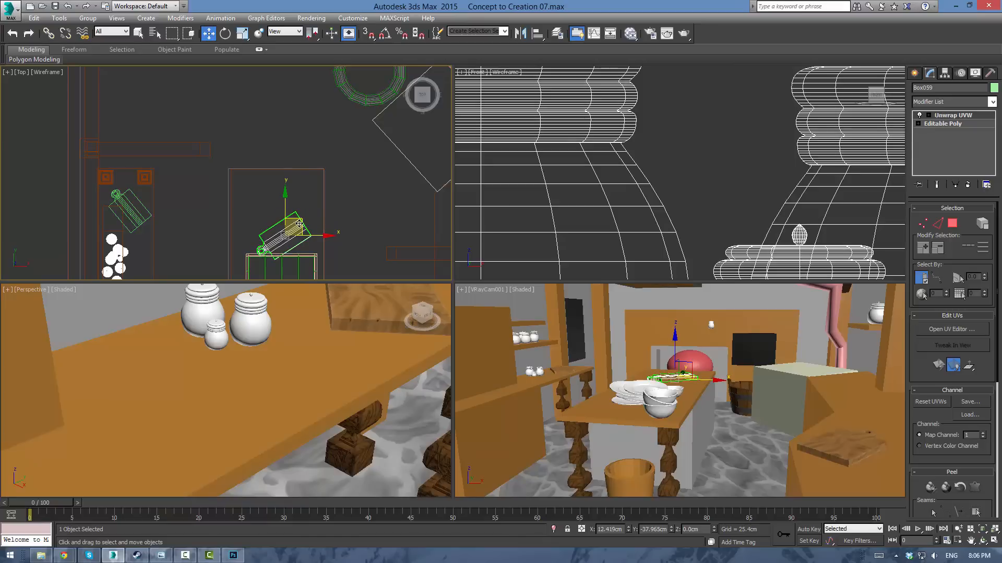
Step: Create an Instance clone of the board, rotate it upright and hang it against the wooden pillar
{"action": "left_click_drag", "start_coordinate": [288, 223], "coordinate": [284, 210]}
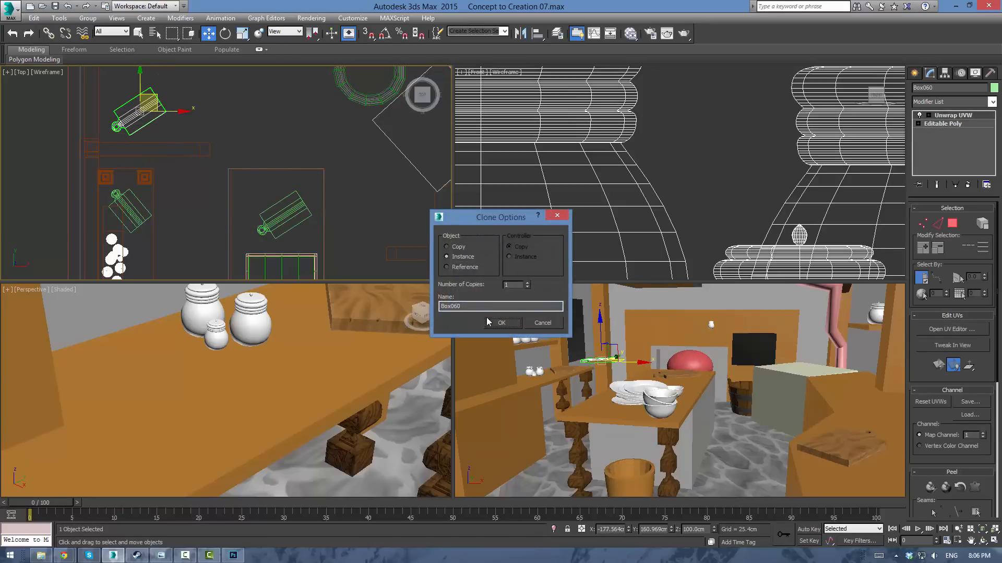
{"action": "left_click", "coordinate": [501, 322]}
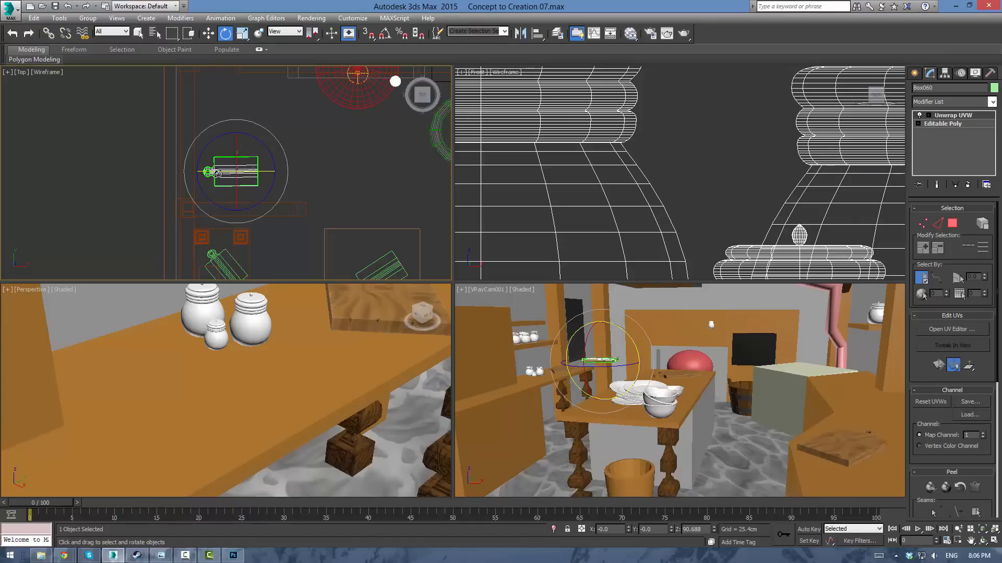
{"action": "left_click_drag", "start_coordinate": [217, 172], "coordinate": [240, 172]}
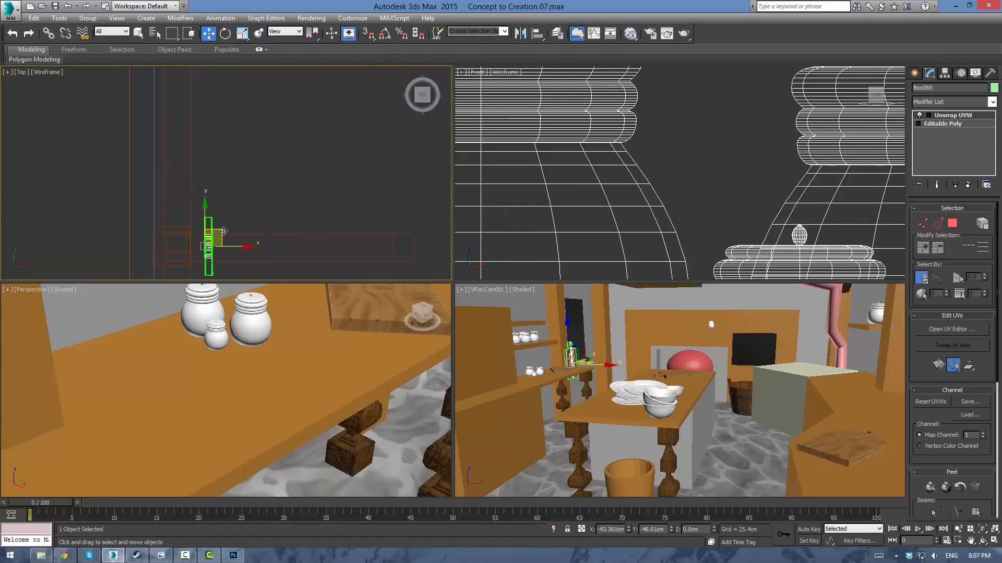
{"action": "left_click_drag", "start_coordinate": [221, 231], "coordinate": [206, 232]}
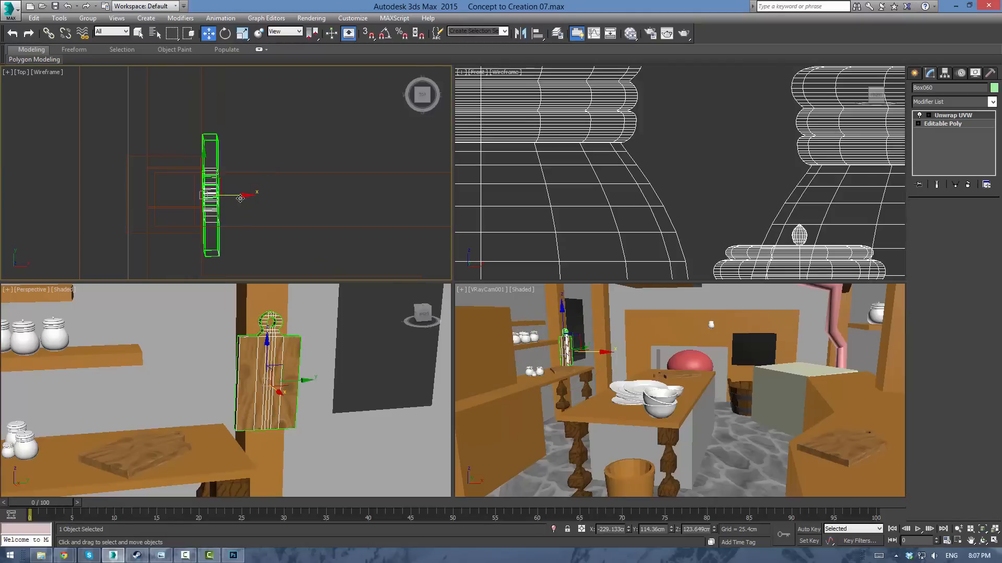
Step: Confirm a further instanced copy of the hanging board beside the upright one on the pillar
{"action": "left_click", "coordinate": [952, 116]}
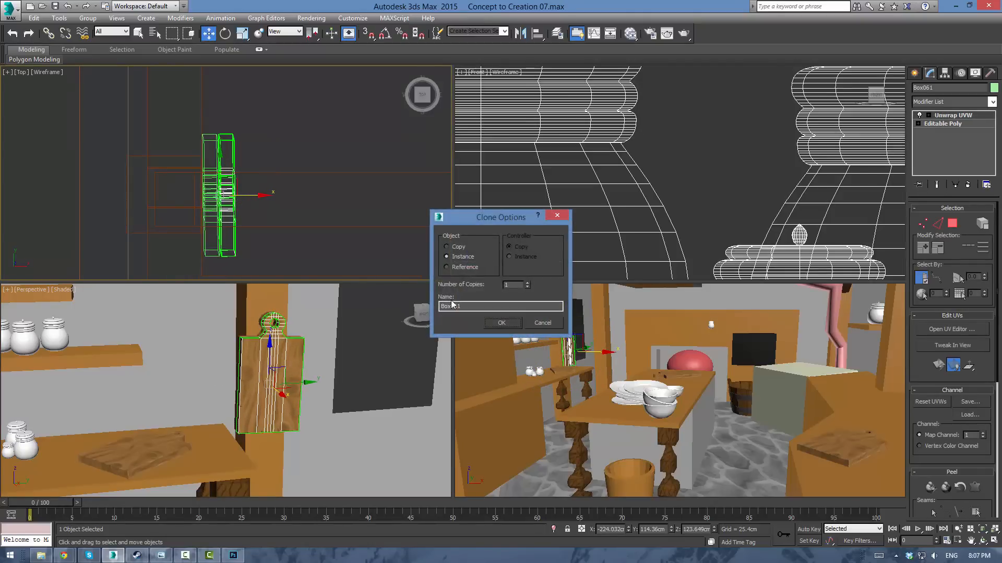
{"action": "left_click", "coordinate": [502, 322]}
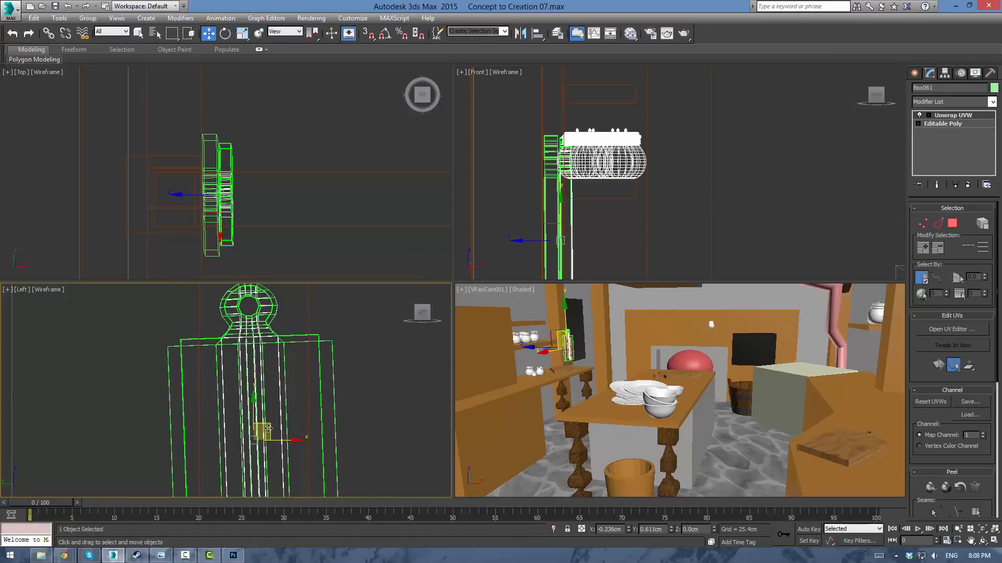
{"action": "mouse_move", "coordinate": [491, 370]}
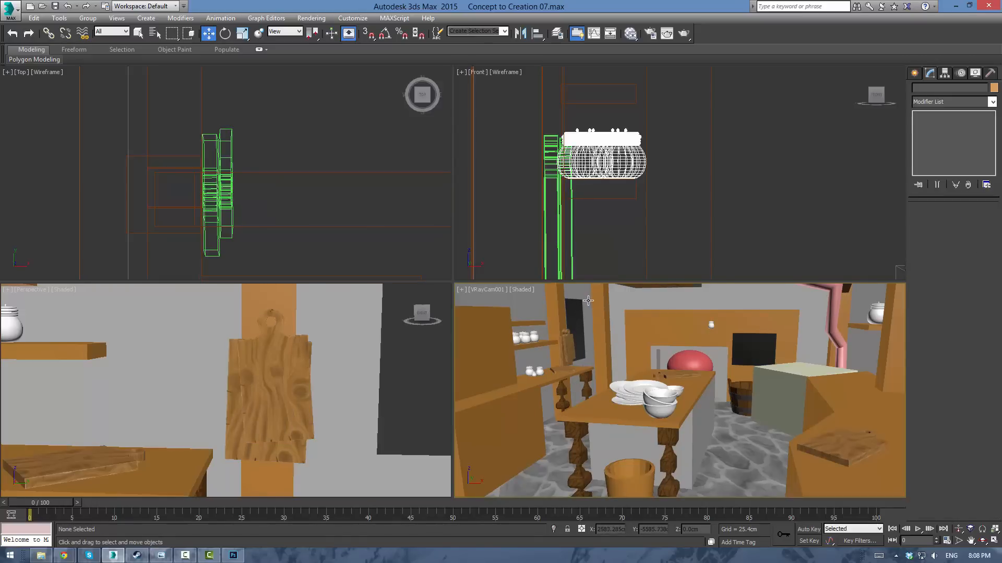
{"action": "mouse_move", "coordinate": [582, 303]}
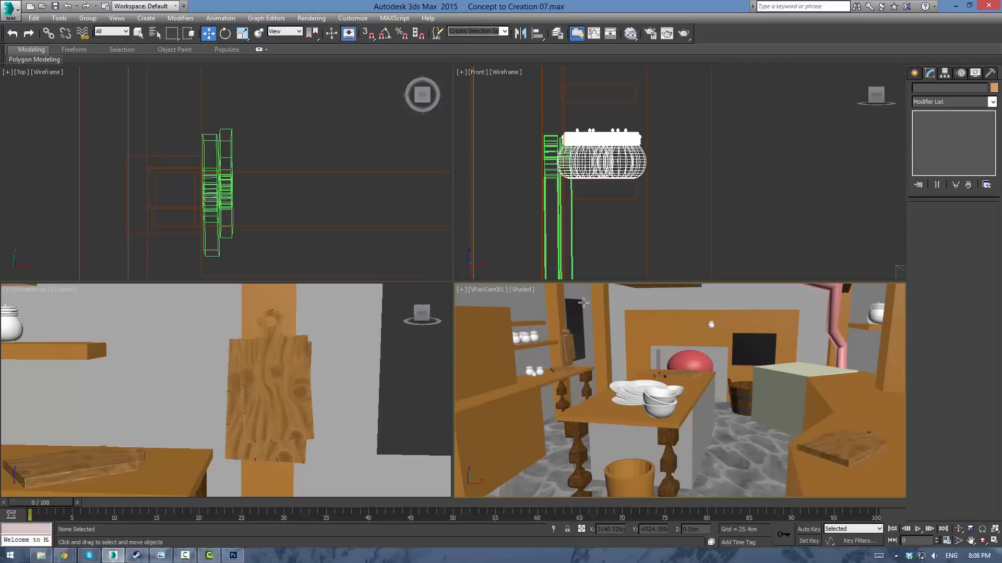
{"action": "mouse_move", "coordinate": [591, 241]}
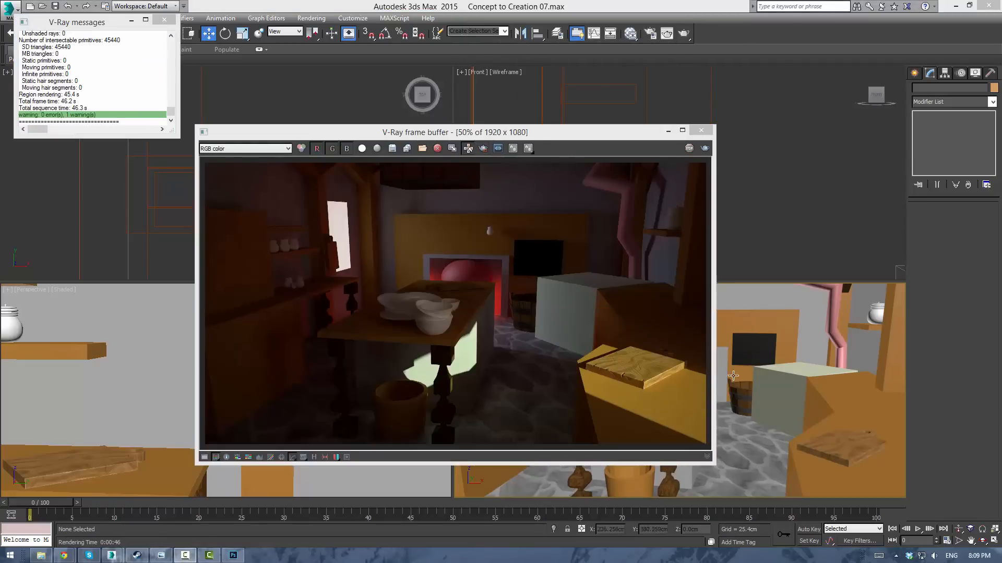
{"action": "mouse_move", "coordinate": [565, 393]}
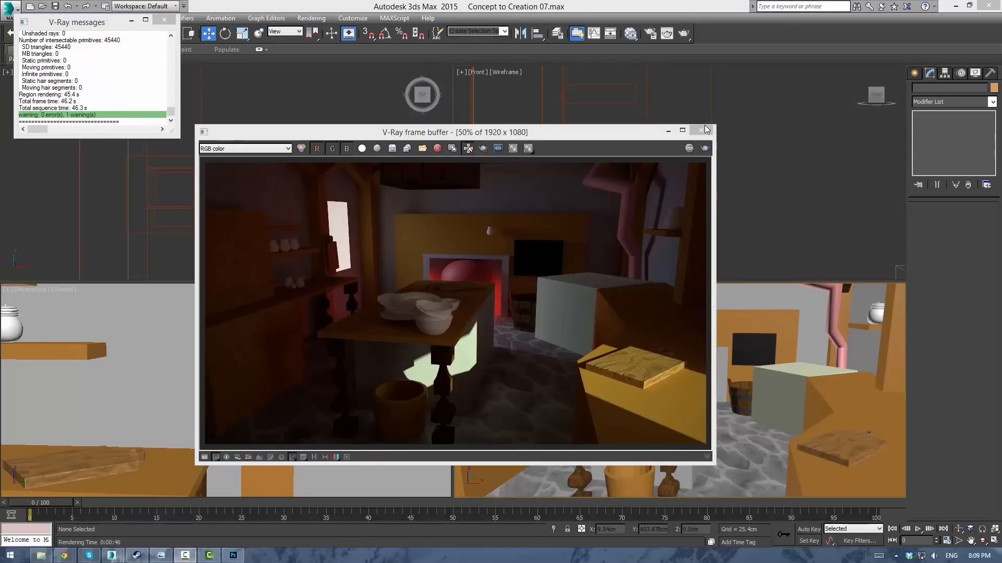
{"action": "mouse_move", "coordinate": [625, 378]}
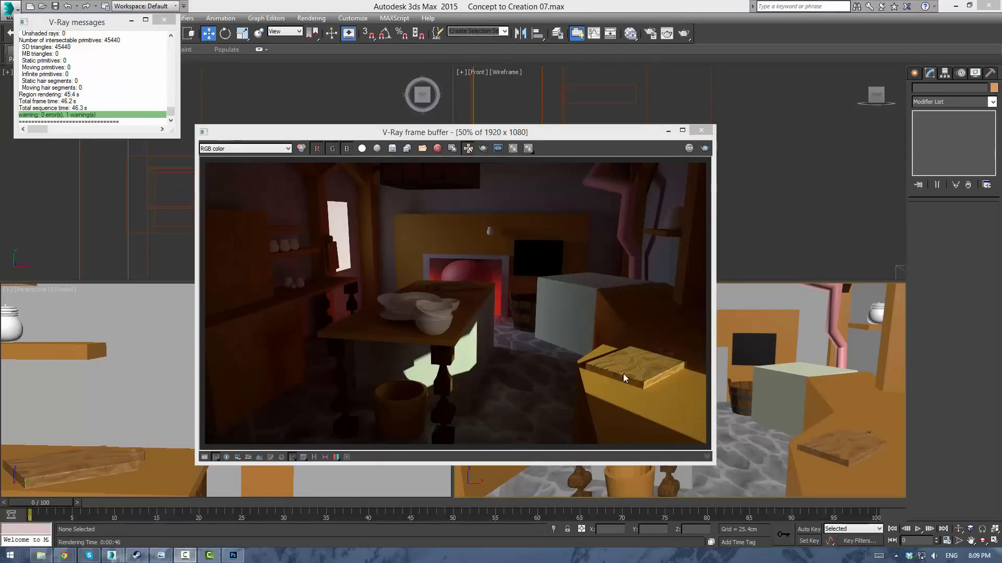
Step: Close the V-Ray frame buffer and enter the counter board's Editable Poly vertex level for its corner vertices
{"action": "left_click", "coordinate": [701, 131]}
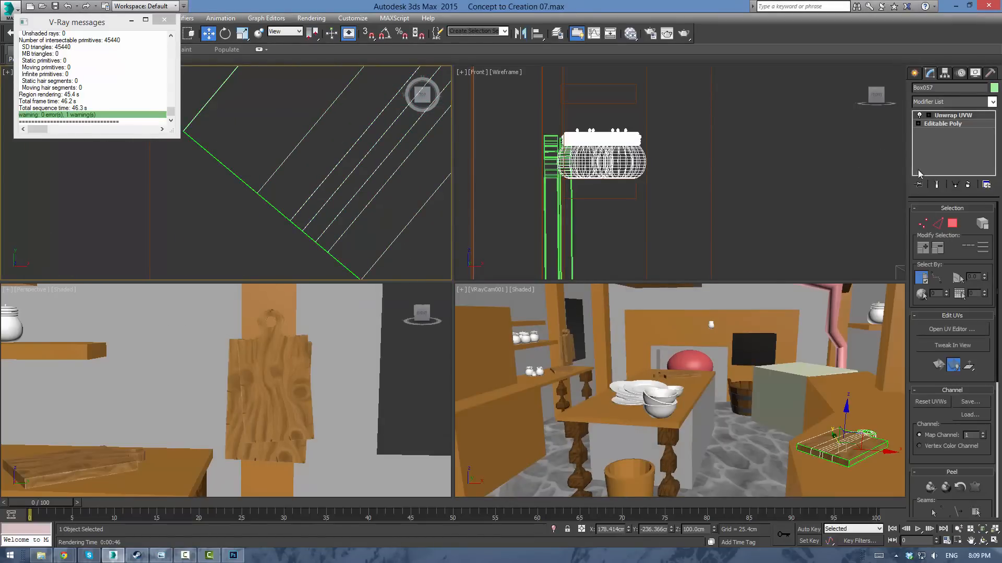
{"action": "left_click", "coordinate": [941, 123]}
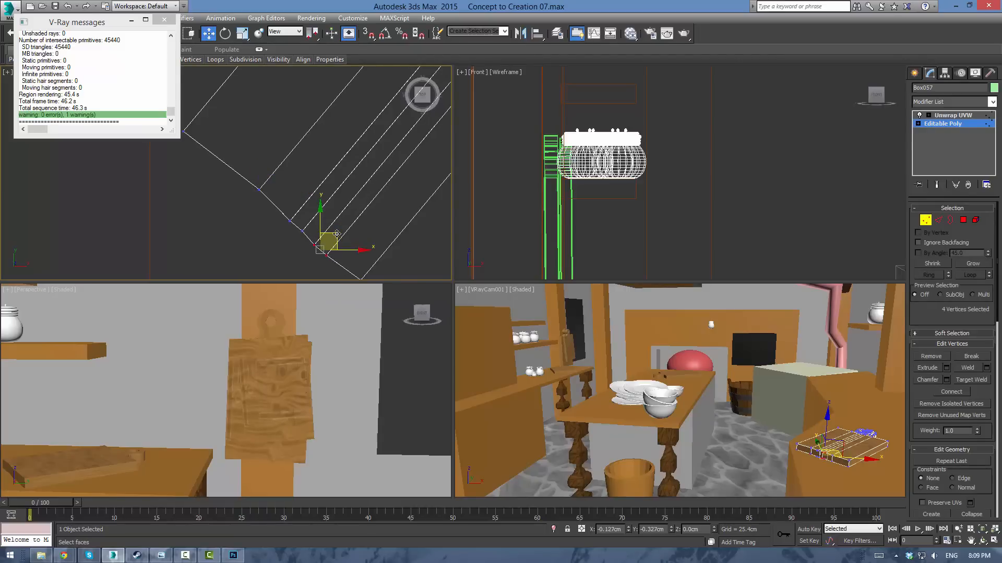
{"action": "left_click", "coordinate": [941, 123]}
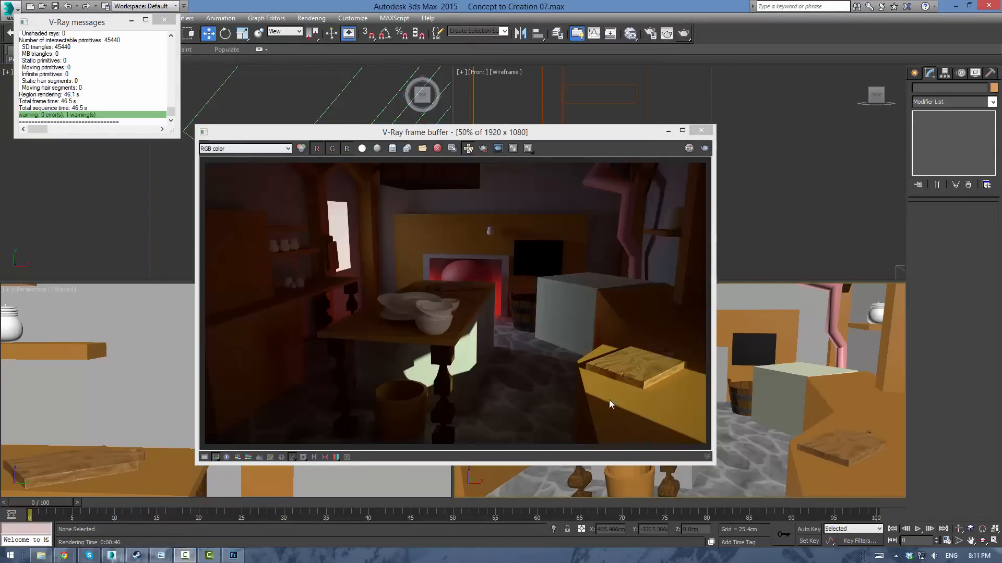
{"action": "mouse_move", "coordinate": [618, 377]}
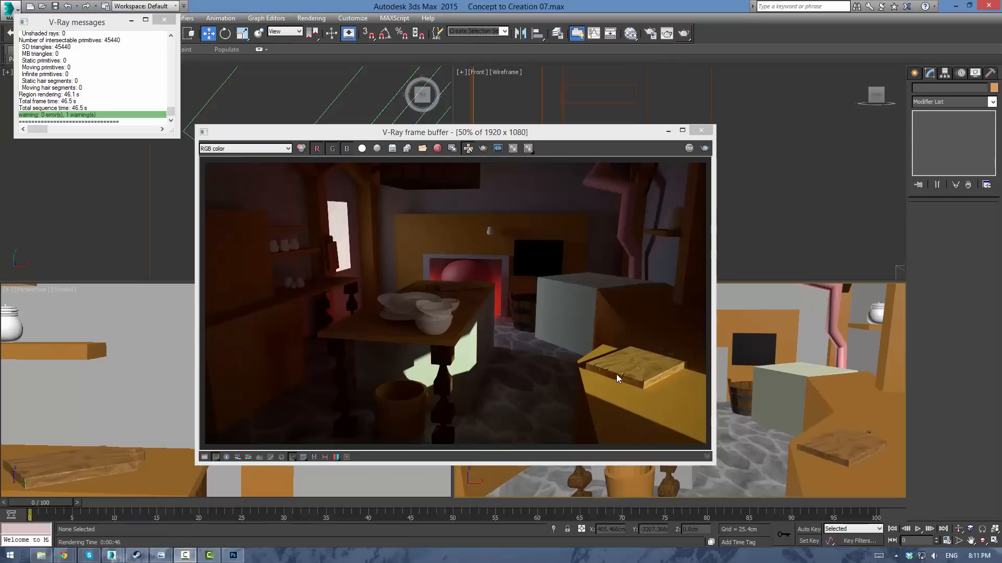
{"action": "mouse_move", "coordinate": [701, 132]}
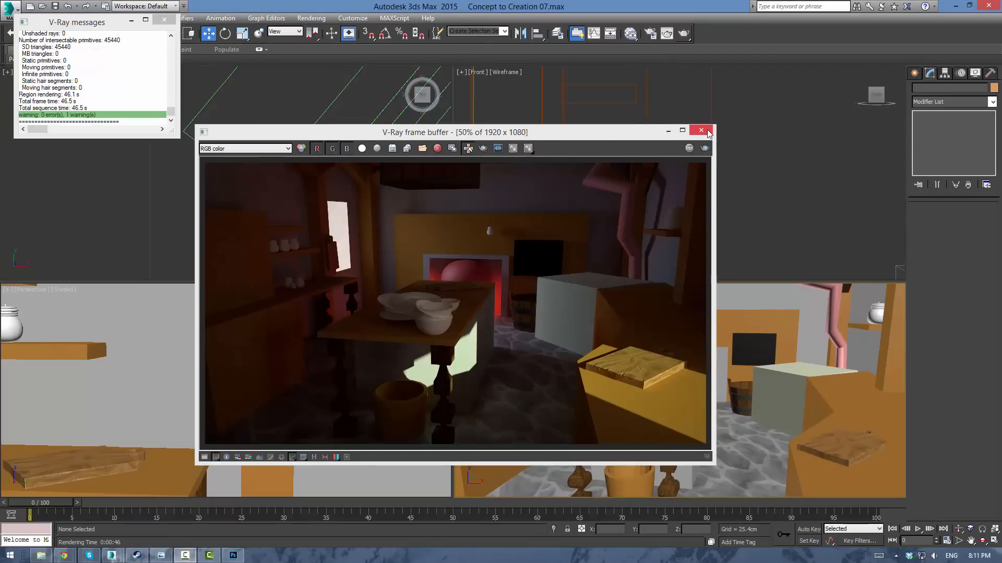
Step: Close the new render and set the VRayCam viewport to Realistic shading
{"action": "left_click", "coordinate": [700, 132]}
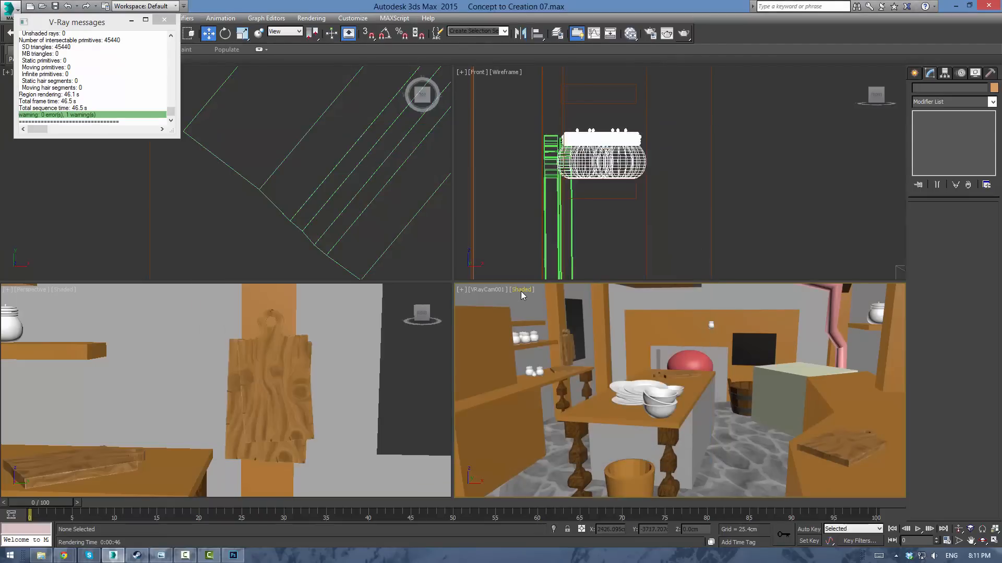
{"action": "left_click", "coordinate": [521, 289]}
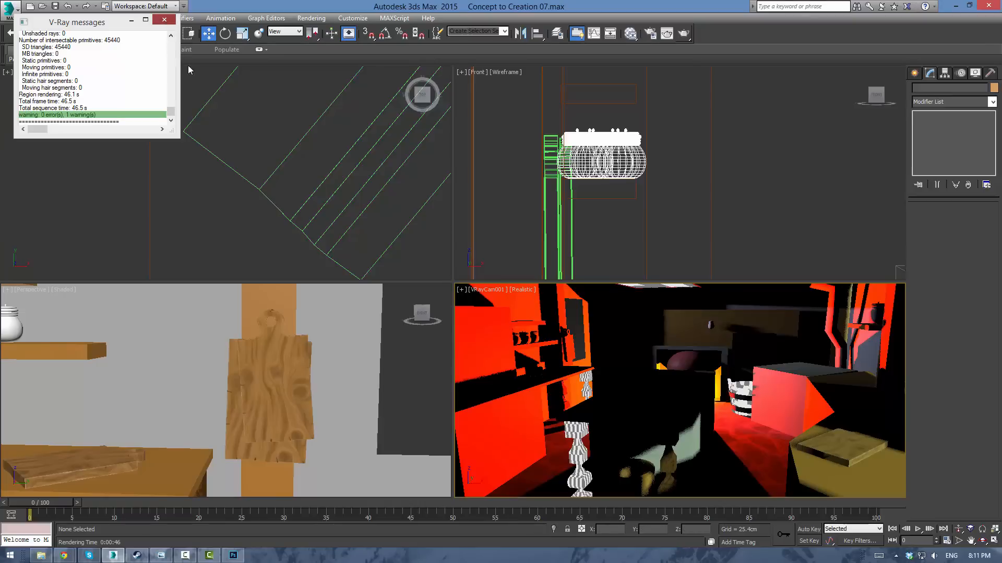
Step: Close the V-Ray messages window and select VRaySun001 to show its parameters in the Modify panel
{"action": "left_click", "coordinate": [163, 19]}
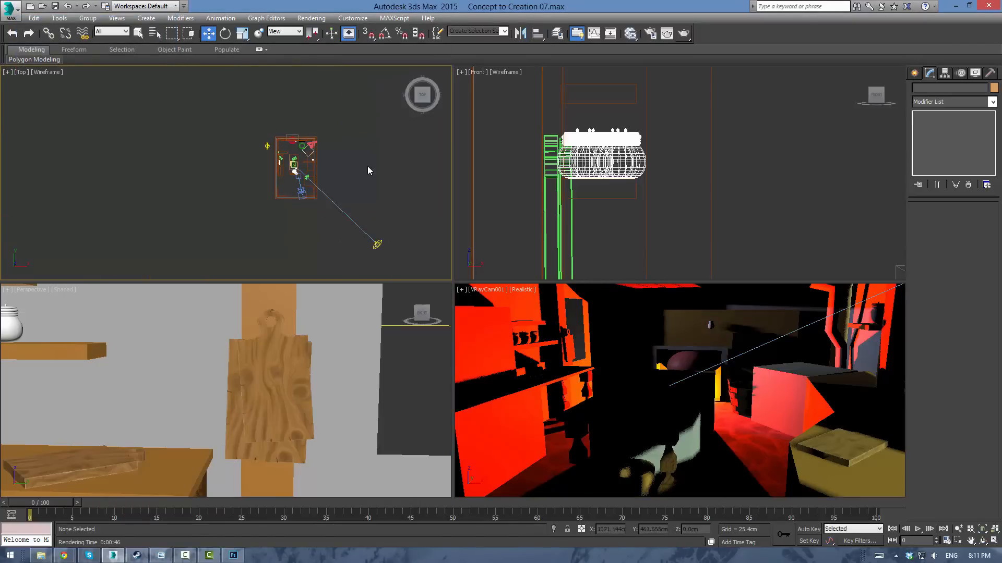
{"action": "left_click", "coordinate": [378, 233]}
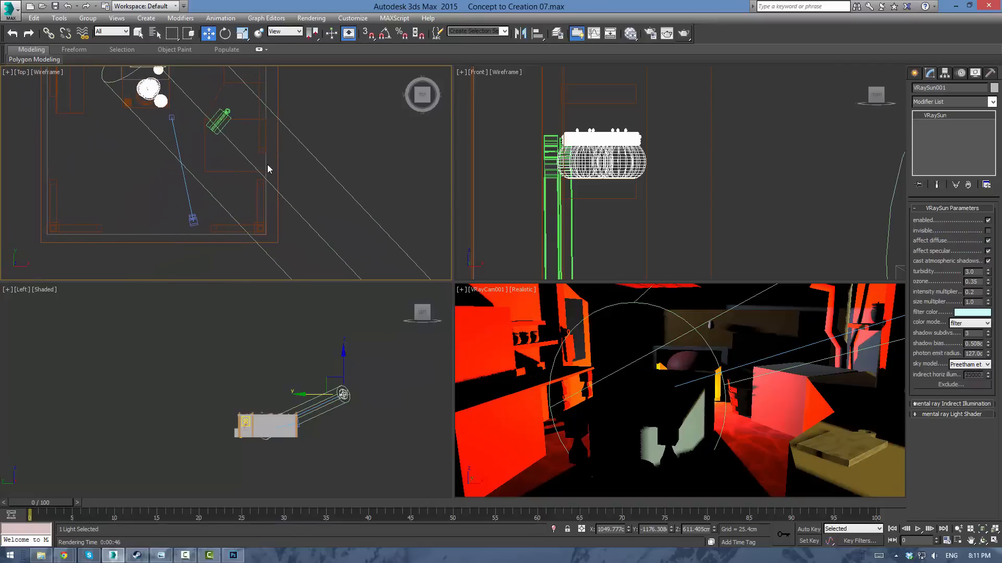
{"action": "mouse_move", "coordinate": [451, 255]}
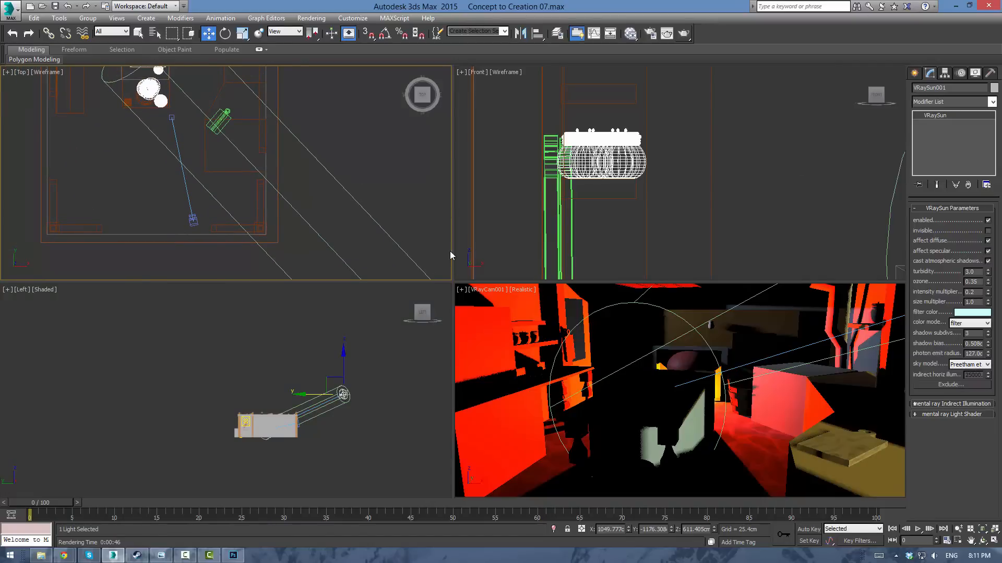
{"action": "left_click", "coordinate": [265, 425]}
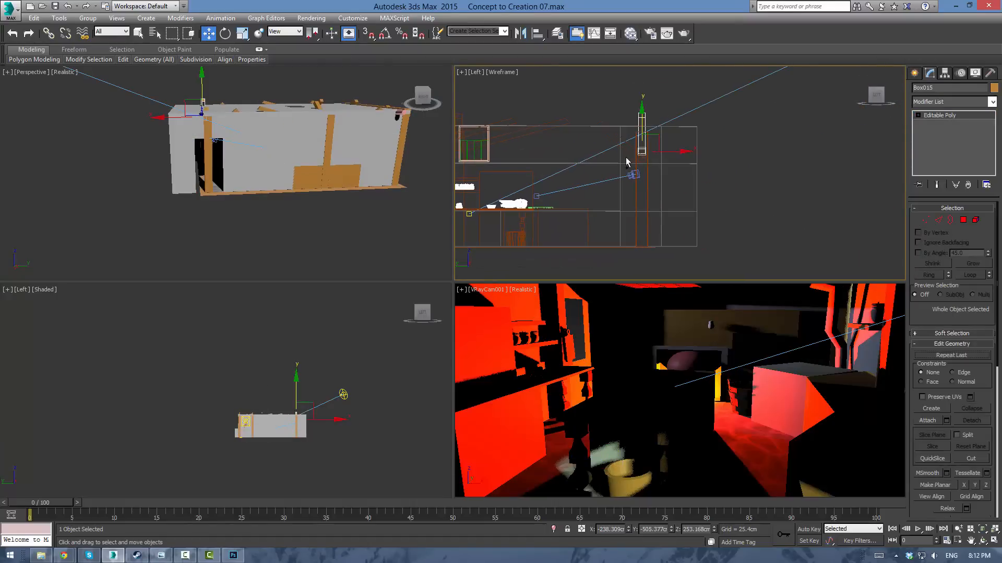
{"action": "mouse_move", "coordinate": [626, 162]}
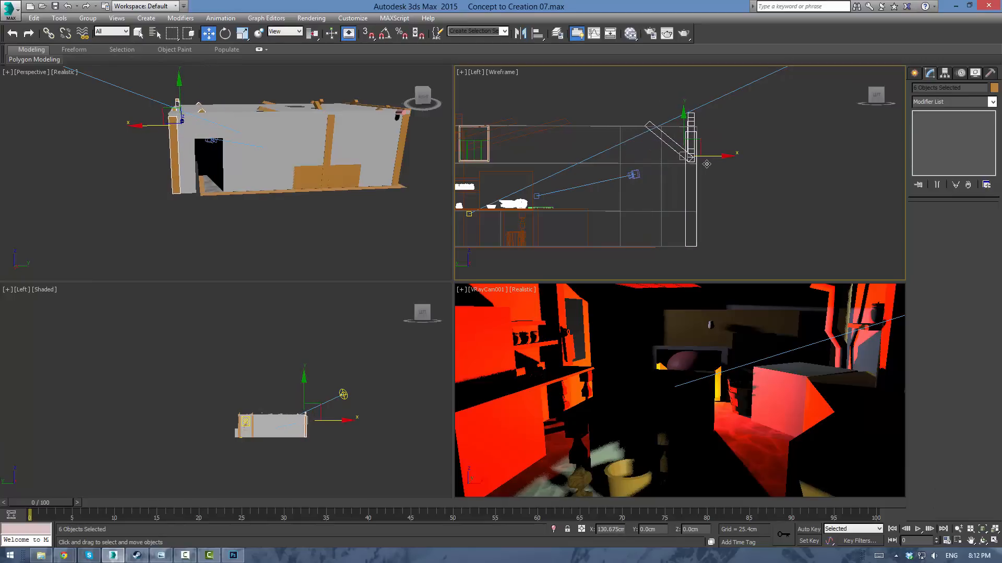
Step: Select VRaySun001.Target and move it onto the counter beside the cutting board
{"action": "left_click", "coordinate": [320, 167]}
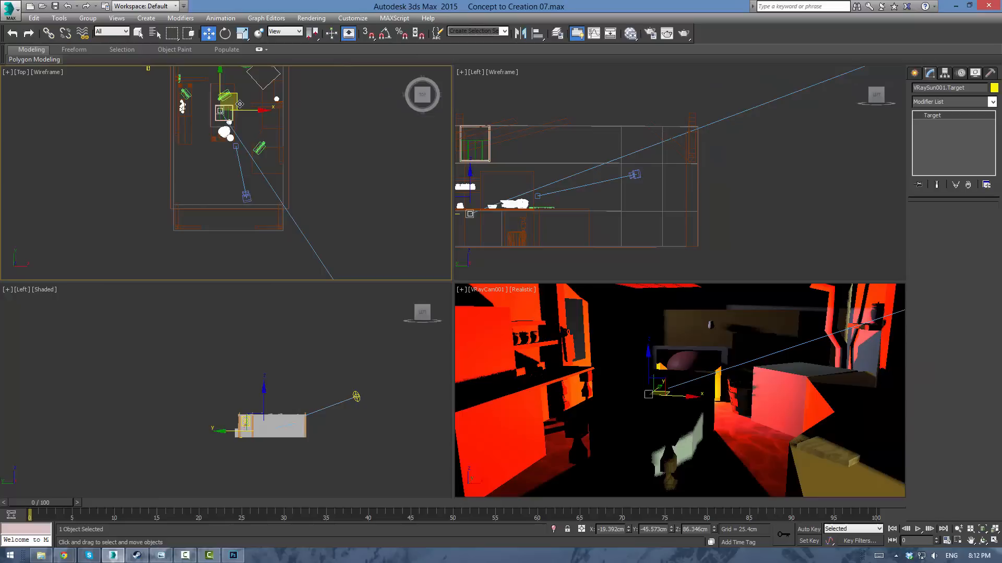
{"action": "left_click_drag", "start_coordinate": [223, 112], "coordinate": [258, 149]}
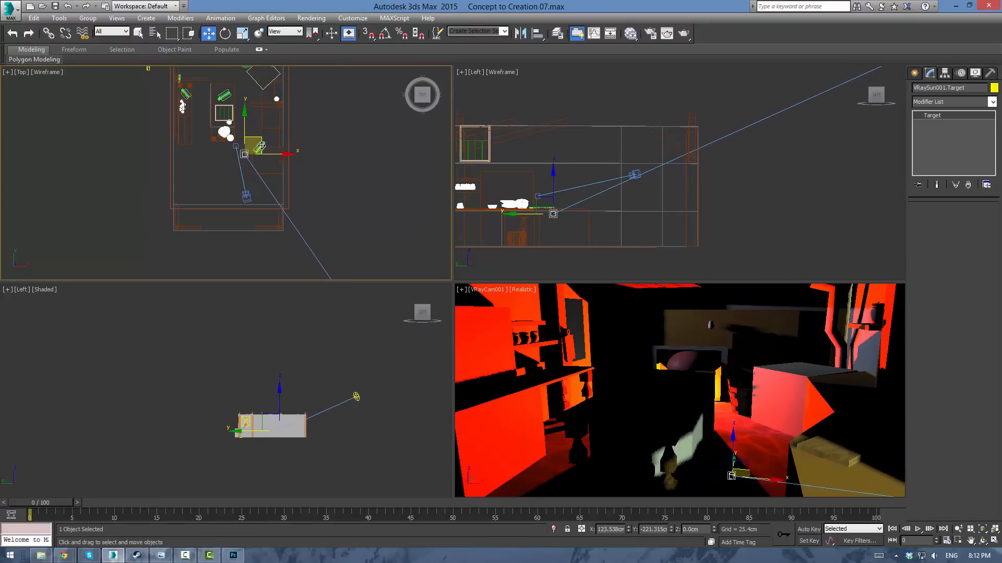
Step: Select Box015, enter Vertex level and drag four vertices to reshape the angled wall
{"action": "left_click", "coordinate": [254, 146]}
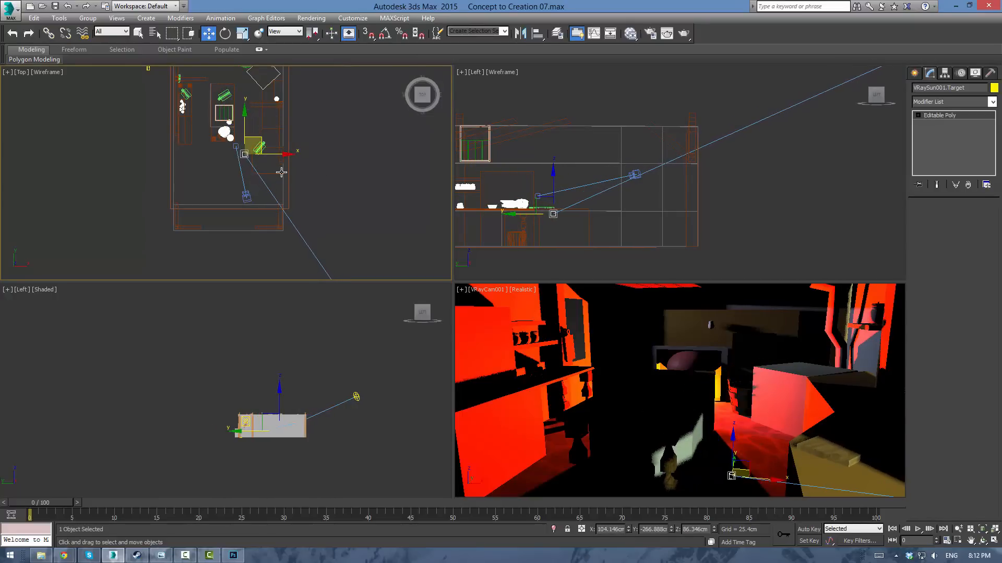
{"action": "left_click", "coordinate": [280, 99]}
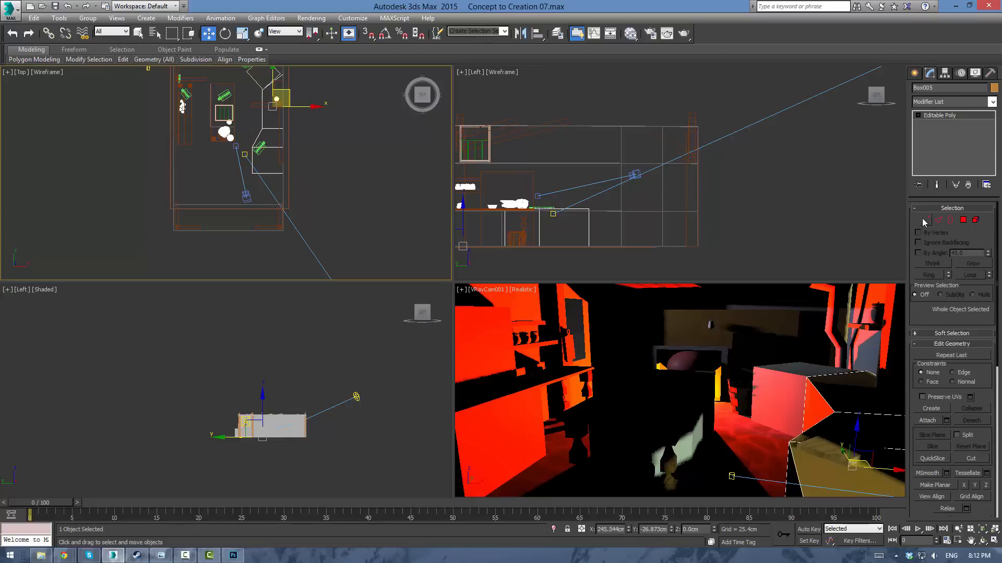
{"action": "left_click", "coordinate": [924, 220]}
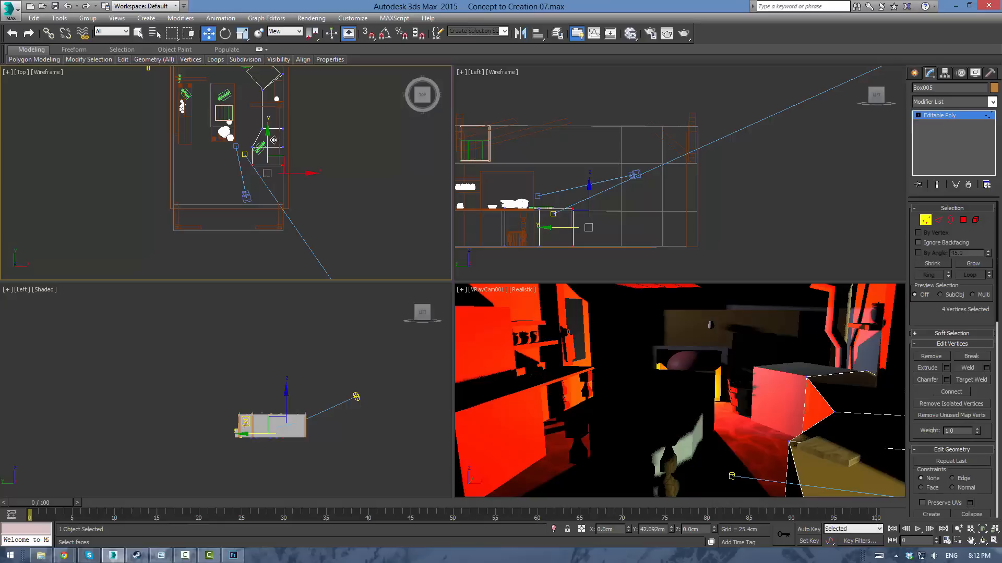
{"action": "left_click_drag", "start_coordinate": [274, 141], "coordinate": [305, 162]}
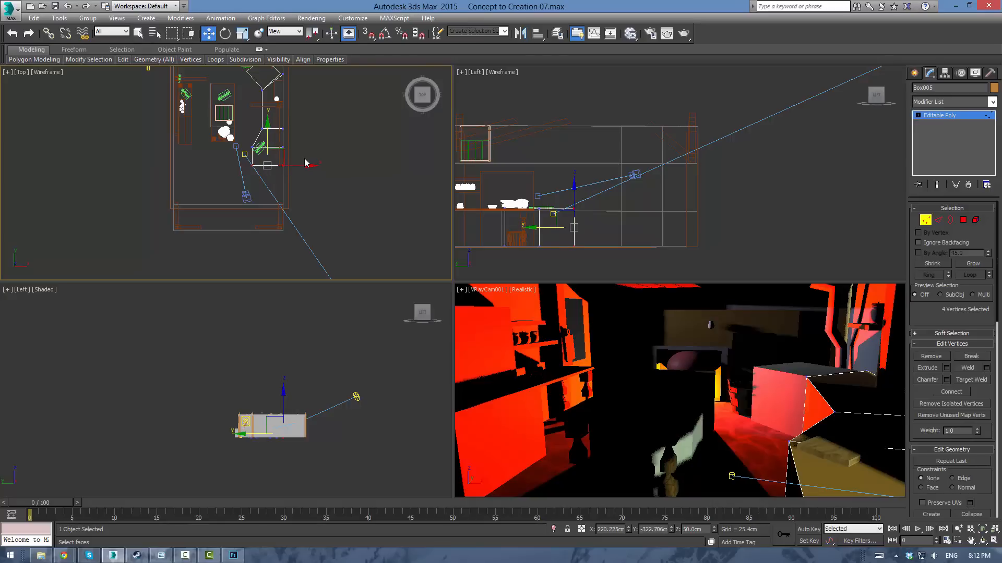
{"action": "mouse_move", "coordinate": [403, 119]}
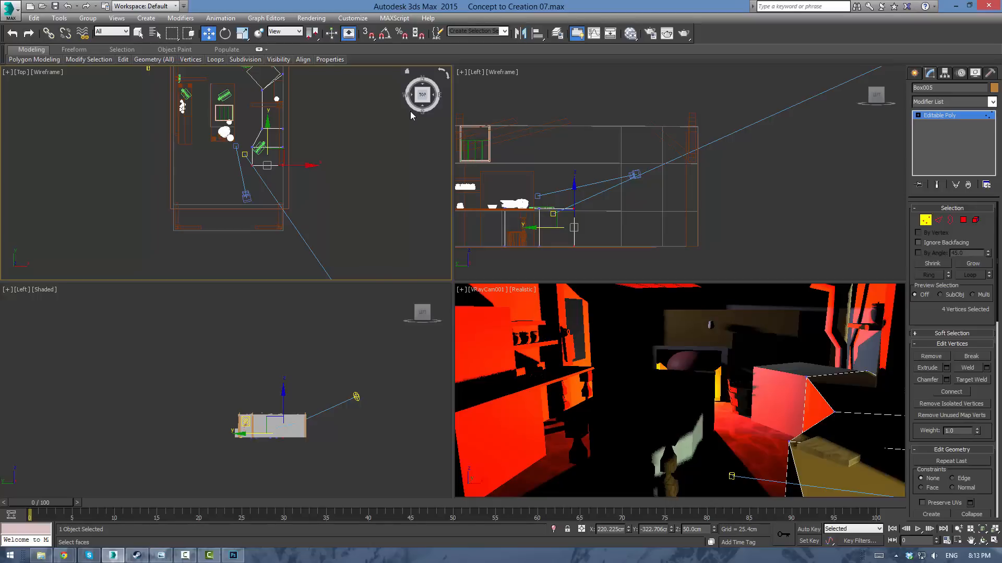
{"action": "mouse_move", "coordinate": [590, 166]}
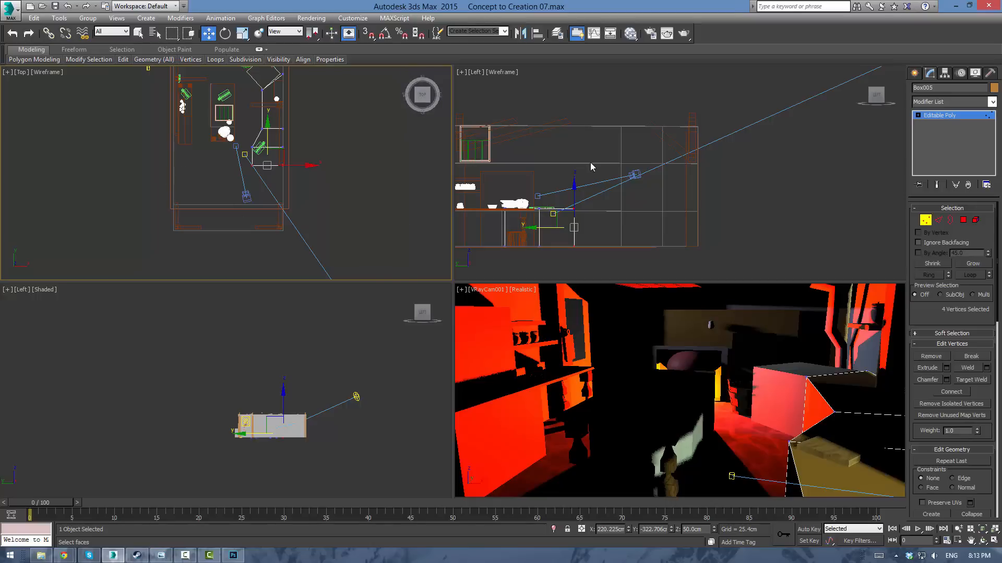
{"action": "mouse_move", "coordinate": [672, 136]}
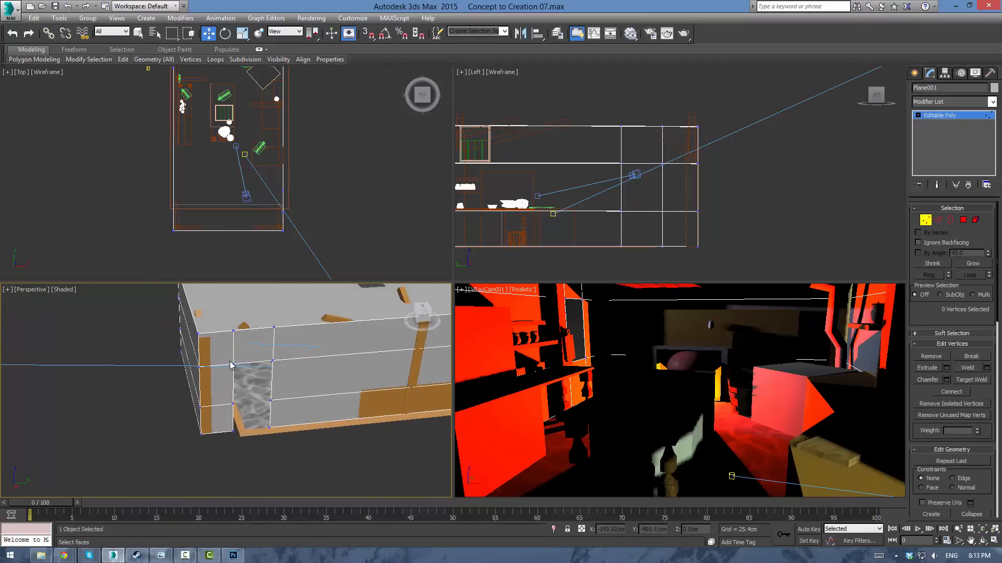
Step: Switch the lower-left viewport to Perspective to view Plane001's wall opening
{"action": "left_click", "coordinate": [255, 365]}
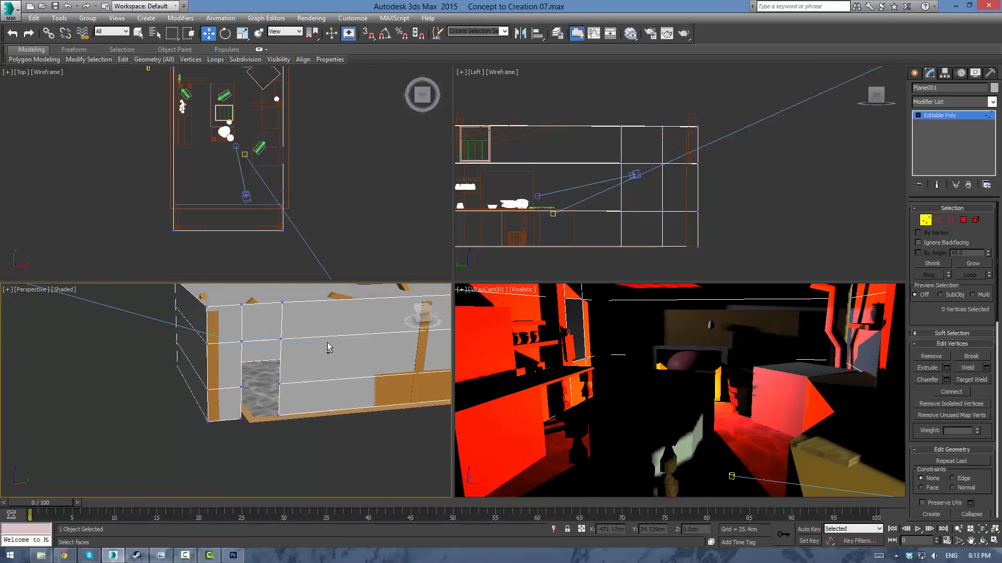
{"action": "mouse_move", "coordinate": [367, 335]}
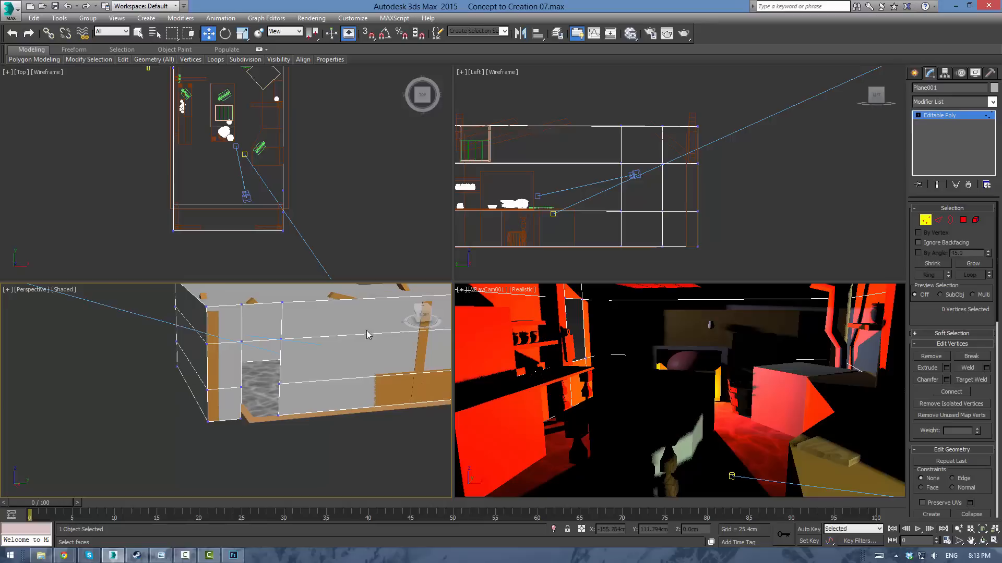
{"action": "mouse_move", "coordinate": [415, 455]}
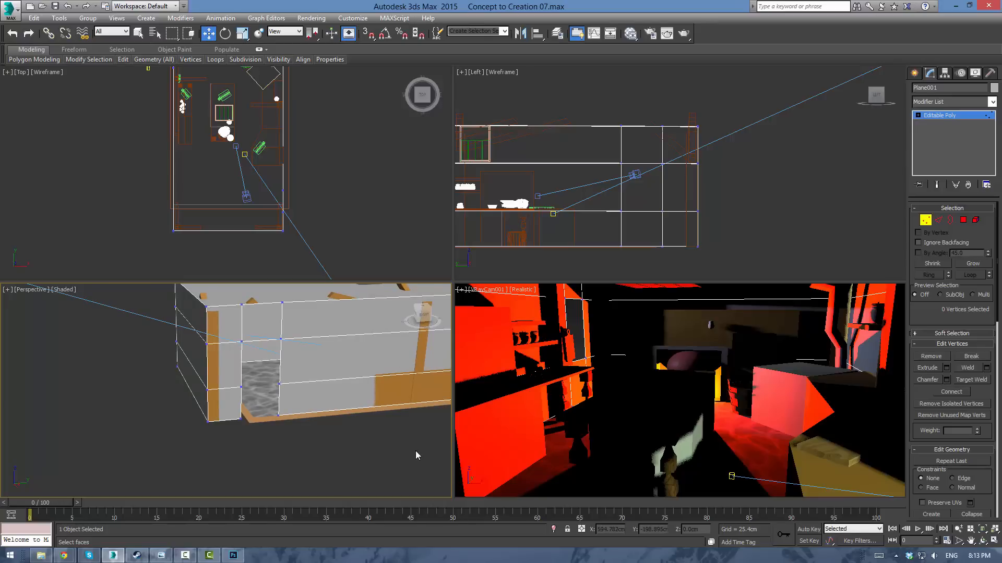